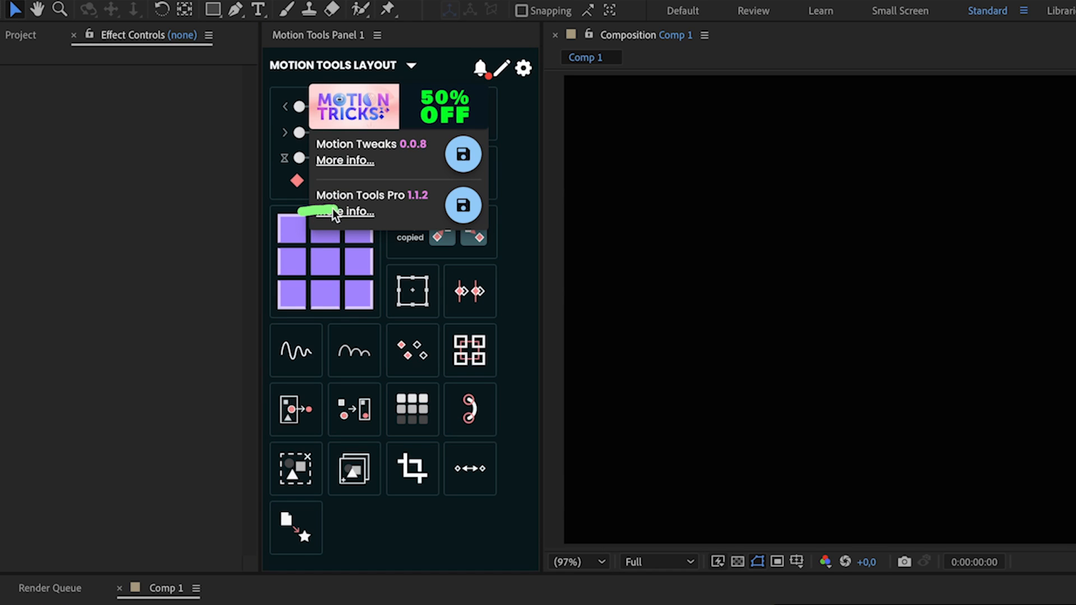
mouse_move(437, 214)
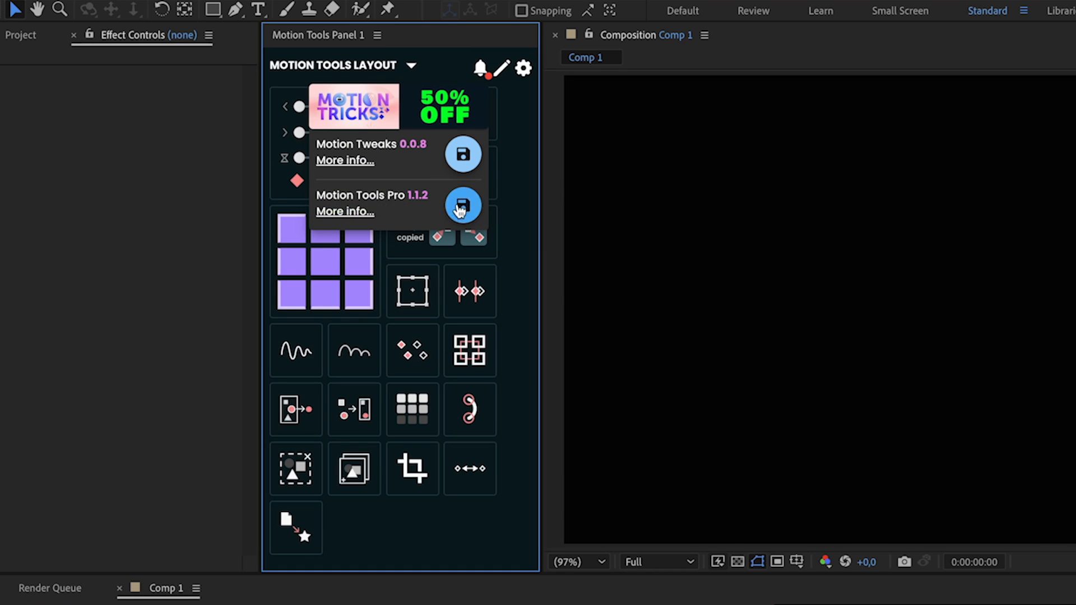
- Download the Motion Tools Pro 1.1.2 update and expand the motion_tools_pro folder in Downloads
left_click(463, 206)
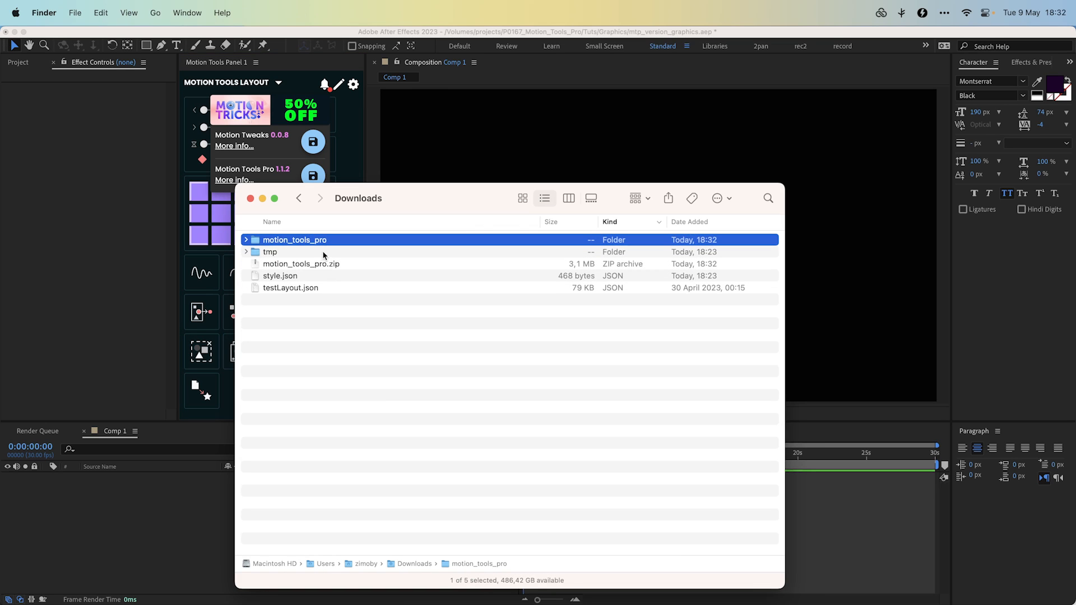
left_click(246, 239)
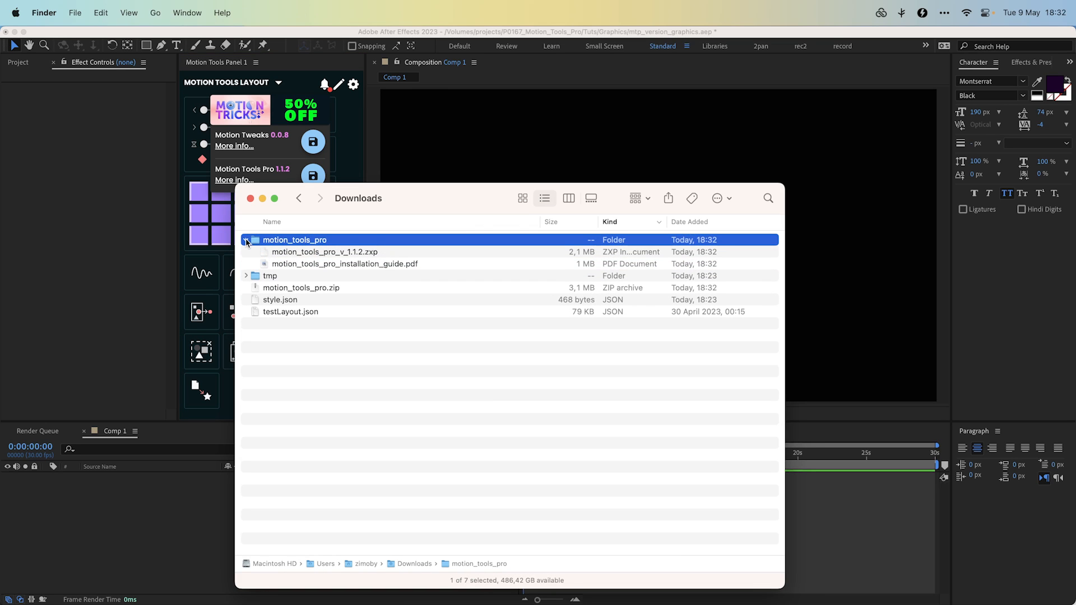
left_click(324, 252)
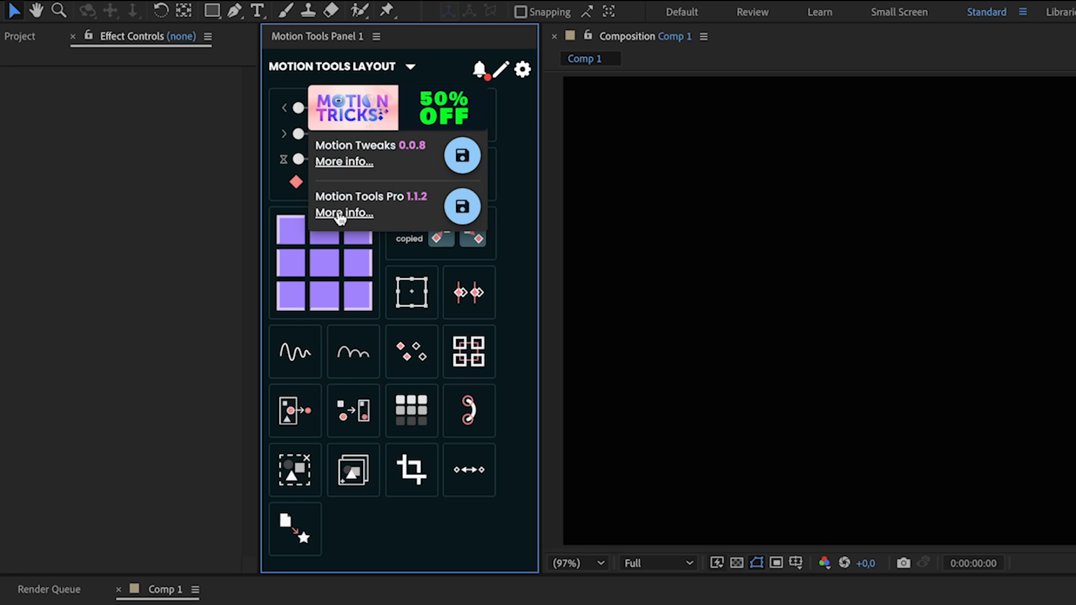
- Open the MTP Version History page and scroll through the v1.1.3 fixes
left_click(344, 212)
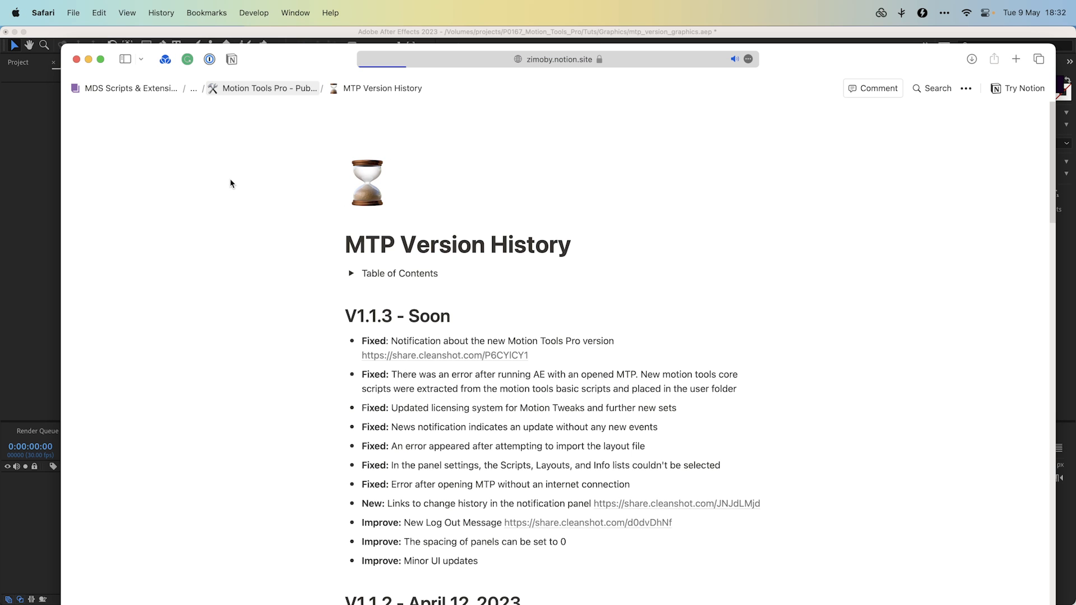
scroll("down", 3)
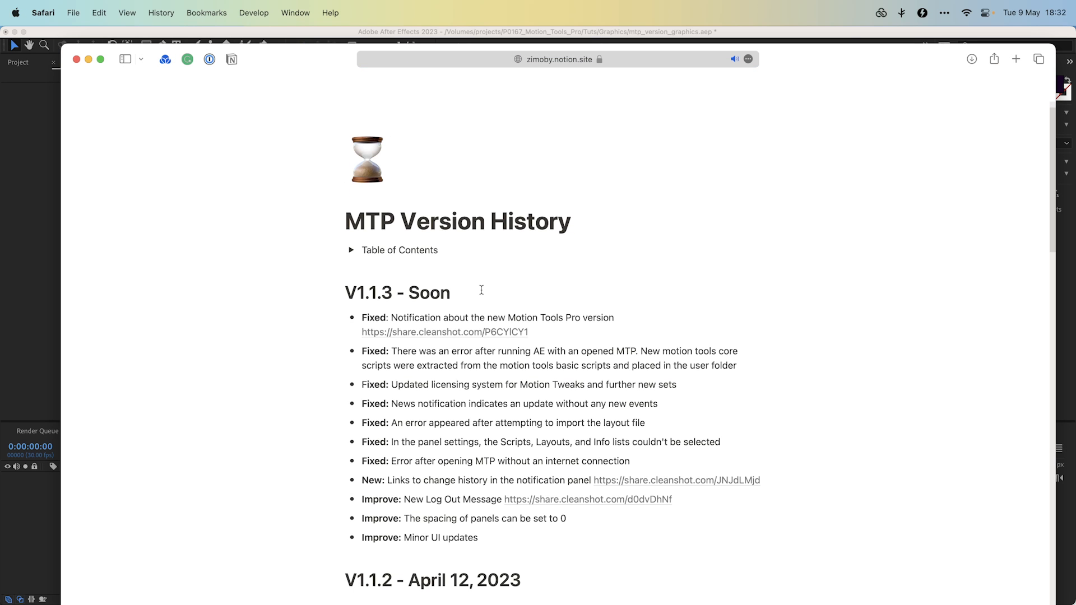
scroll("down", 3)
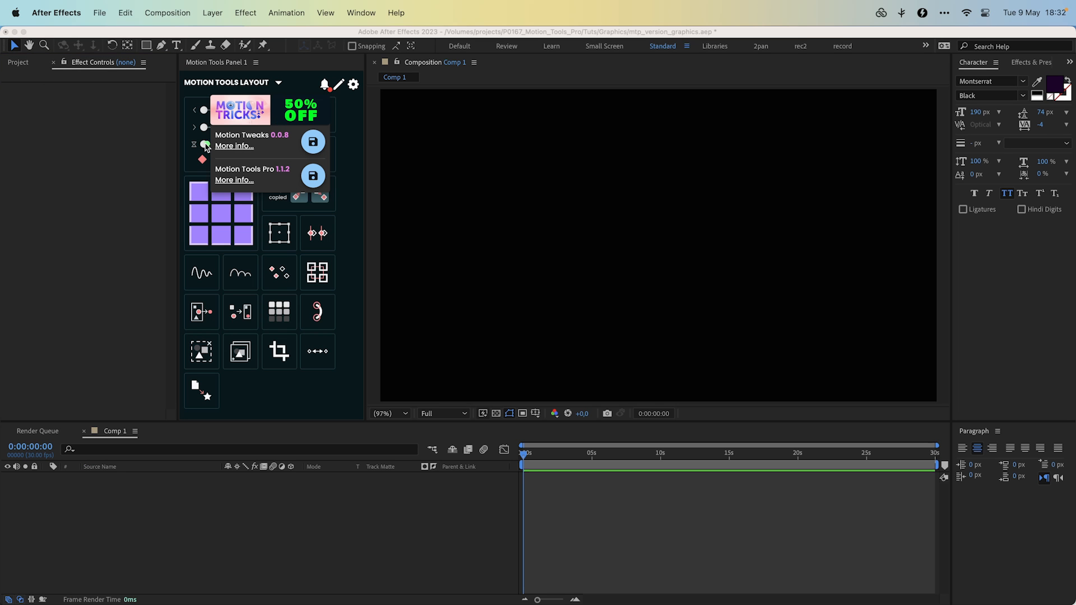
- Open the Motion Tools settings, view Panel 2's settings, and close the layout editor
left_click(313, 142)
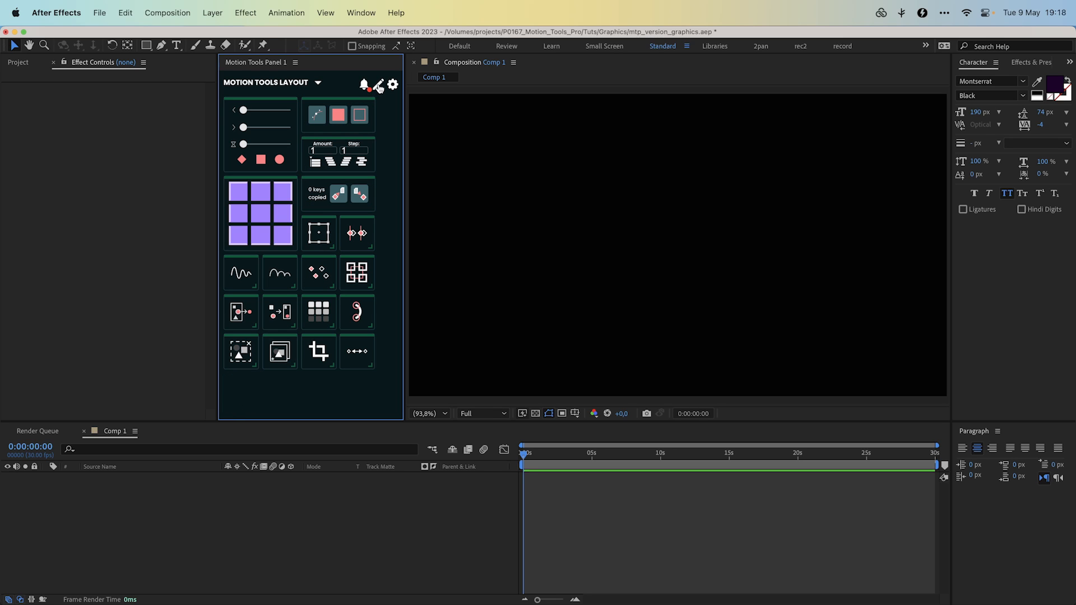
left_click(392, 85)
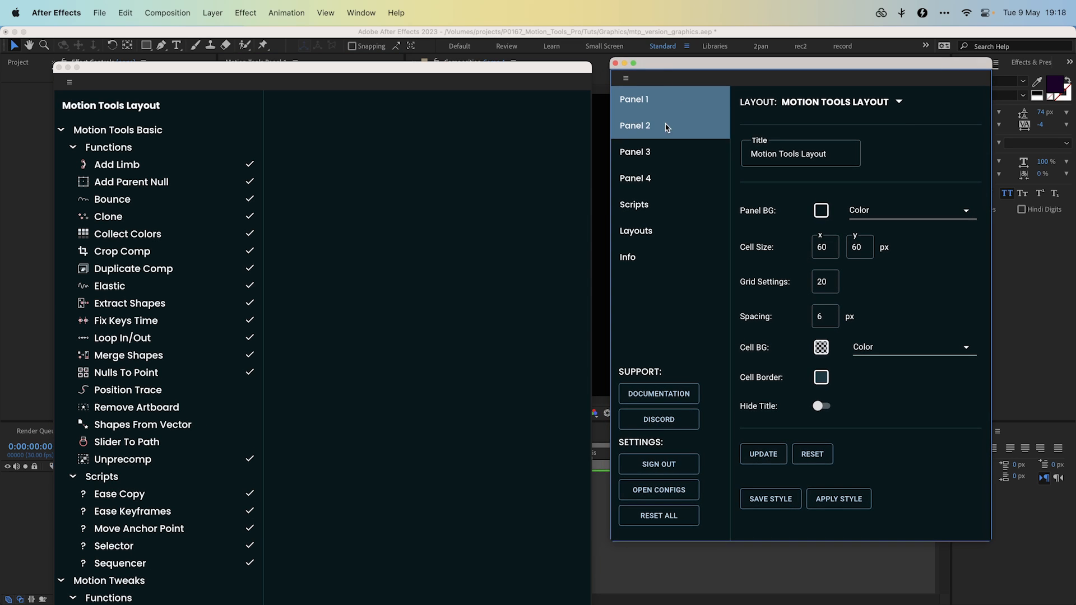
left_click(122, 251)
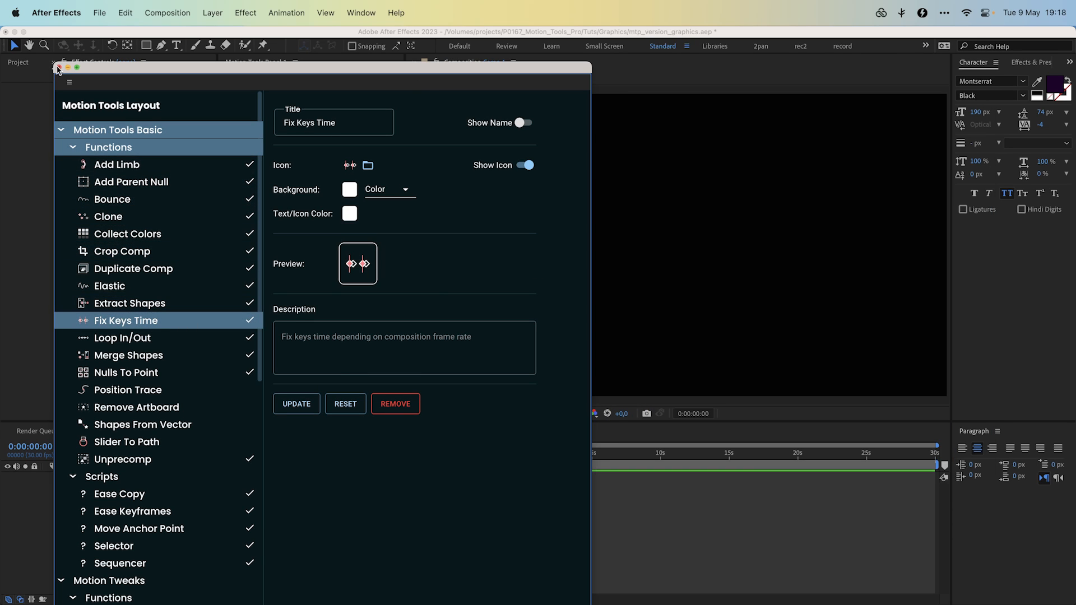
left_click(361, 12)
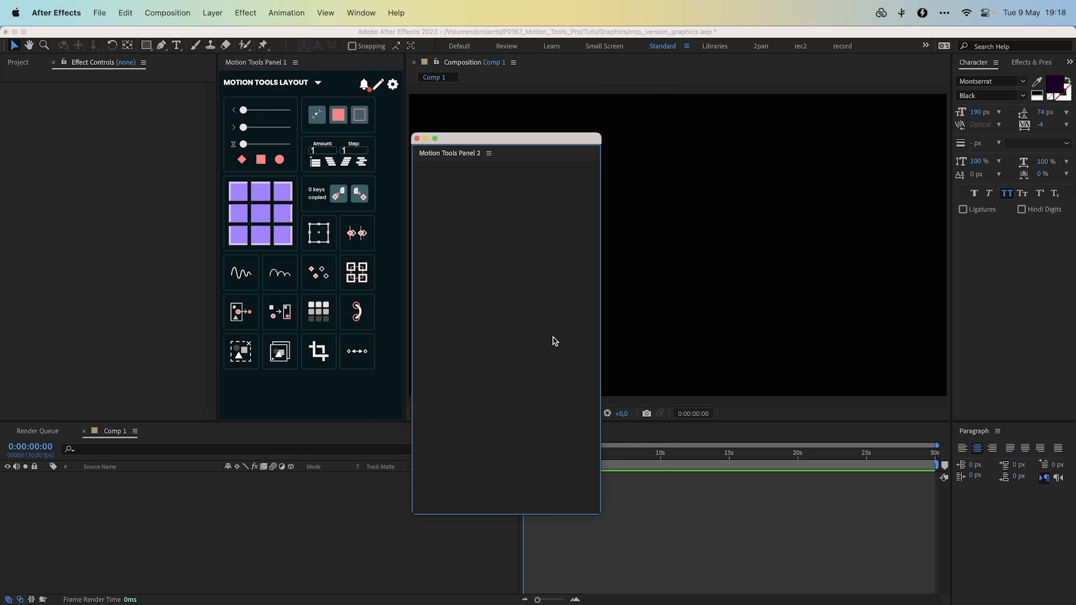
- Open Motion Tools Panel 2 from Window > Extensions
left_click(361, 12)
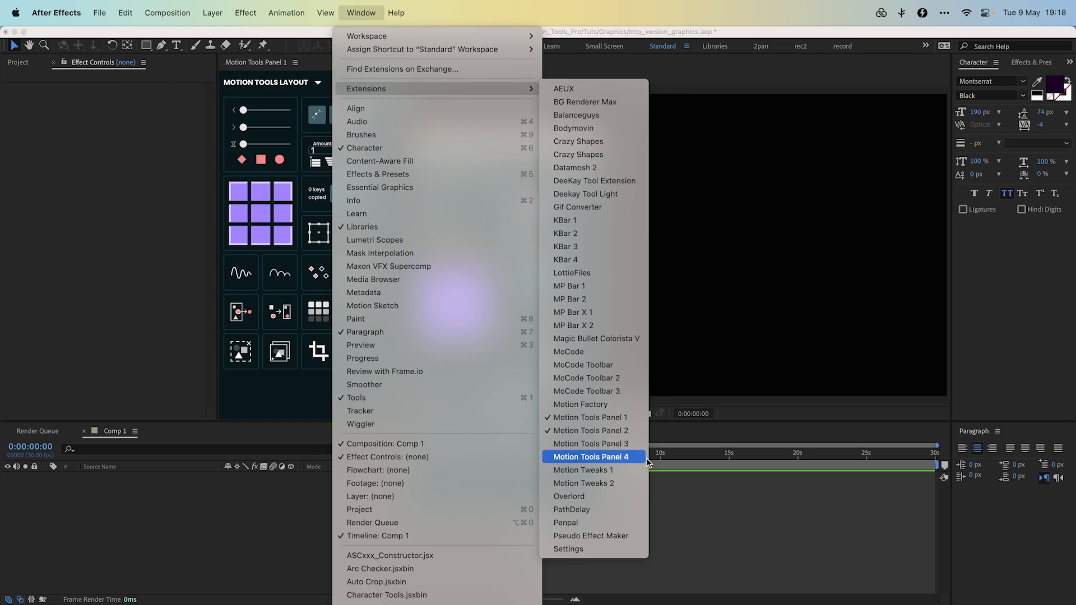
left_click(592, 457)
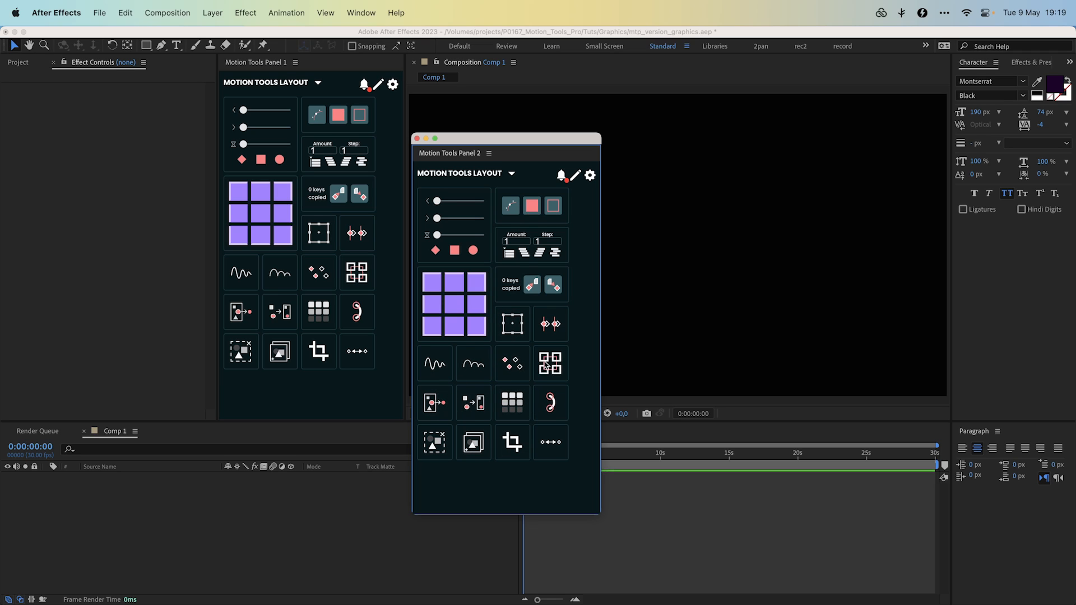
mouse_move(512, 323)
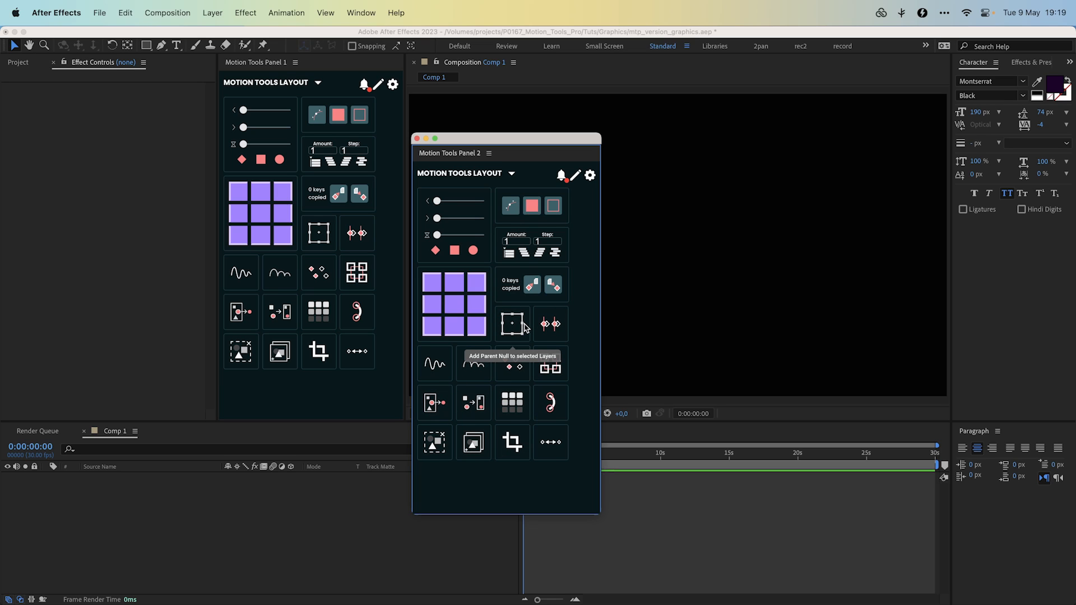
mouse_move(513, 176)
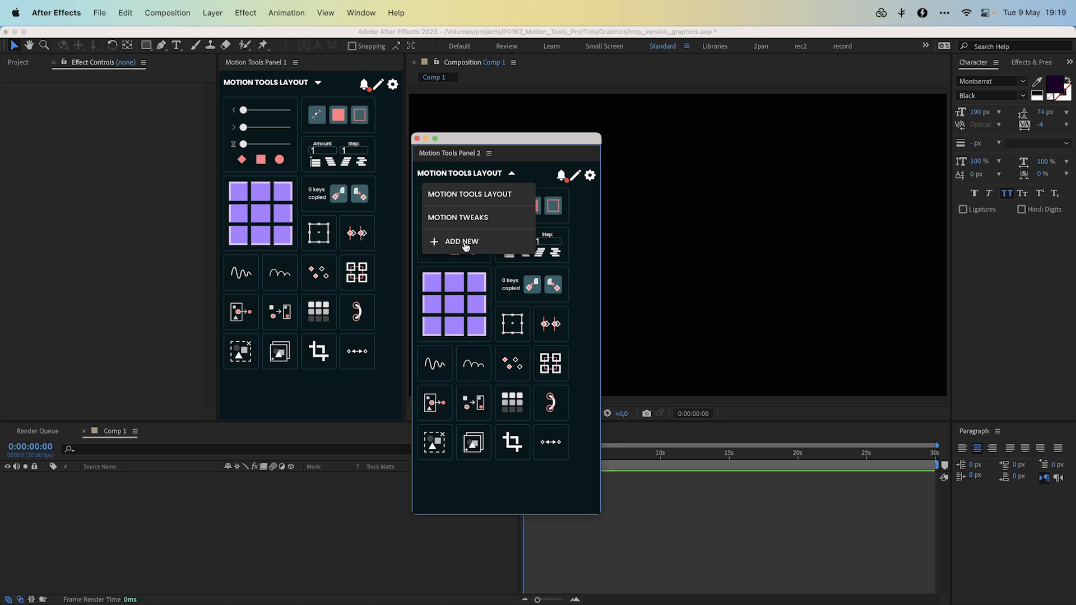
- Add a layout named New Layout, then reopen the layout list to edit it
left_click(460, 241)
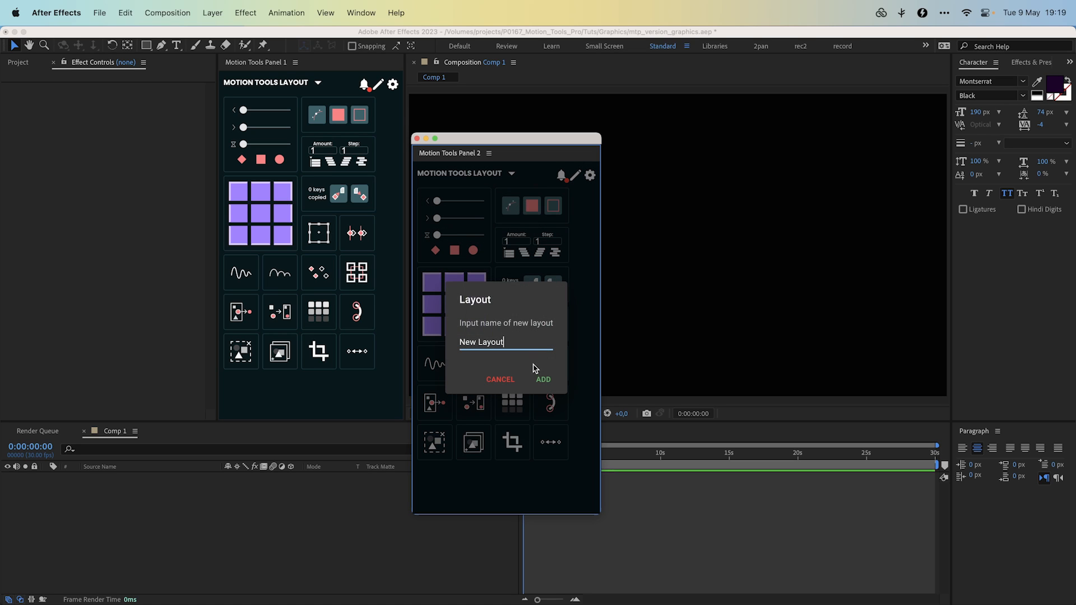
left_click(543, 379)
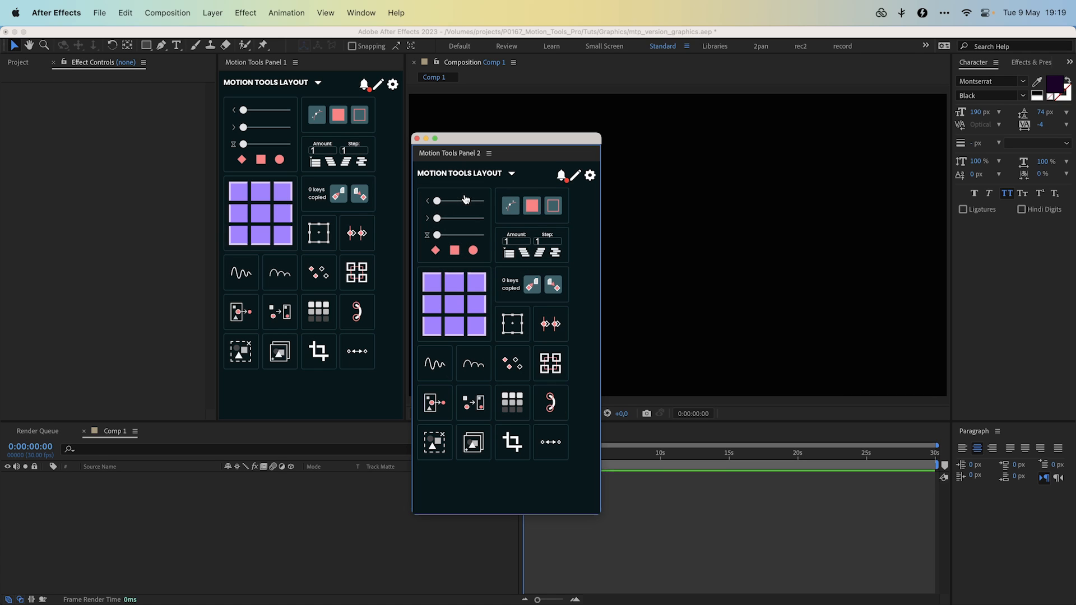
left_click(511, 173)
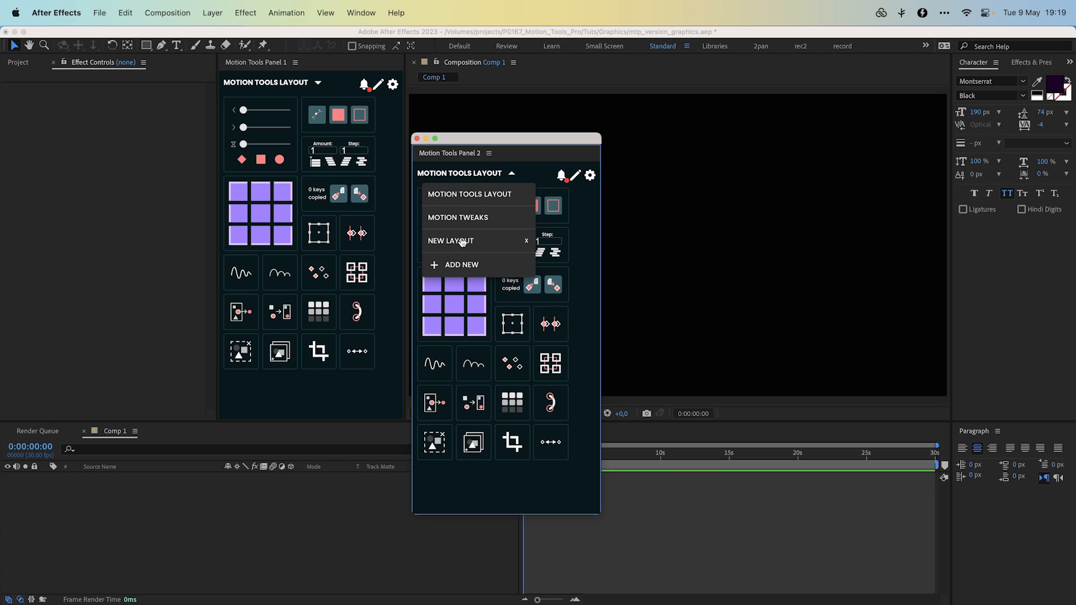
left_click(457, 217)
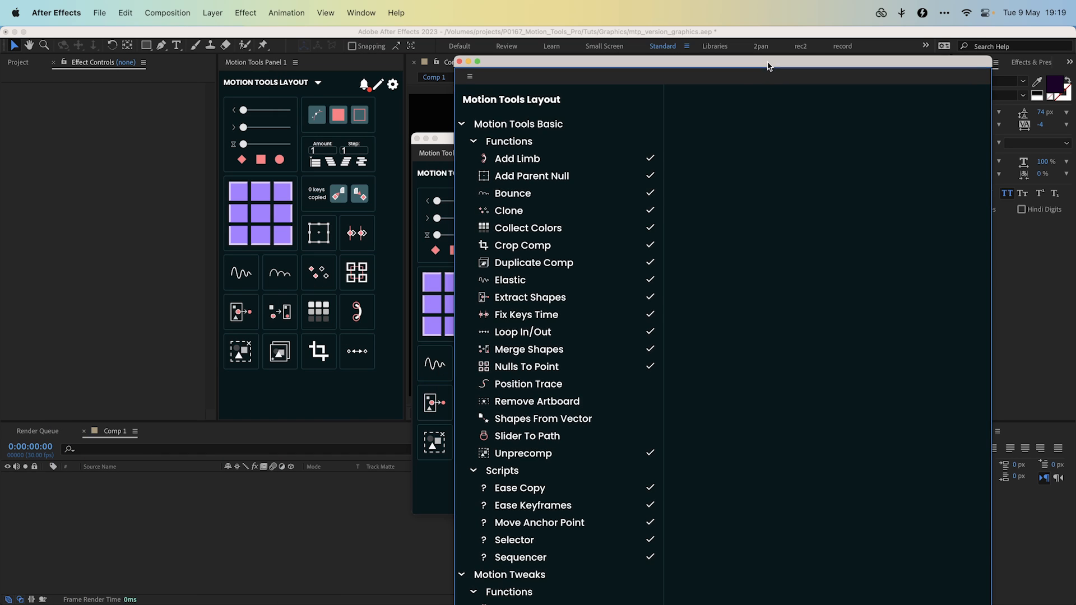
- Select Collect Colors, enable Show Name, and update the button on the panel
left_click(527, 228)
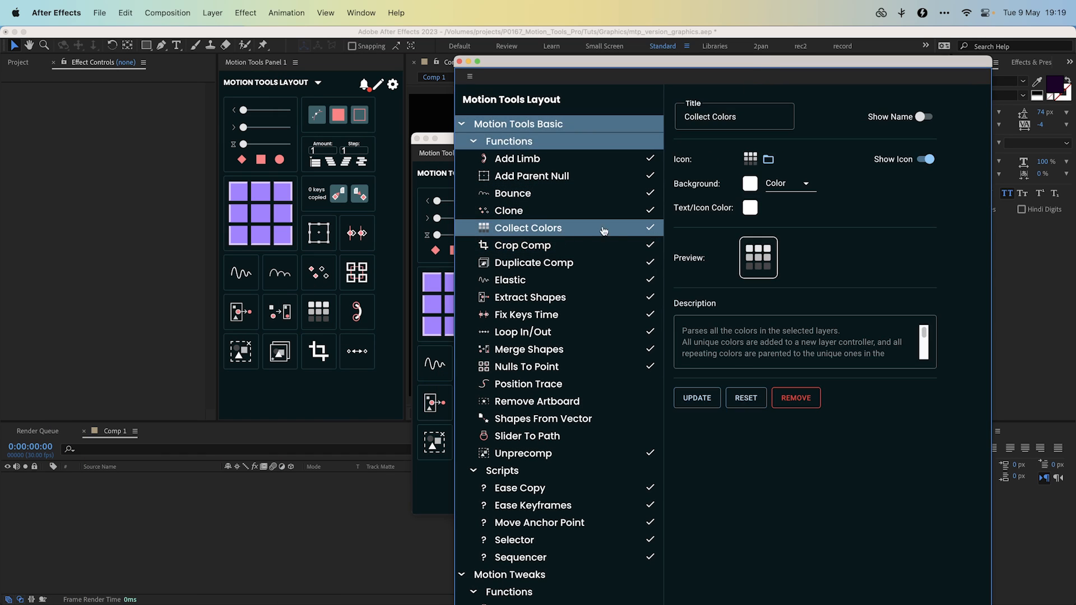
left_click(921, 117)
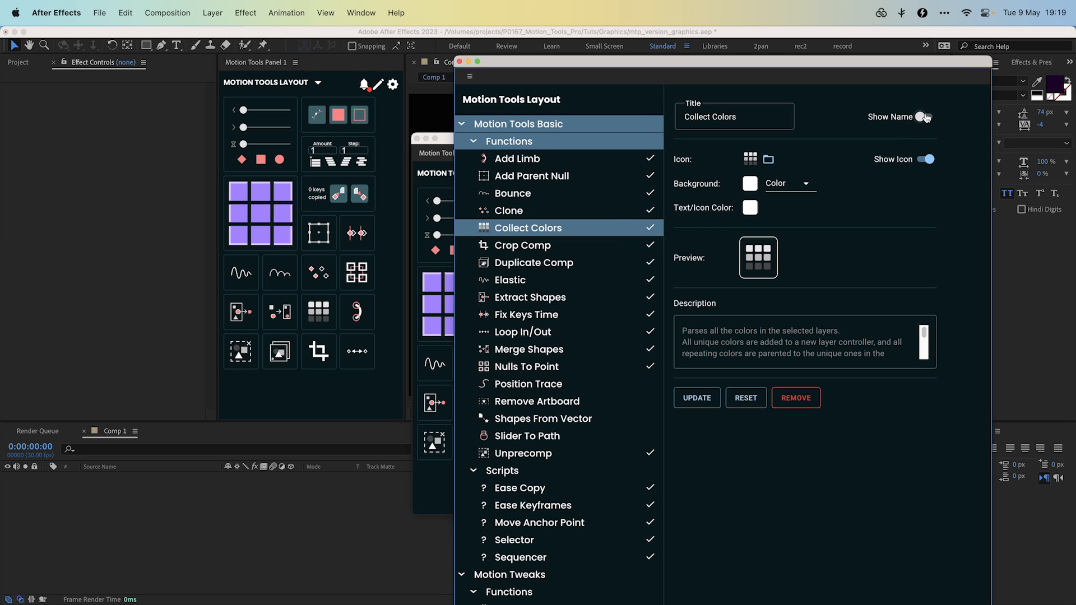
left_click(926, 116)
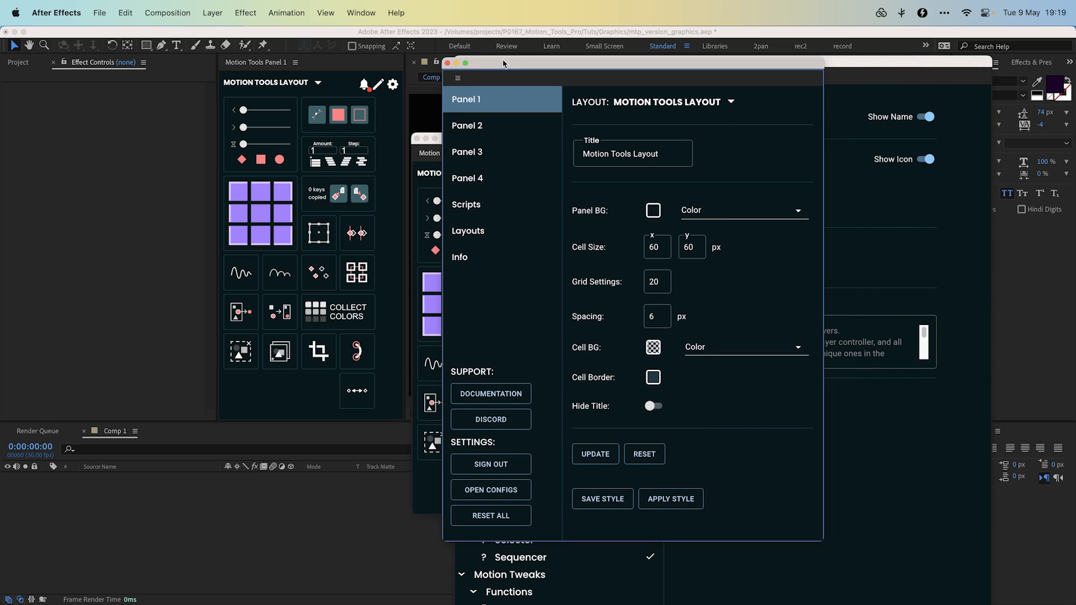
mouse_move(568, 115)
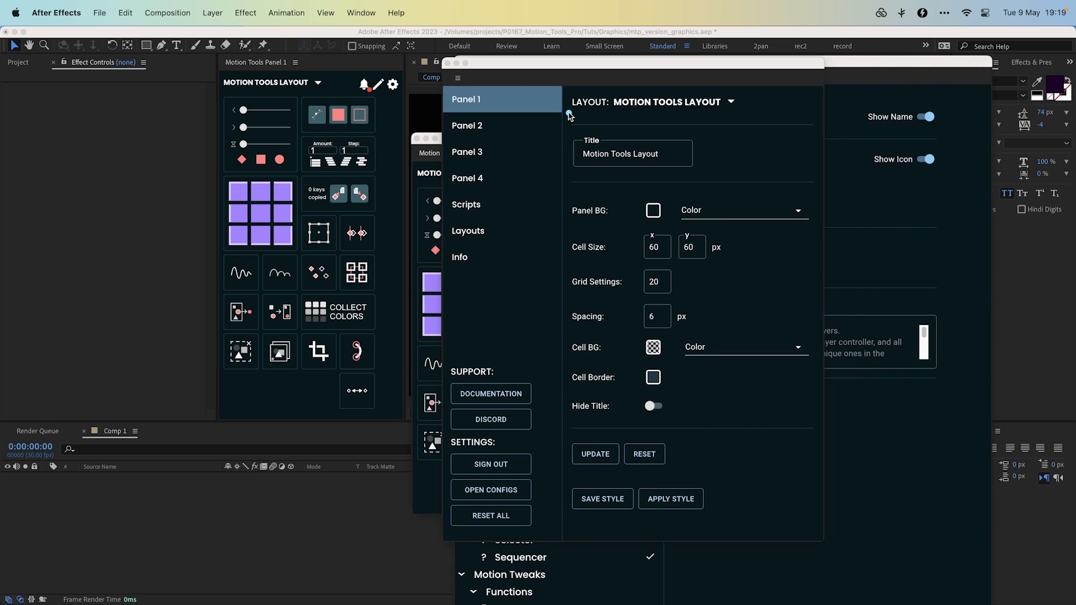
- Browse the settings' layout list, then start saving the panel style as JSON and cancel
left_click(467, 152)
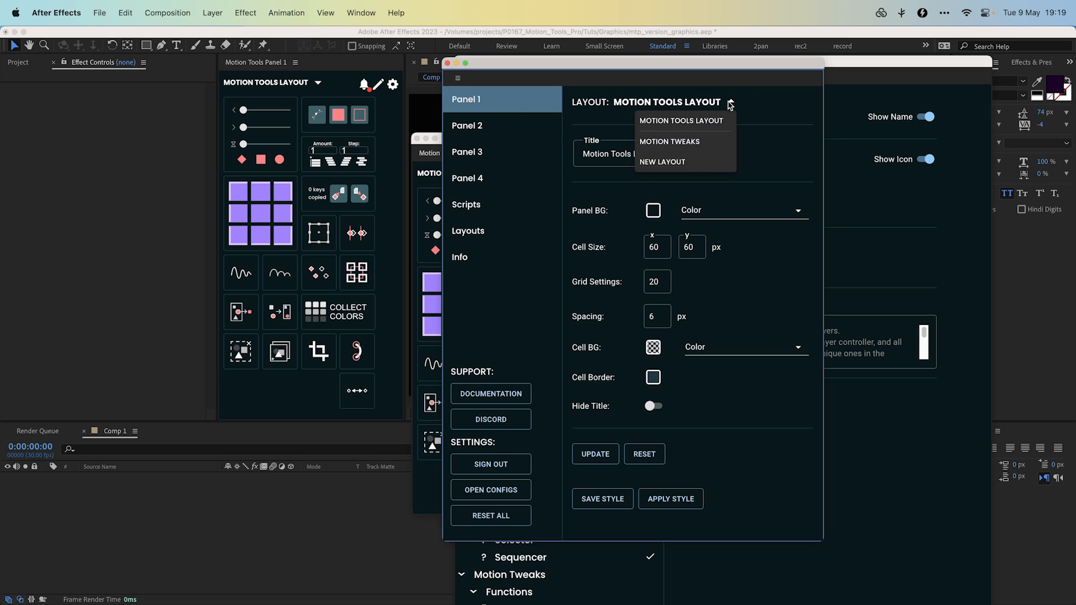
left_click(681, 121)
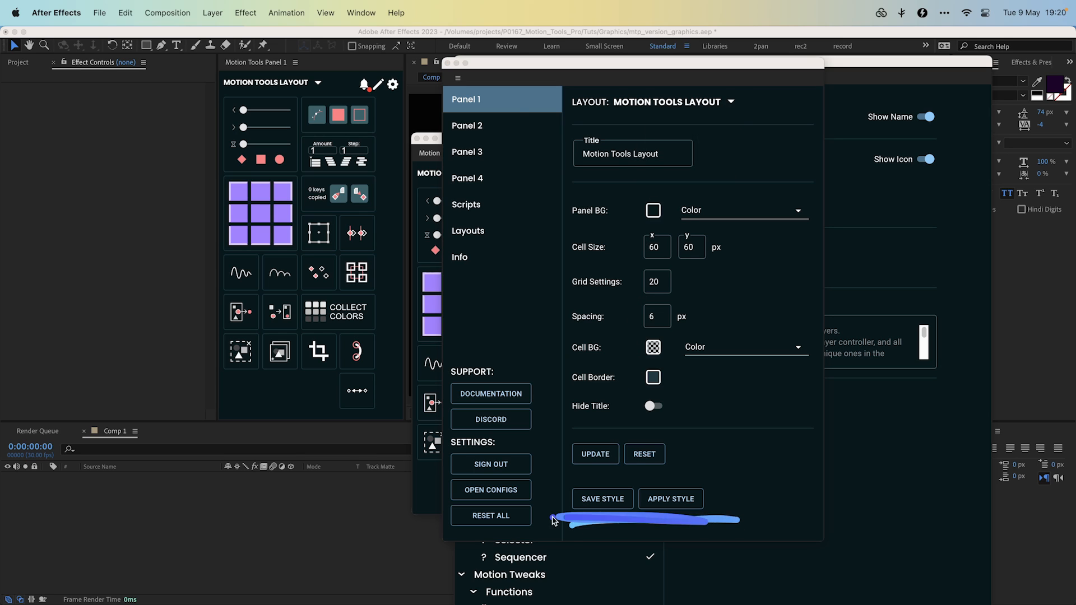
left_click(602, 499)
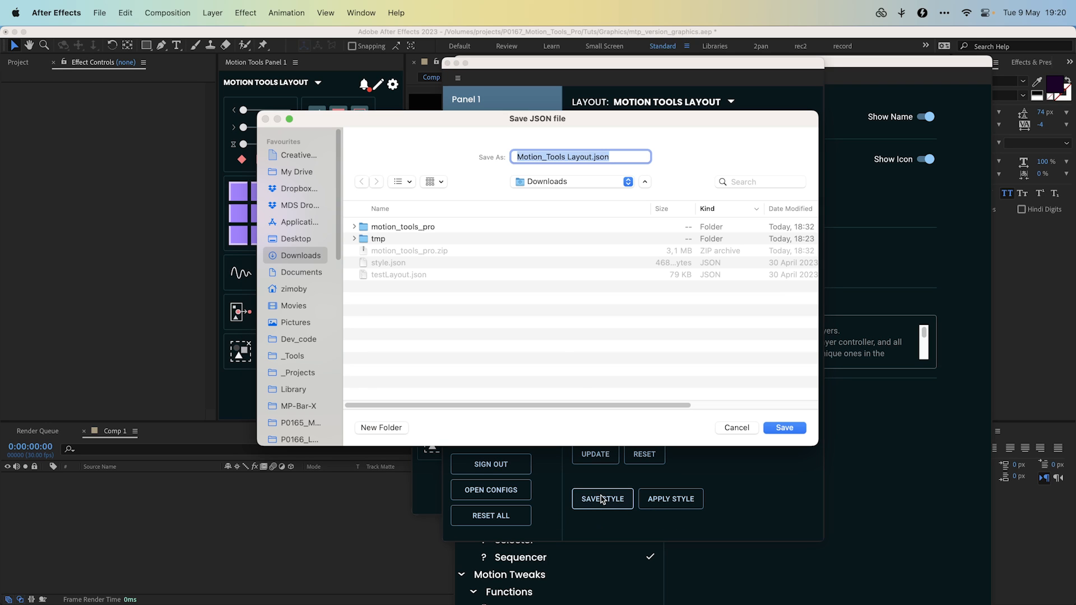
left_click(736, 428)
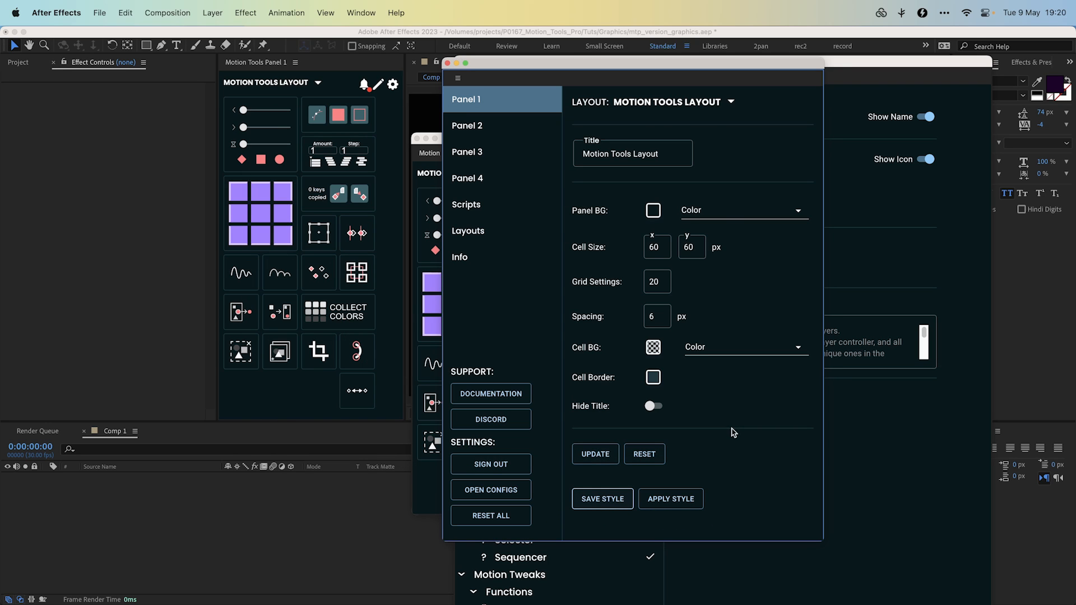
- Load style.json from Downloads as Panel 1's style
left_click(671, 499)
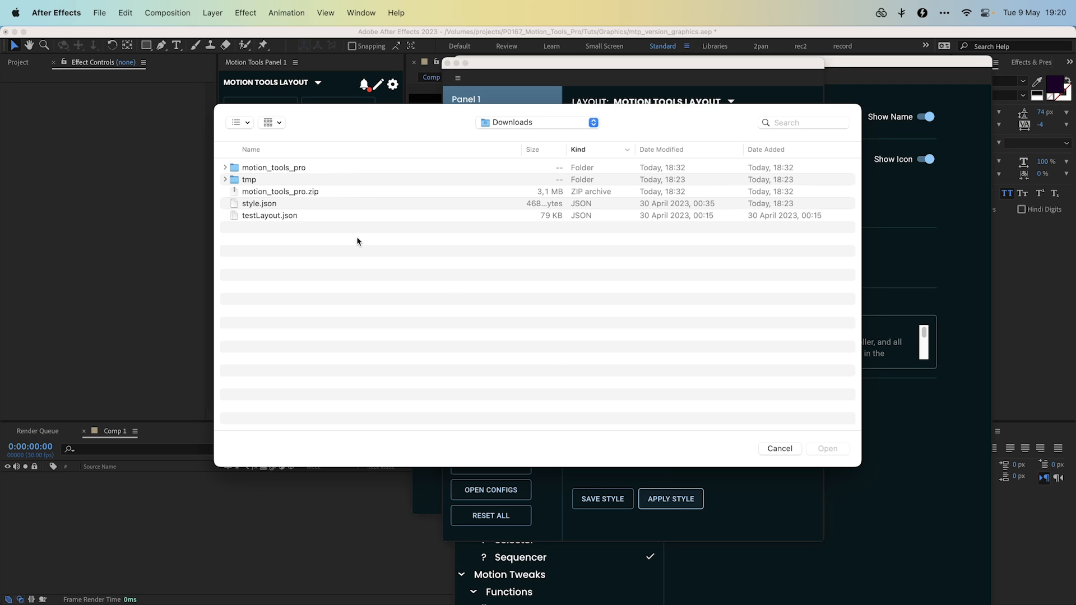
left_click(259, 204)
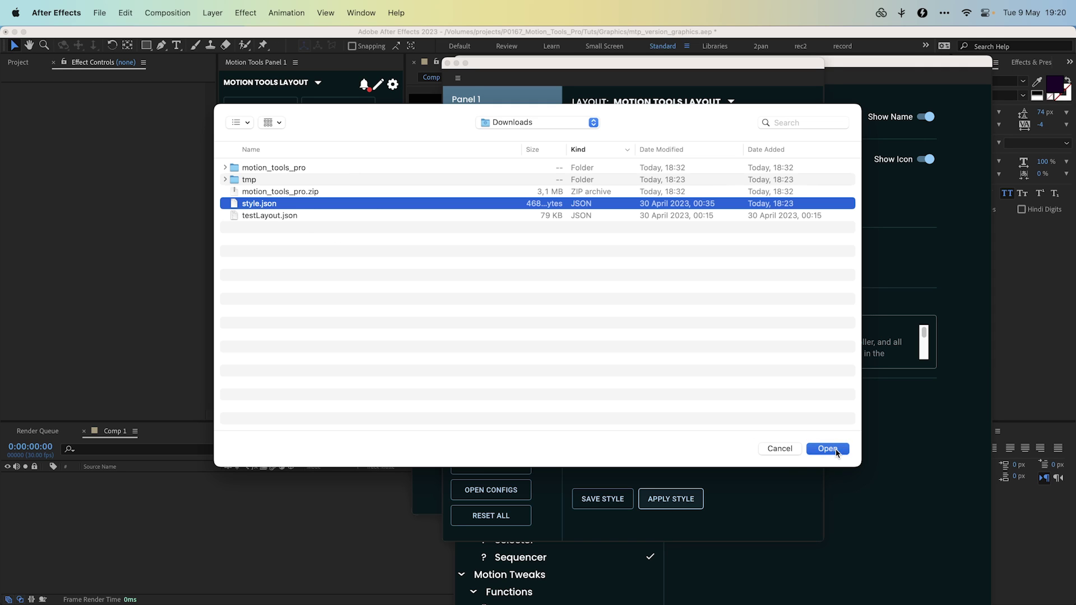
left_click(827, 448)
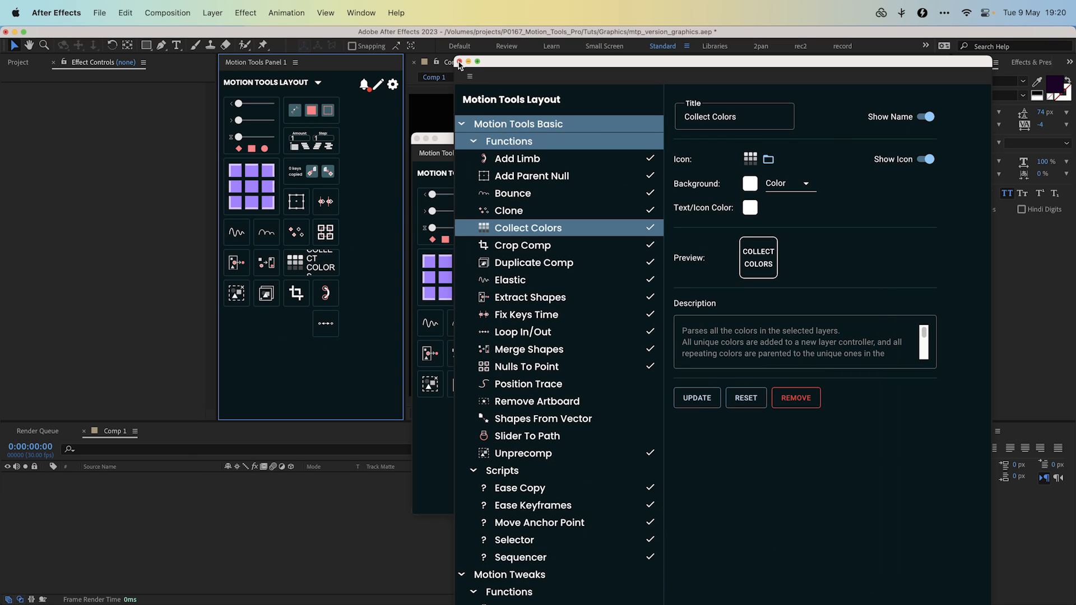
- Close the script list editor, reposition Panel 2, and open Panel 2's style settings
left_click(459, 62)
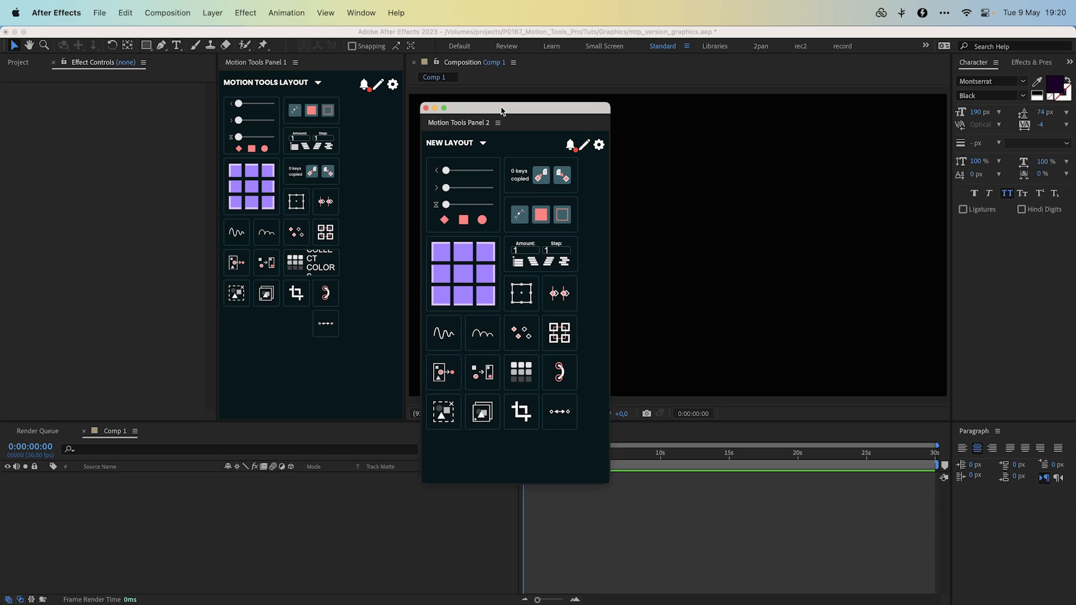
left_click(476, 143)
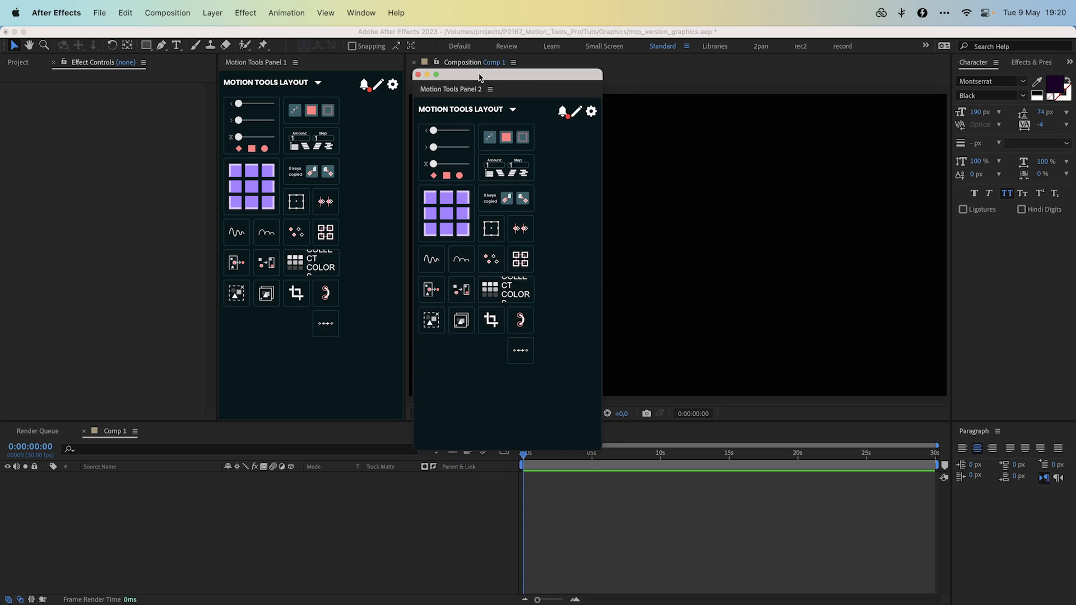
left_click(591, 111)
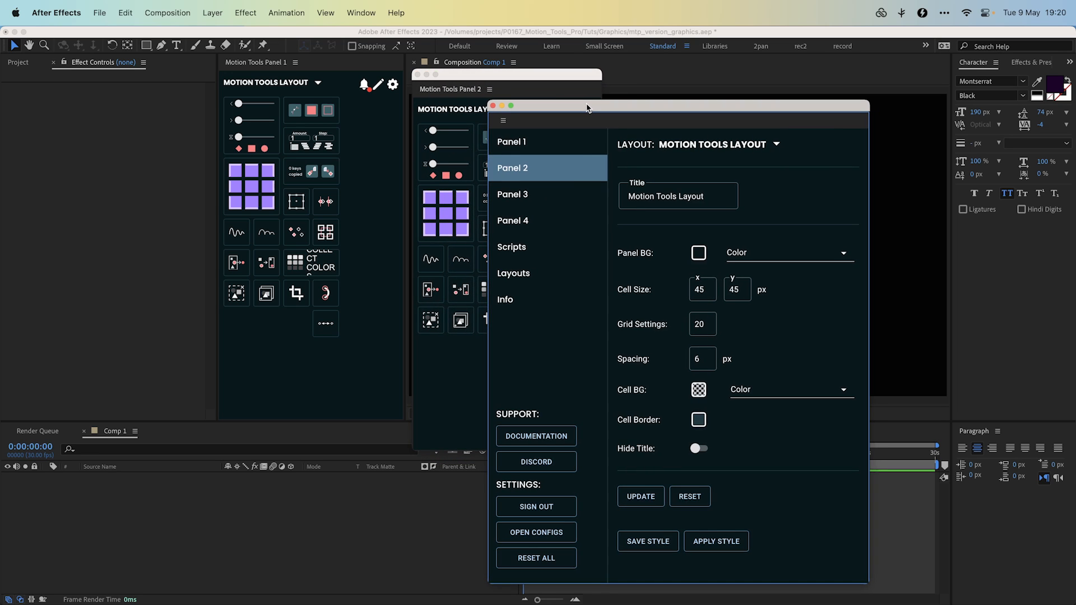
- Cancel Save Layouts in the Layouts section, then move and close settings and Panel 2
left_click(513, 273)
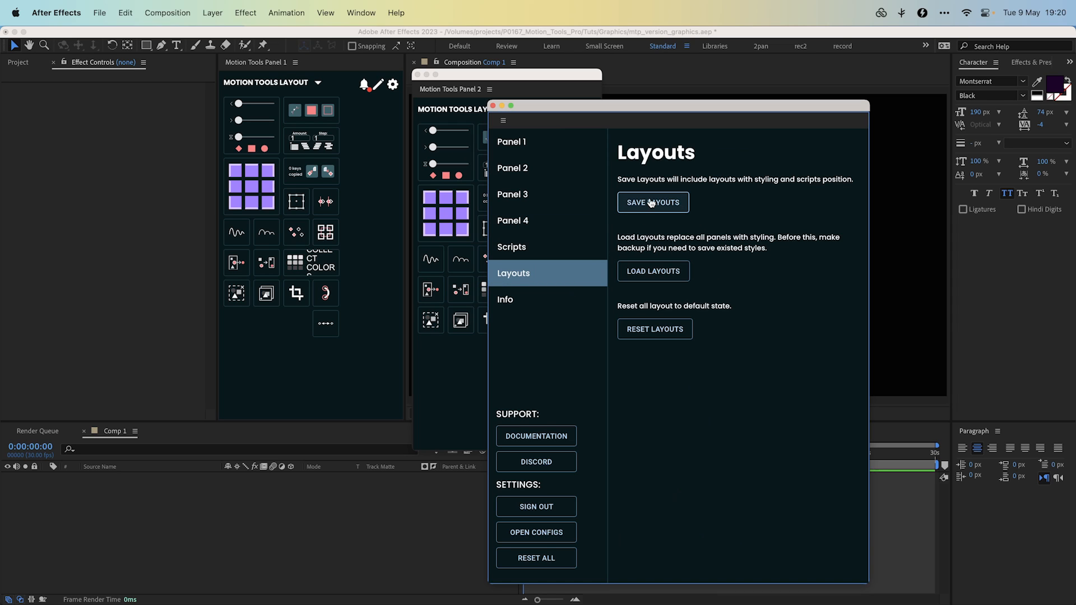
left_click(653, 202)
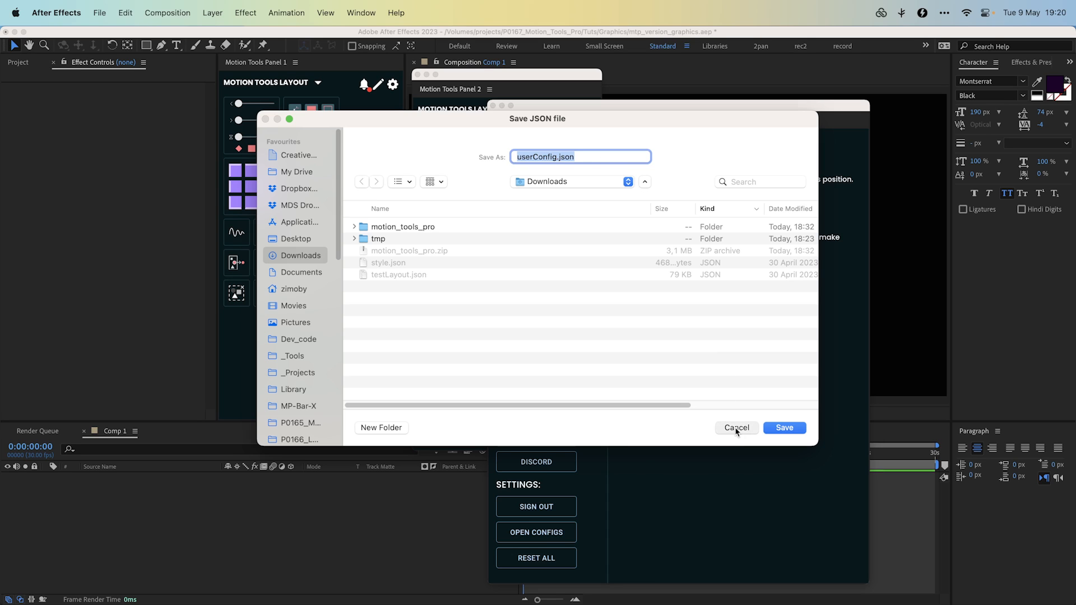
left_click(736, 427)
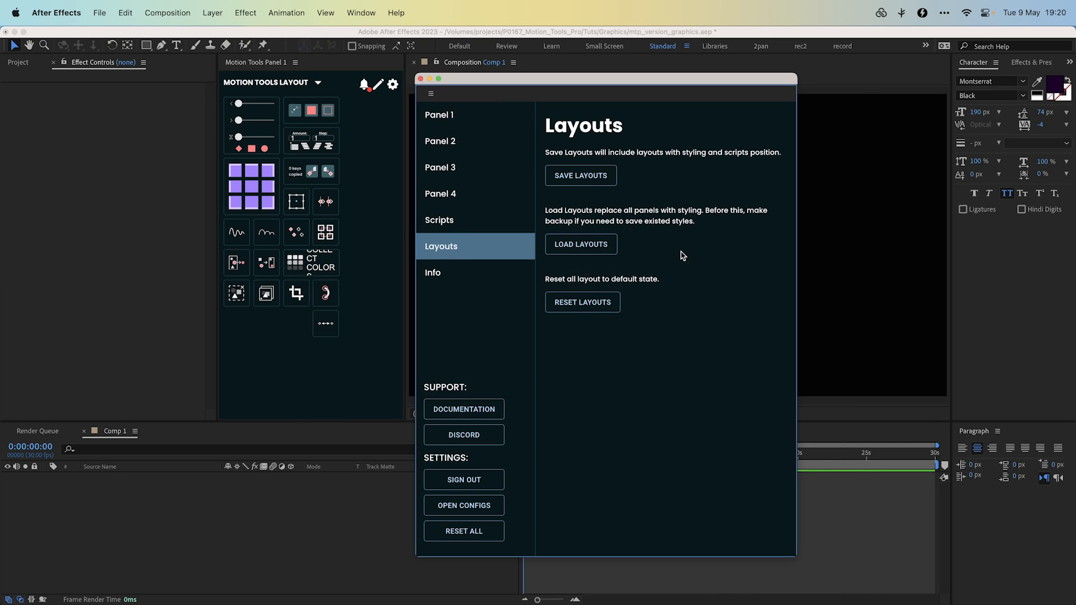
mouse_move(570, 84)
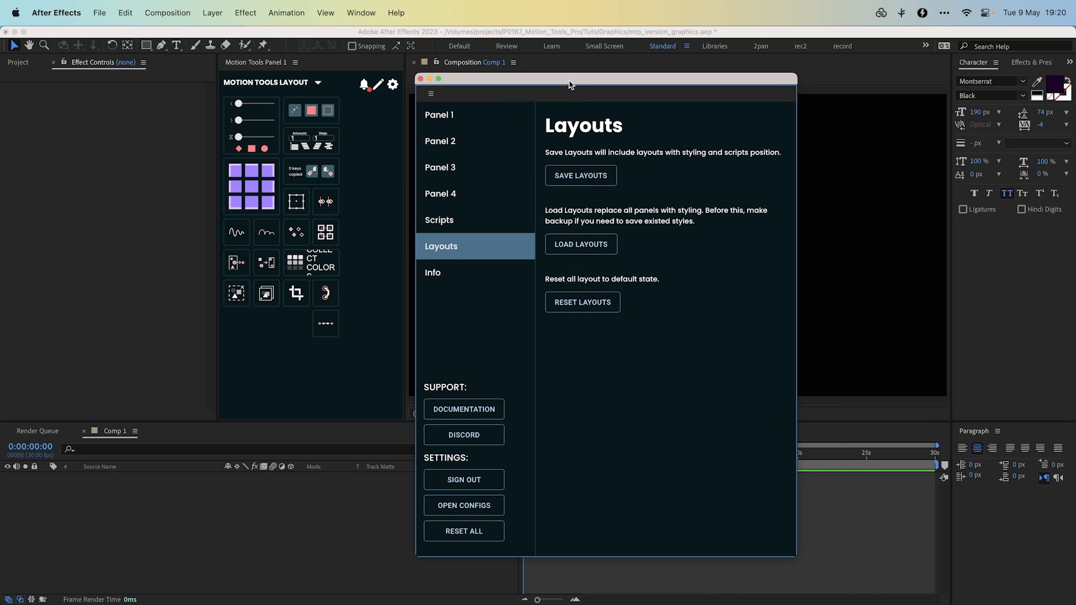
left_click_drag(570, 78, 559, 65)
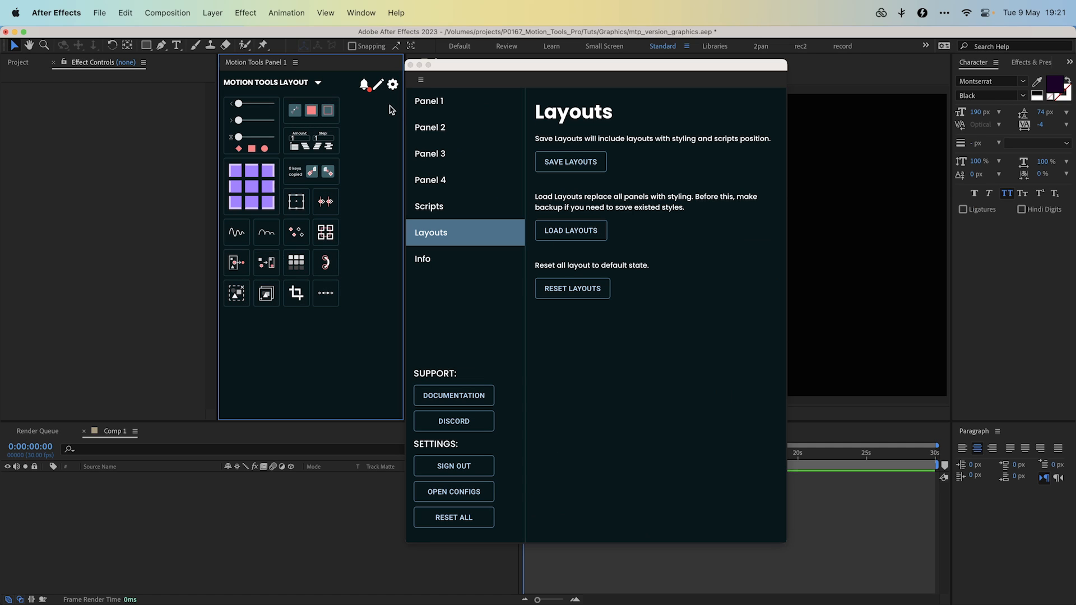
left_click(429, 101)
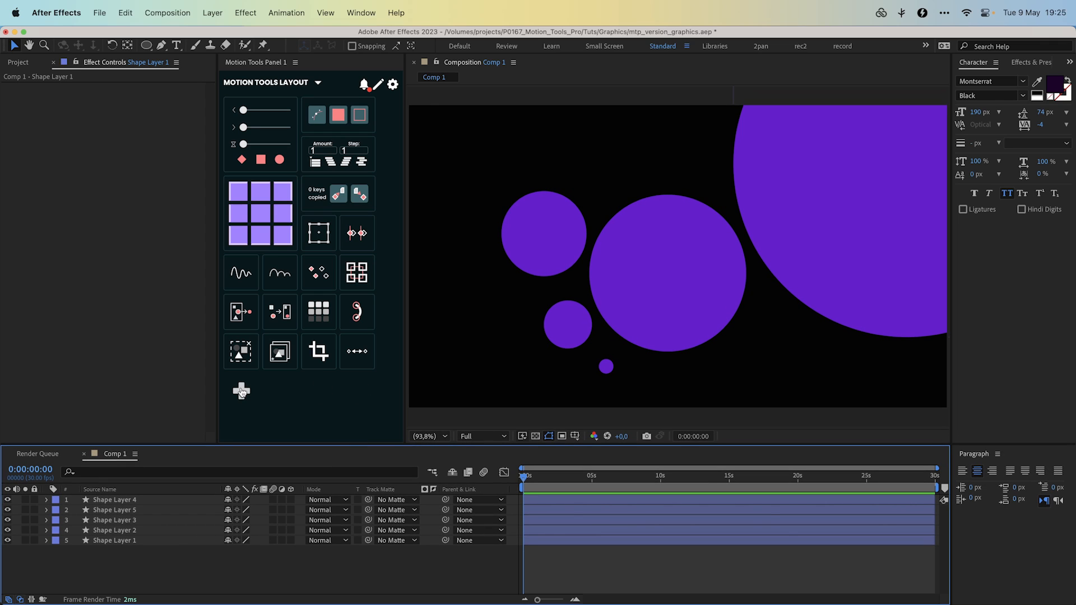
- Open the custom expressions editor and add a new entry under Add Expression
left_click(241, 391)
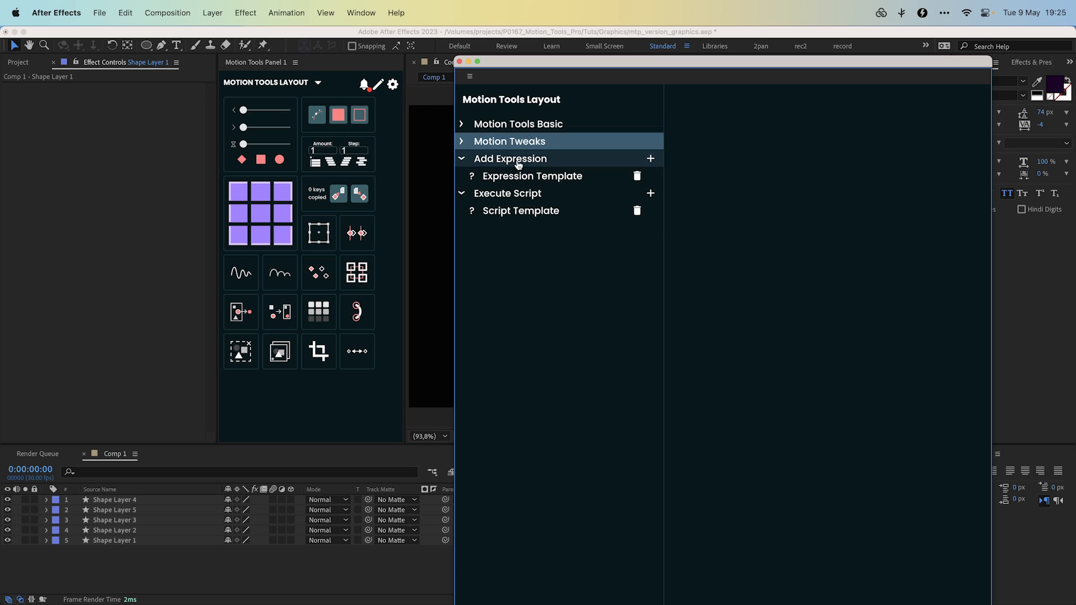
left_click(520, 211)
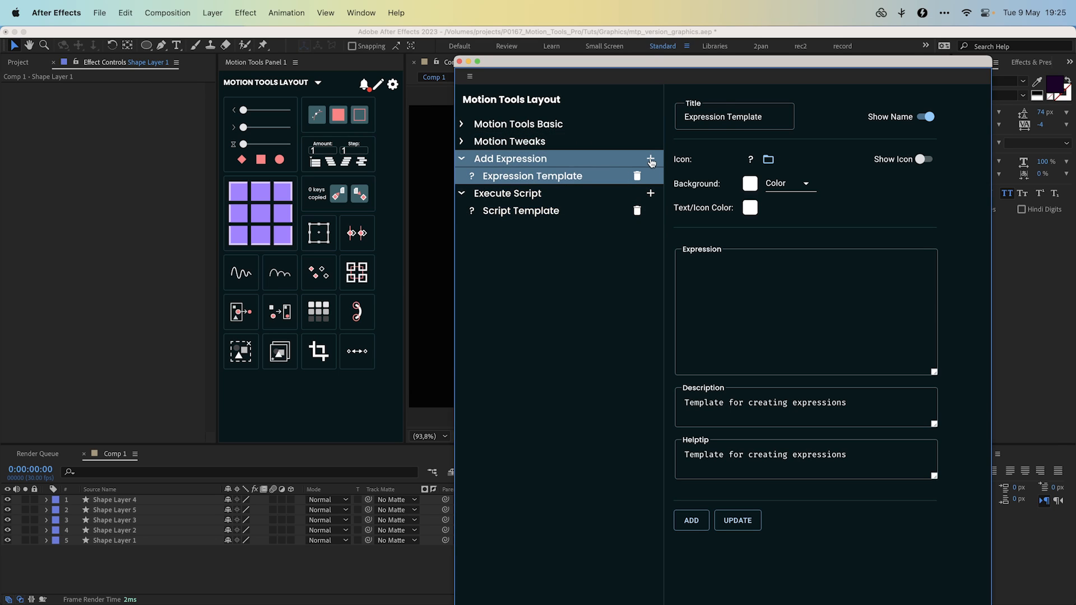
left_click(651, 159)
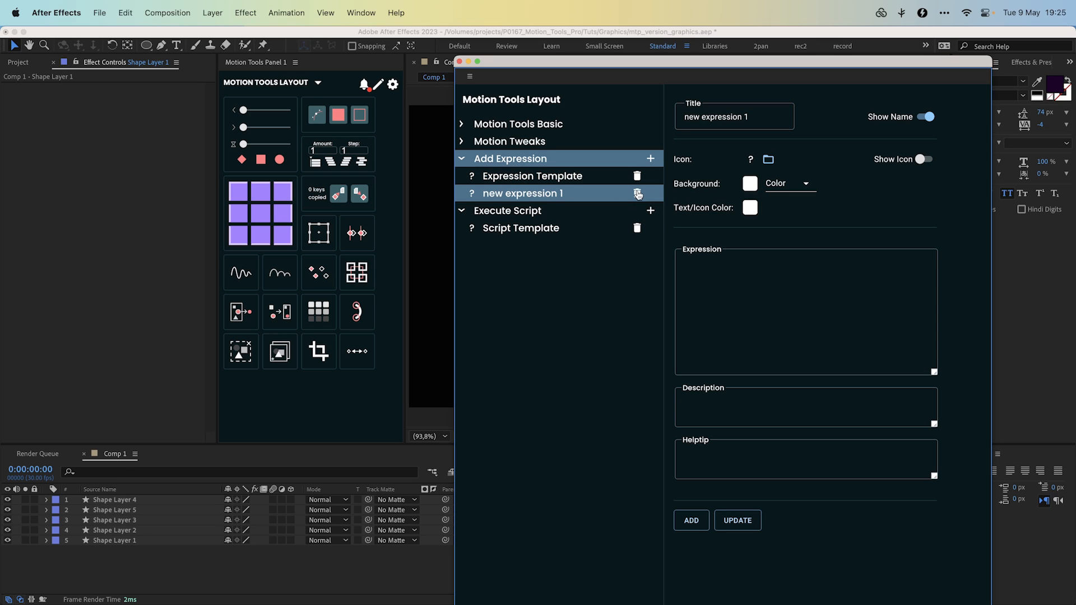
left_click(637, 193)
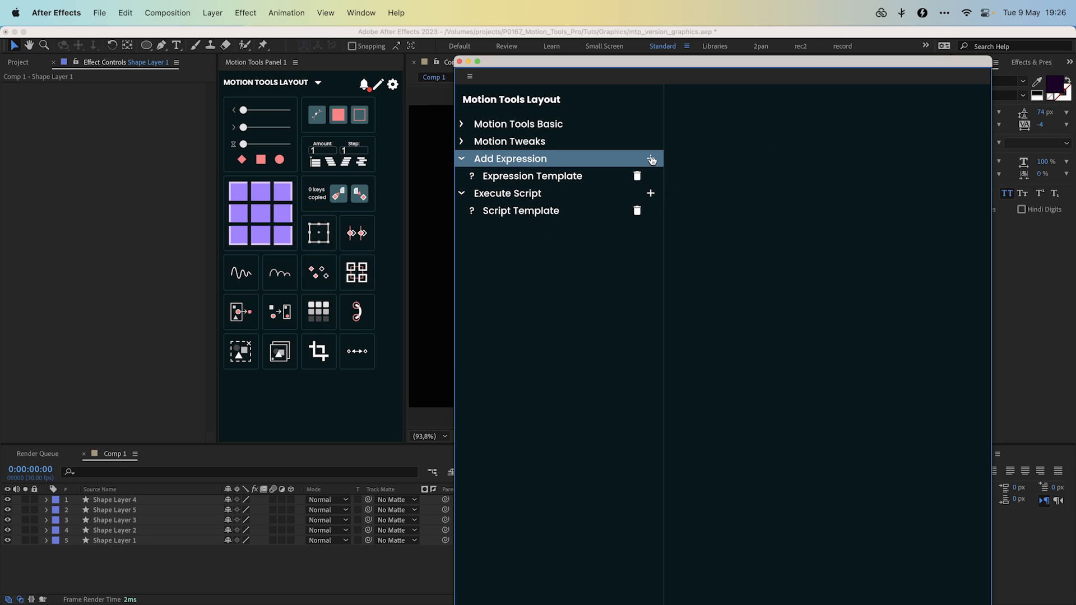
left_click(651, 159)
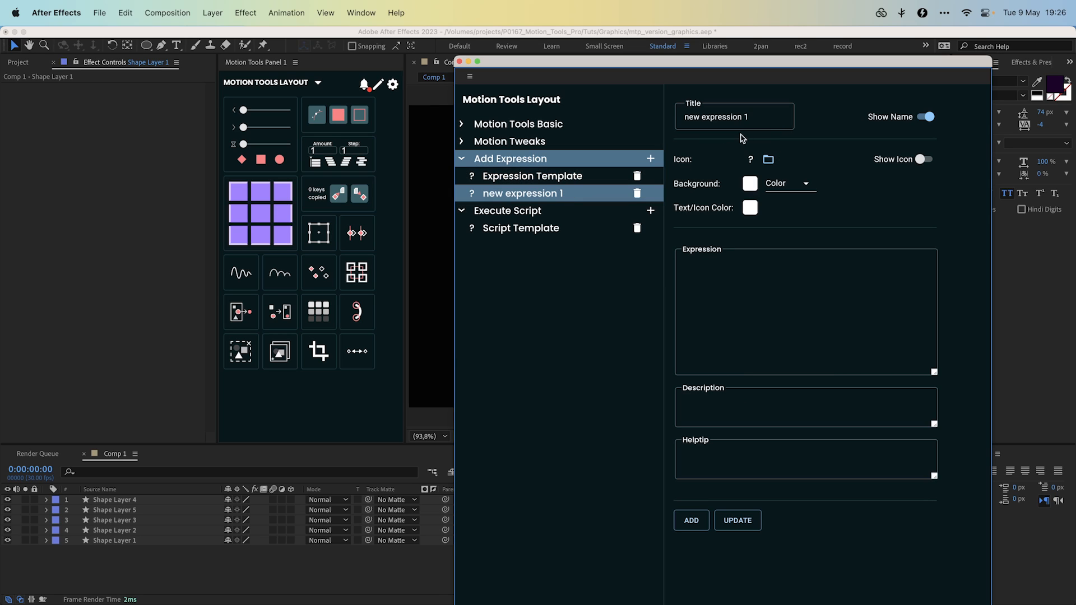
- Title the new expression WGL and set its expression to wiggle(1, 100)
left_click(737, 116)
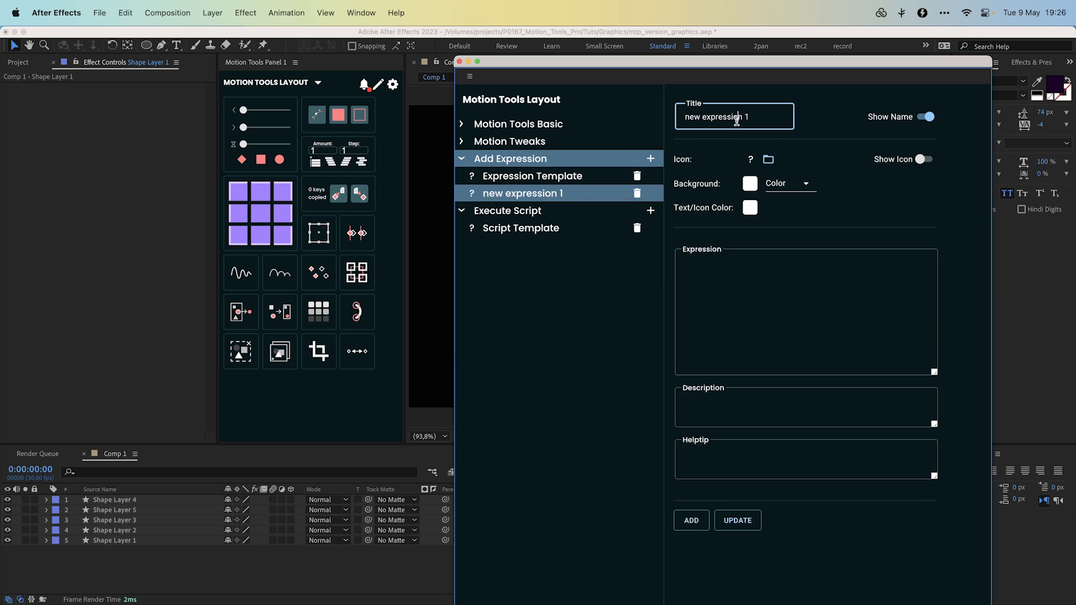
mouse_move(816, 121)
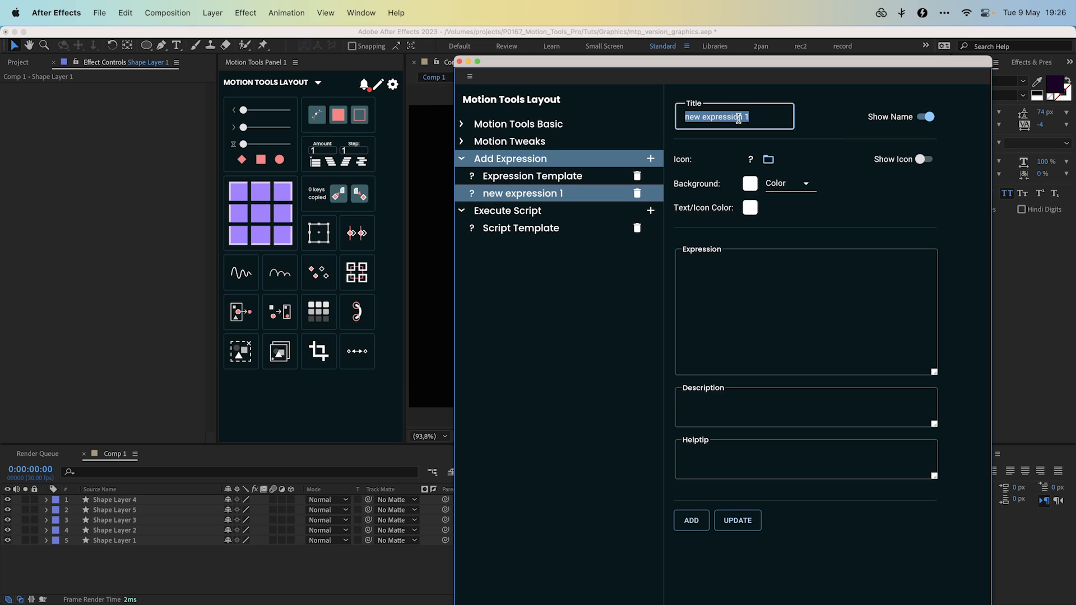
type("WGL")
left_click(806, 312)
type("wiggle(")
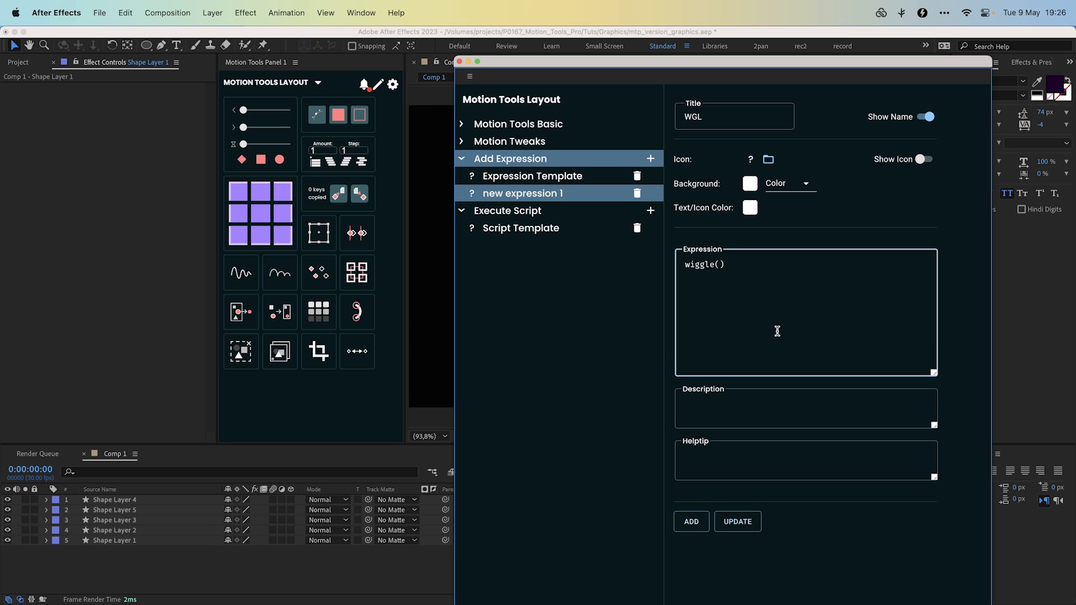
type("1, 100")
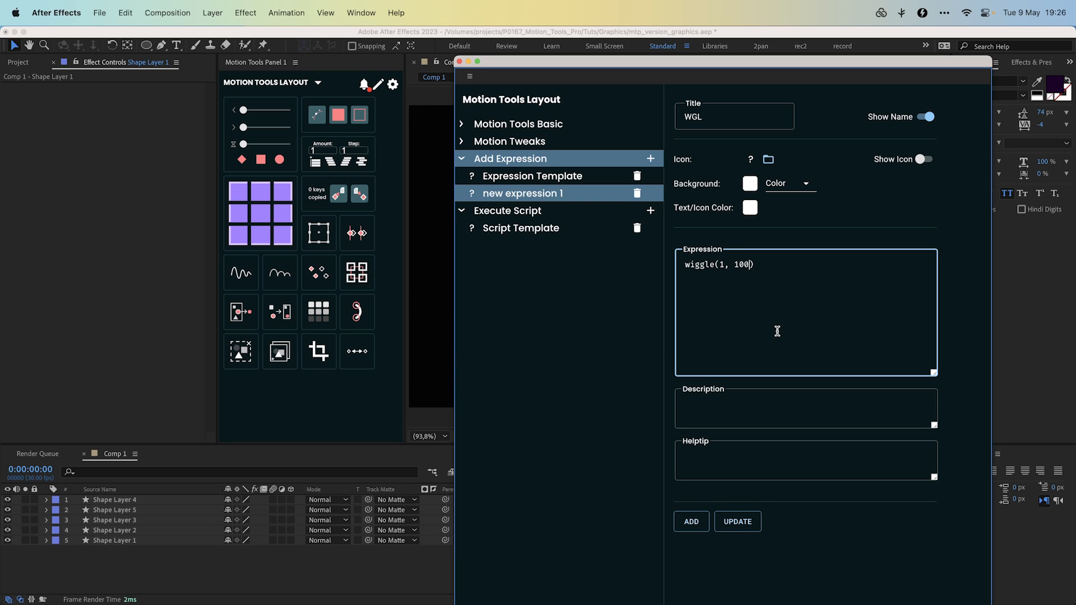
left_click_drag(933, 372, 972, 540)
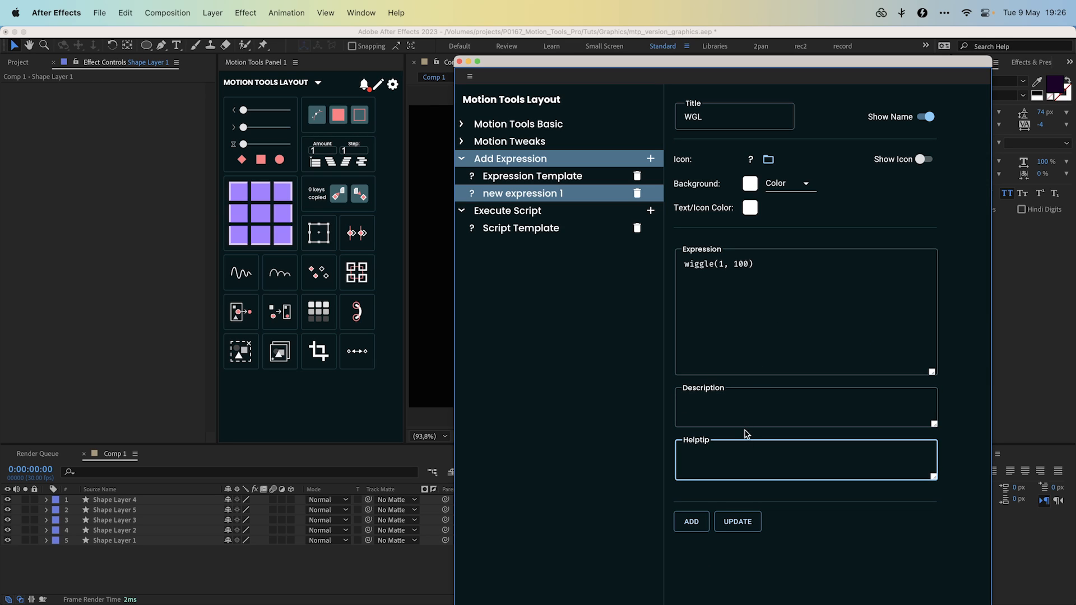
mouse_move(318, 351)
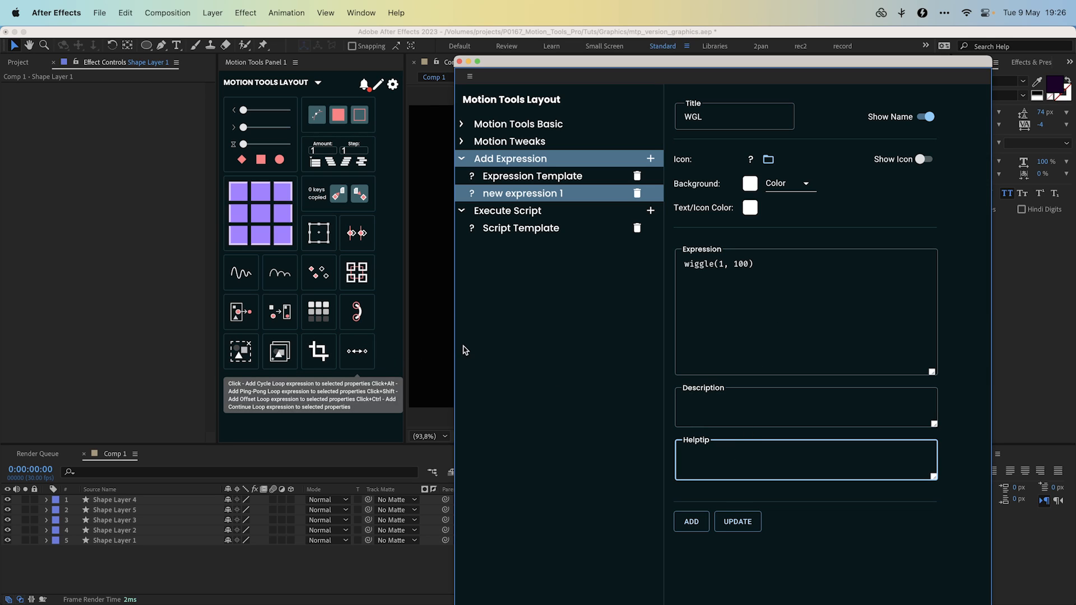
- Change the WGL expression button's code to wiggle(1, 120) and update it in the panel
left_click(773, 305)
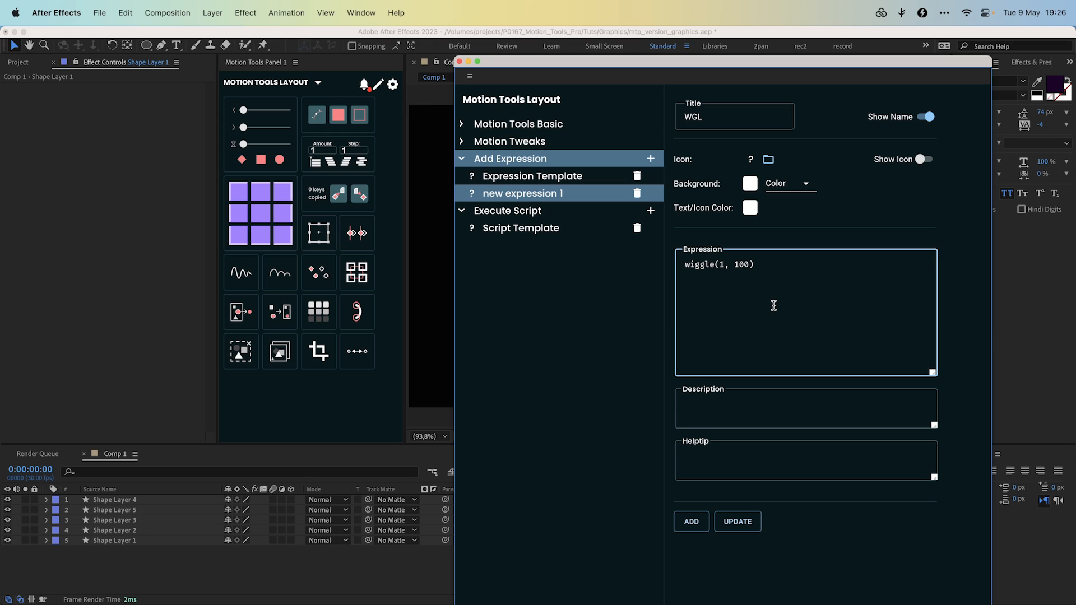
left_click(691, 521)
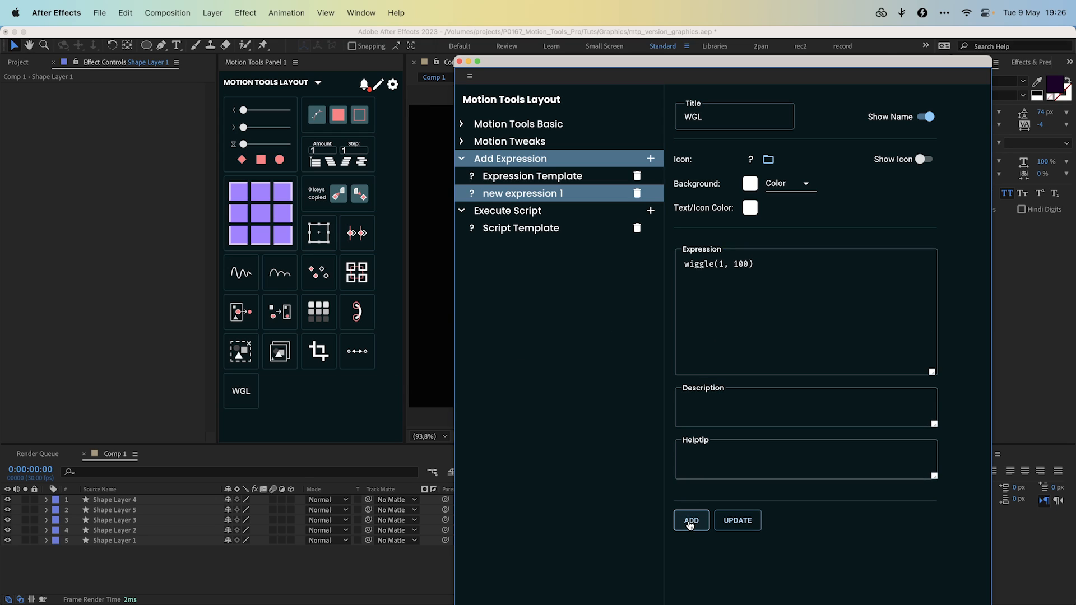
left_click(691, 520)
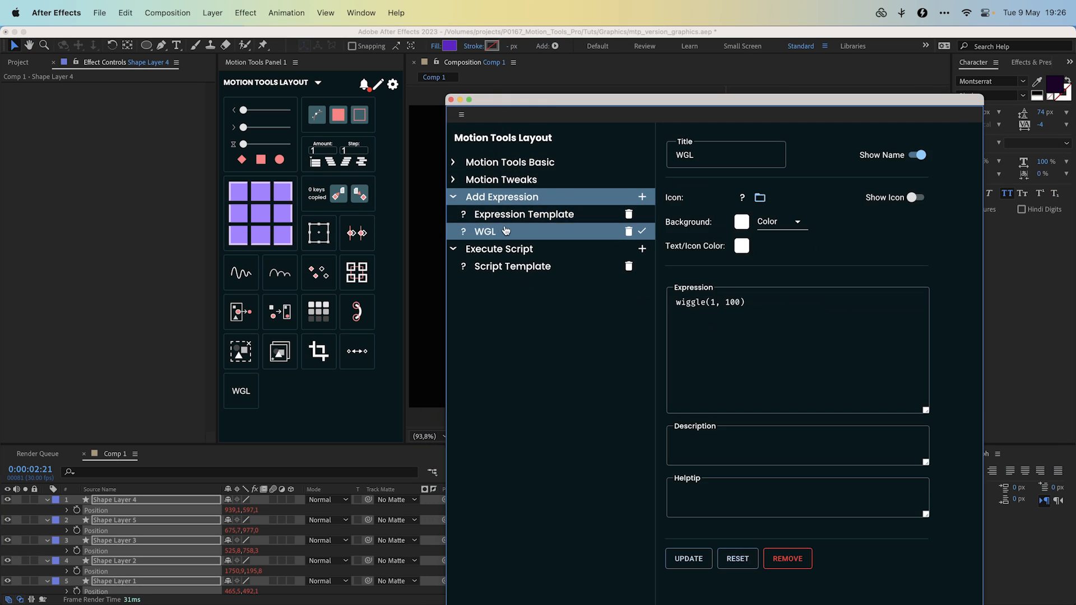
left_click(734, 303)
type("2")
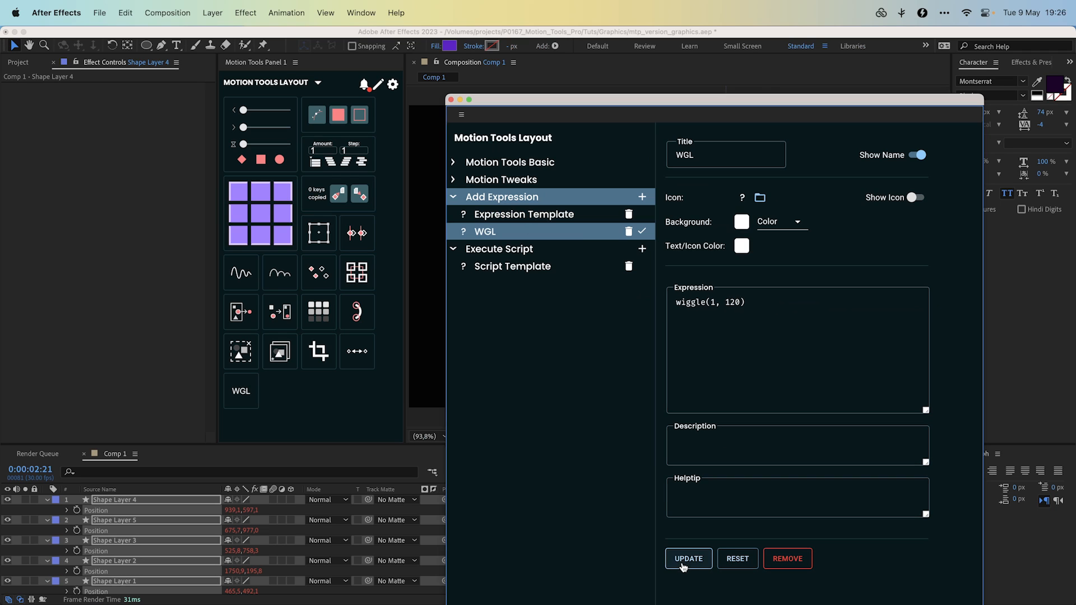
- Create an ALRT script button running alert(""), then run it and dismiss the alert
left_click(512, 266)
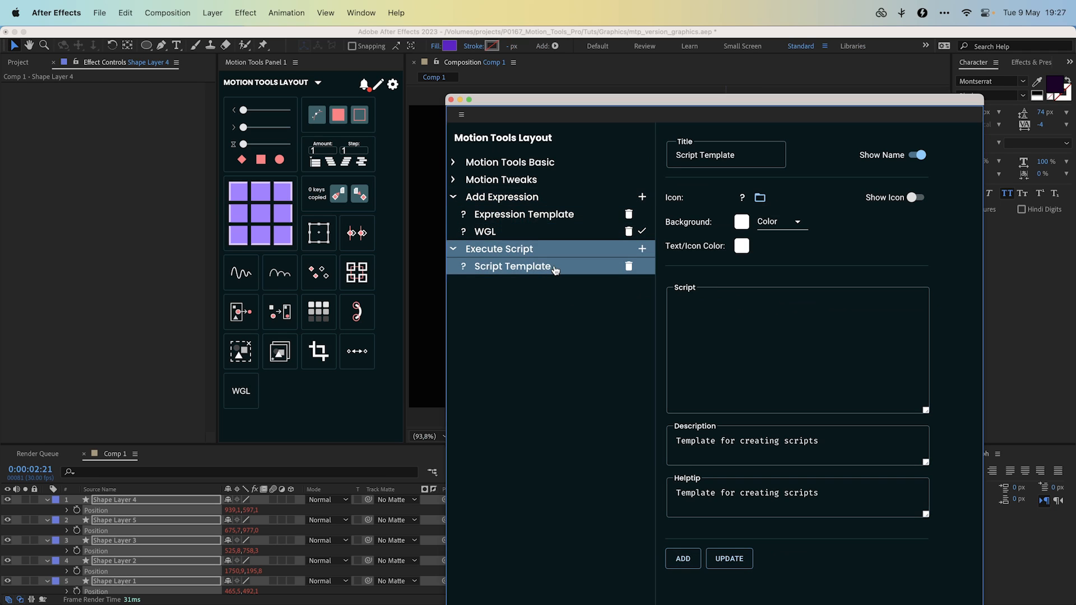
left_click(642, 249)
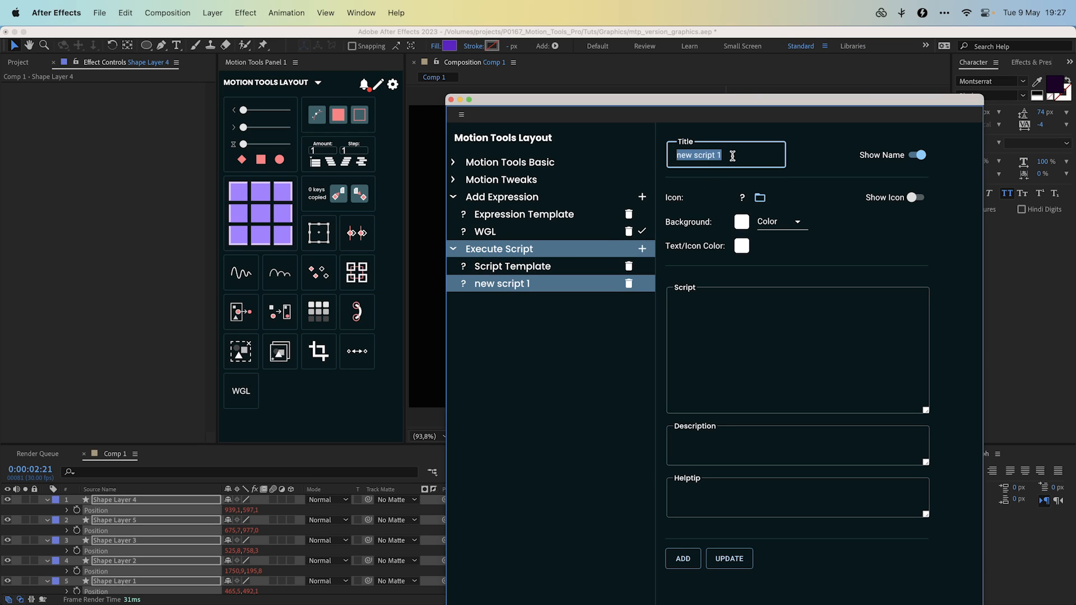
type("ALRT")
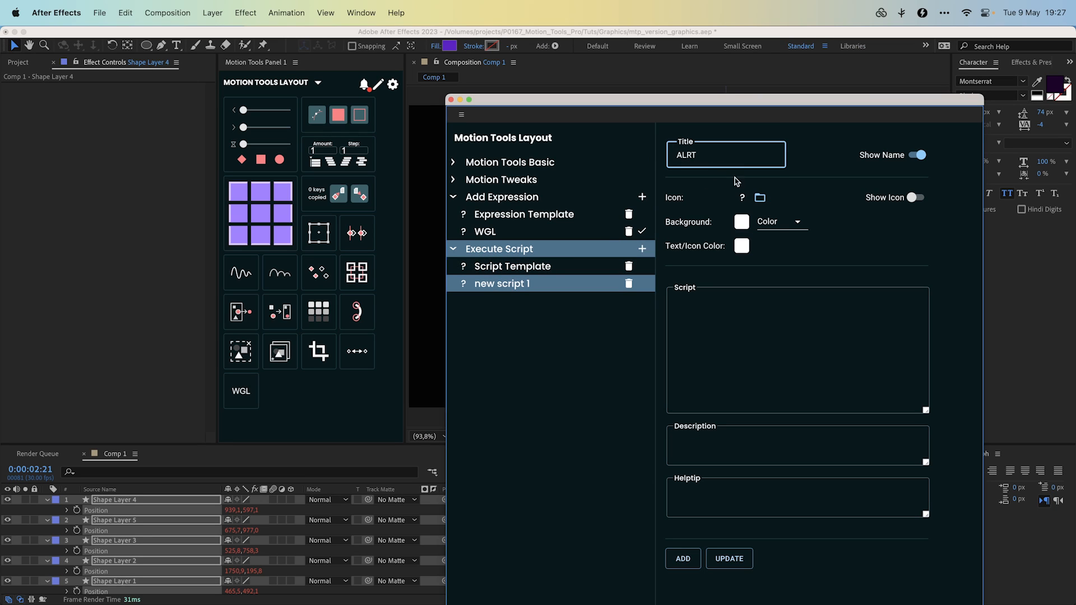
type("alert")
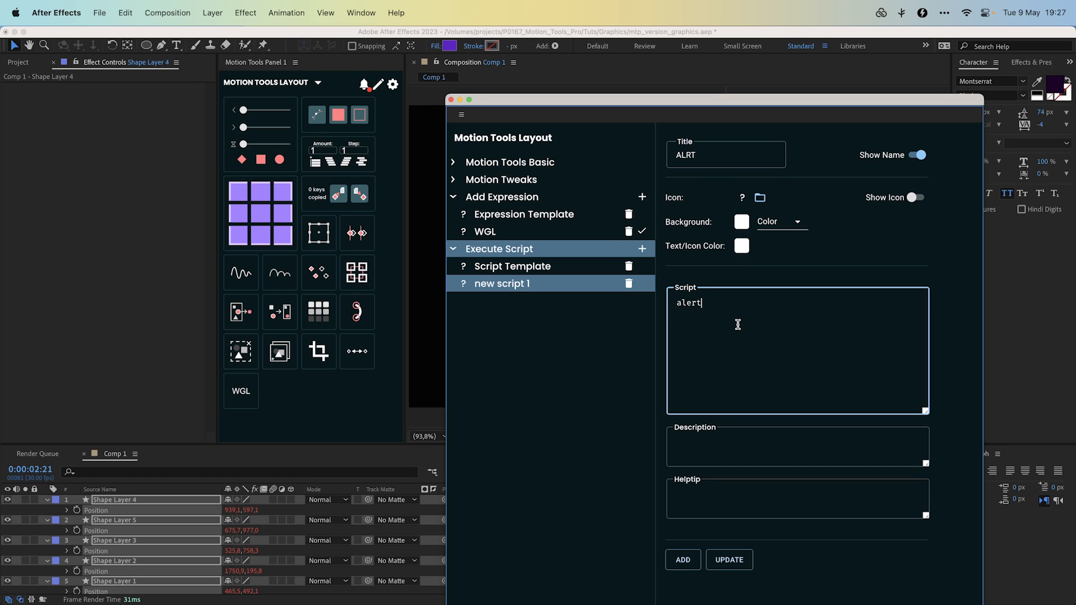
type("(\"\")")
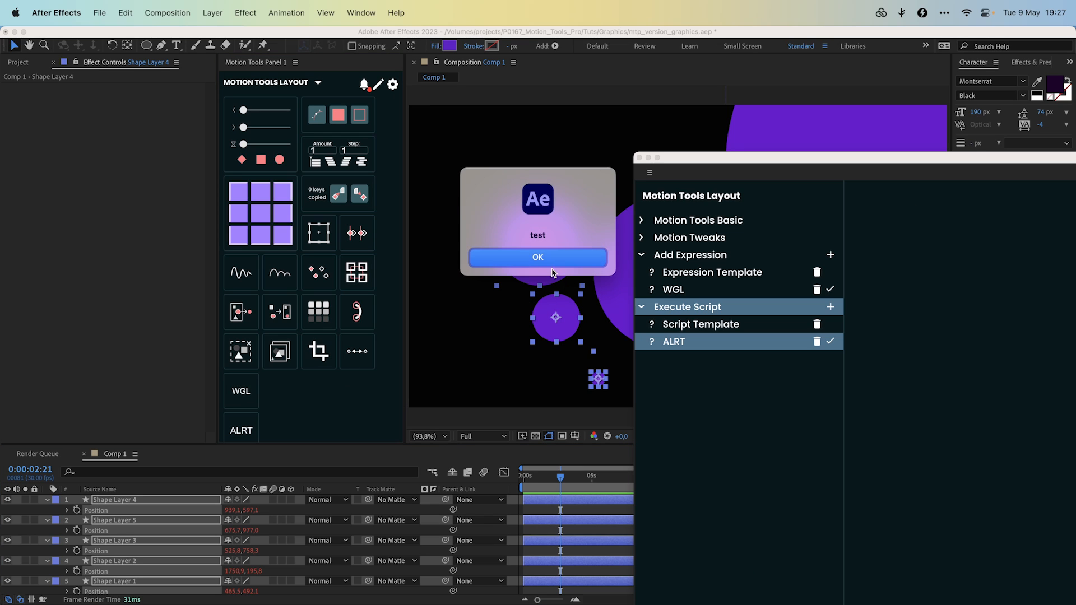
left_click(537, 256)
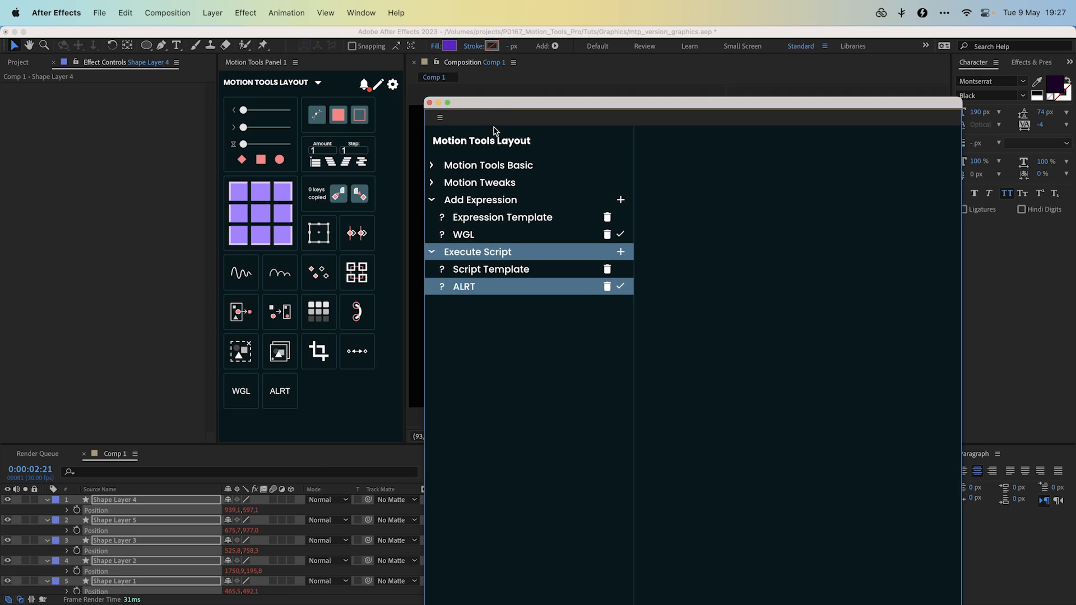
- In Motion Tools Scripts settings, save user scripts to a JSON file and load them back
left_click(491, 269)
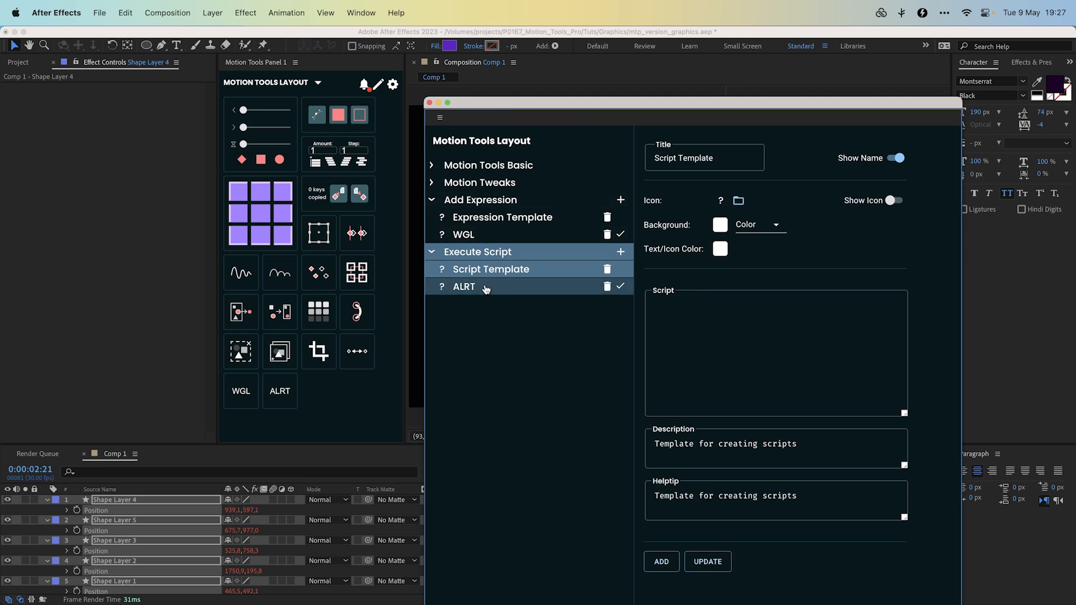
left_click(463, 286)
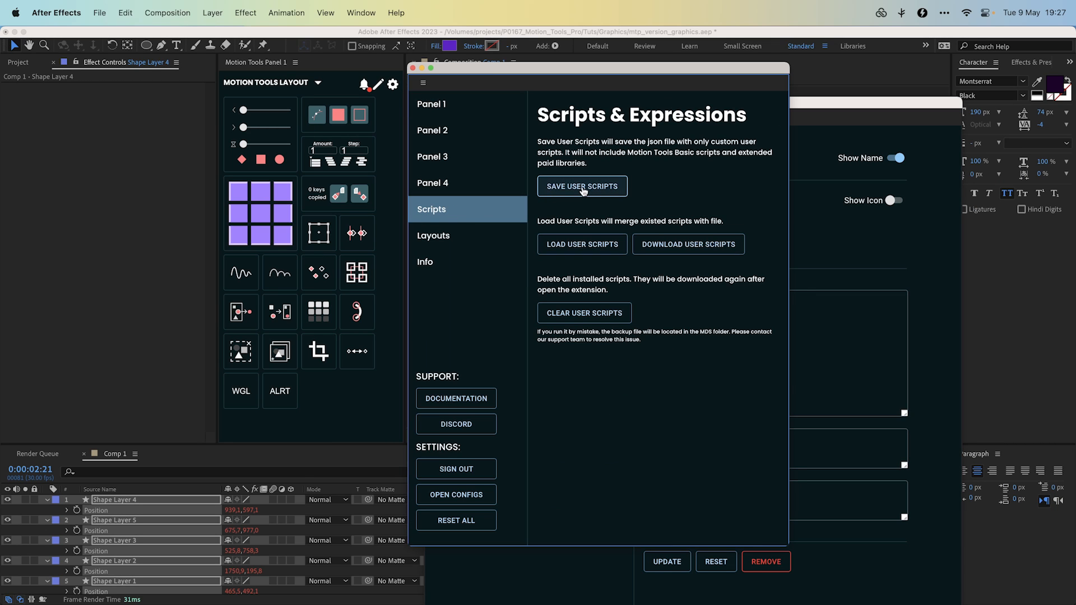
left_click(582, 186)
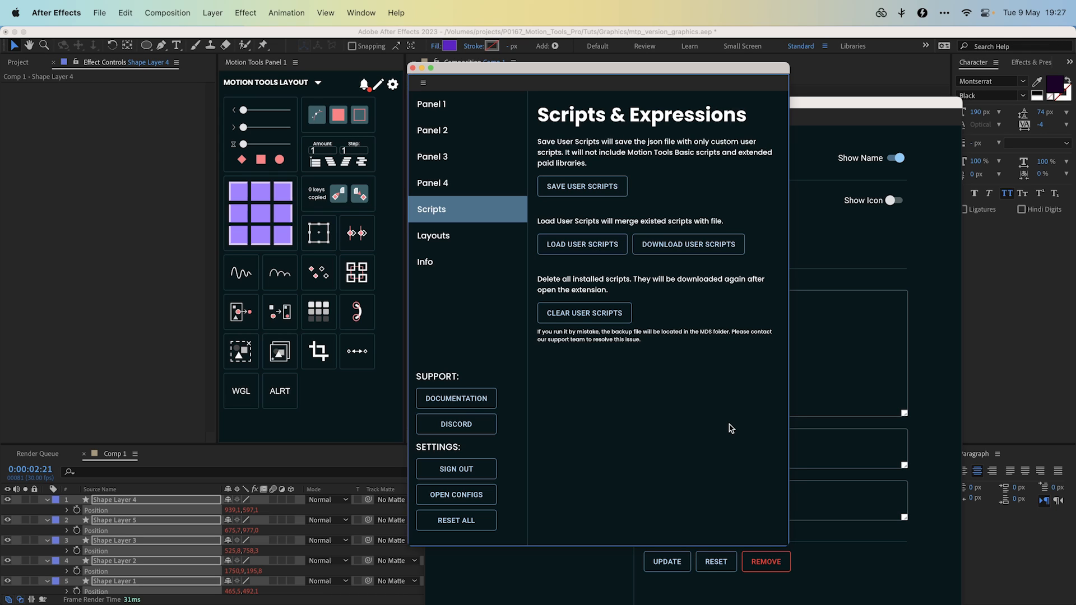
mouse_move(586, 258)
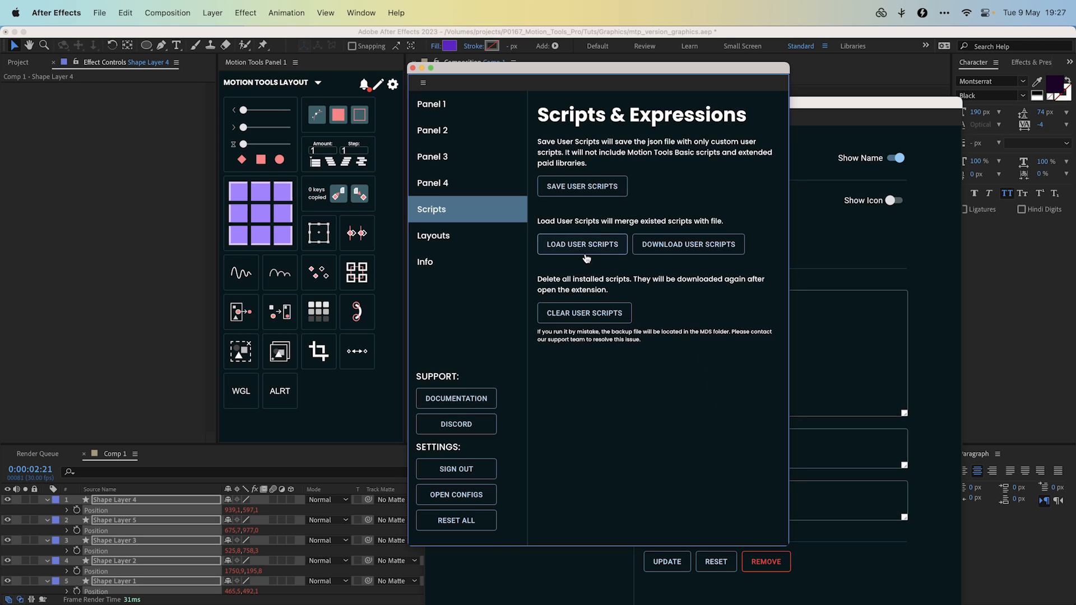
left_click(582, 244)
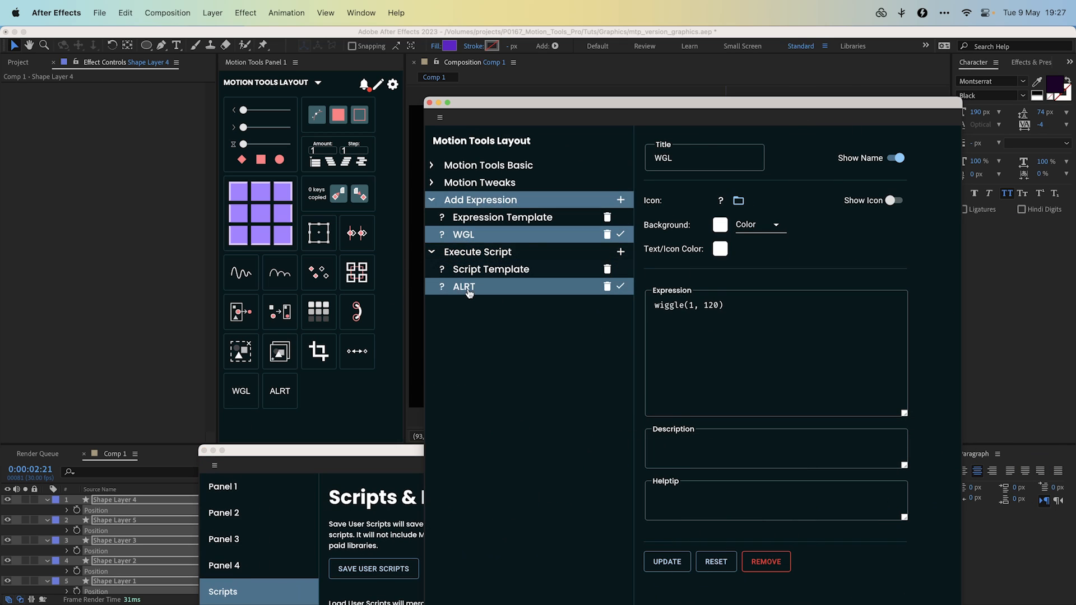
mouse_move(477, 289)
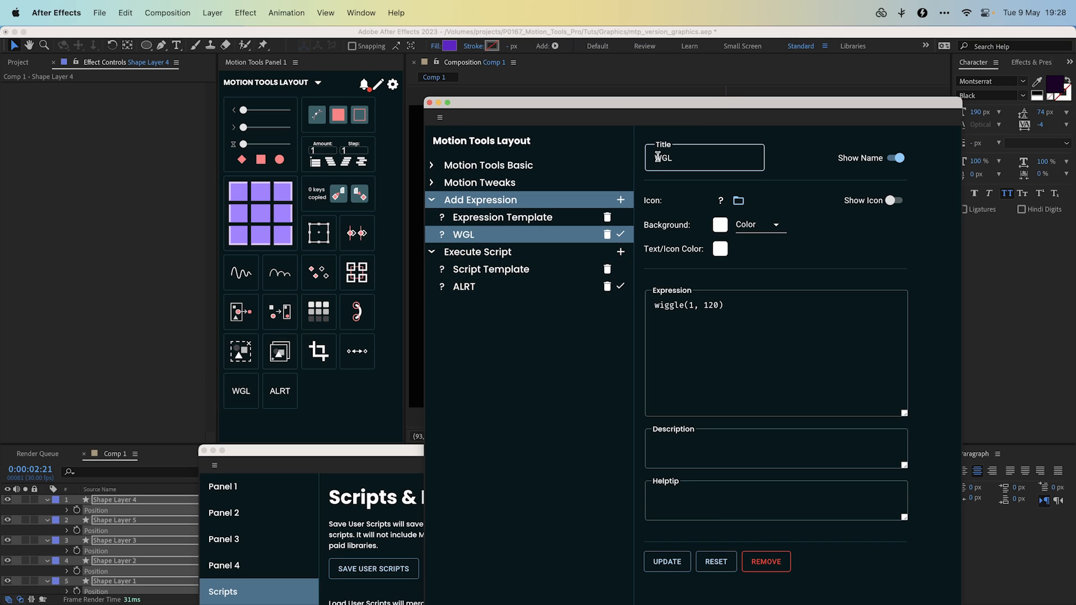
- Retitle the WGL button as D_WGL
type("D_")
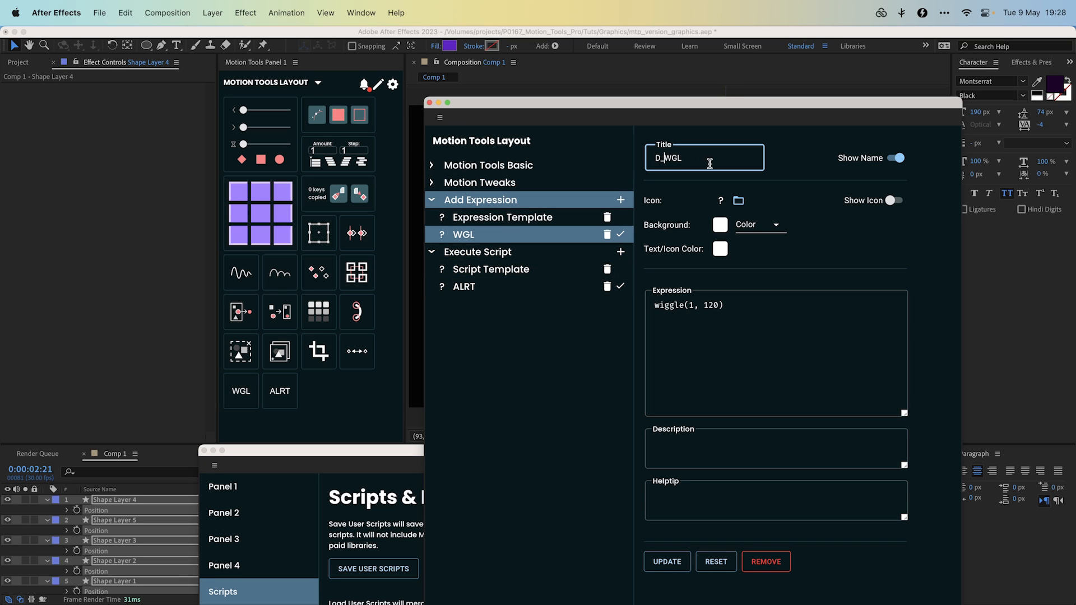
type("WGL")
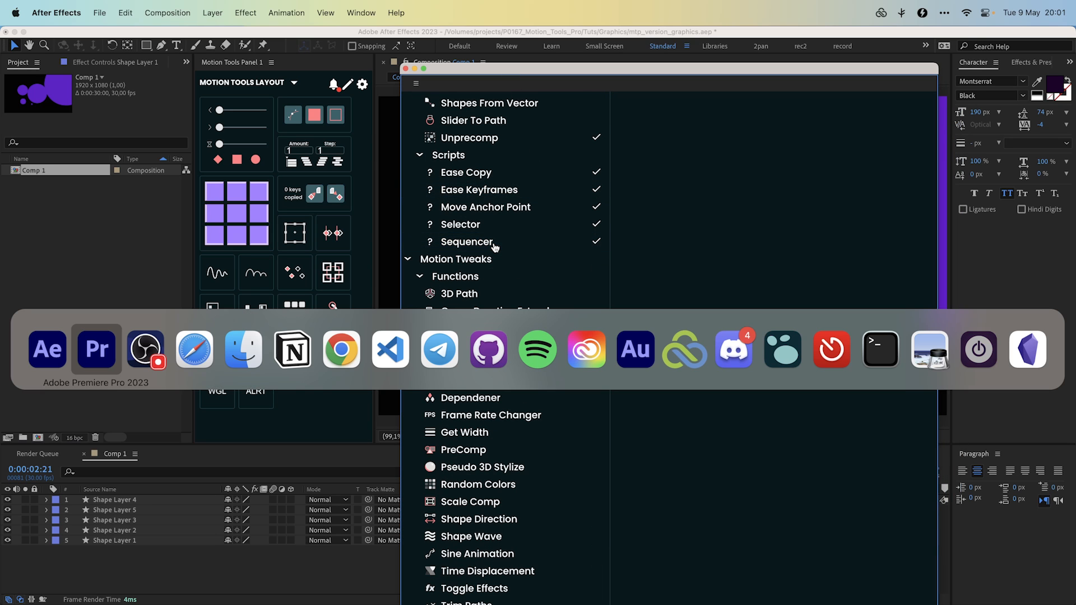
- Show the MDS Scripts JSON as a tree and duplicate the first Add Expression entry
left_click(194, 349)
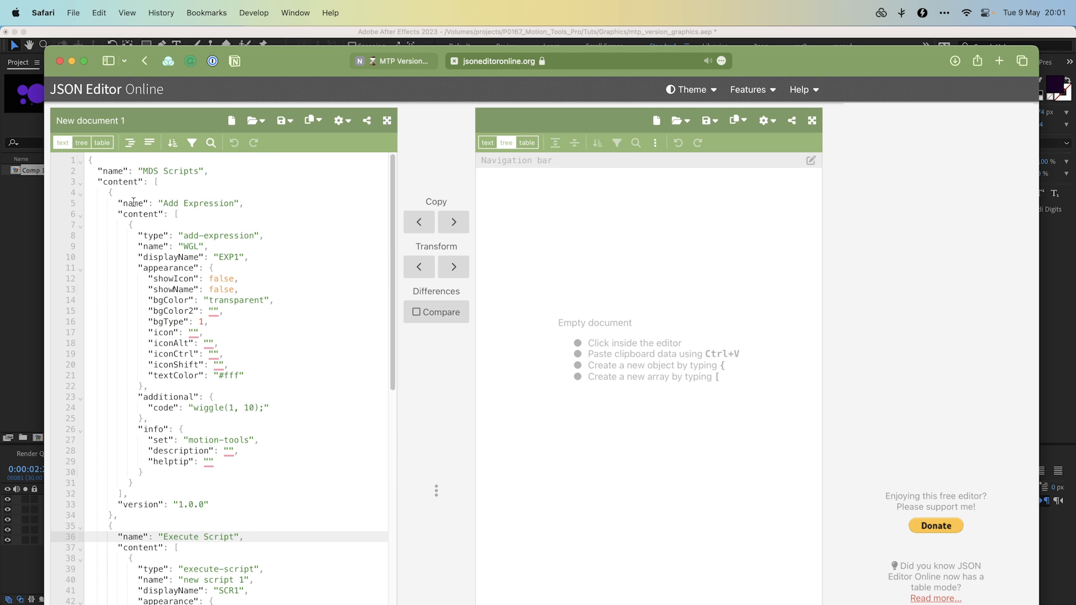
left_click(82, 143)
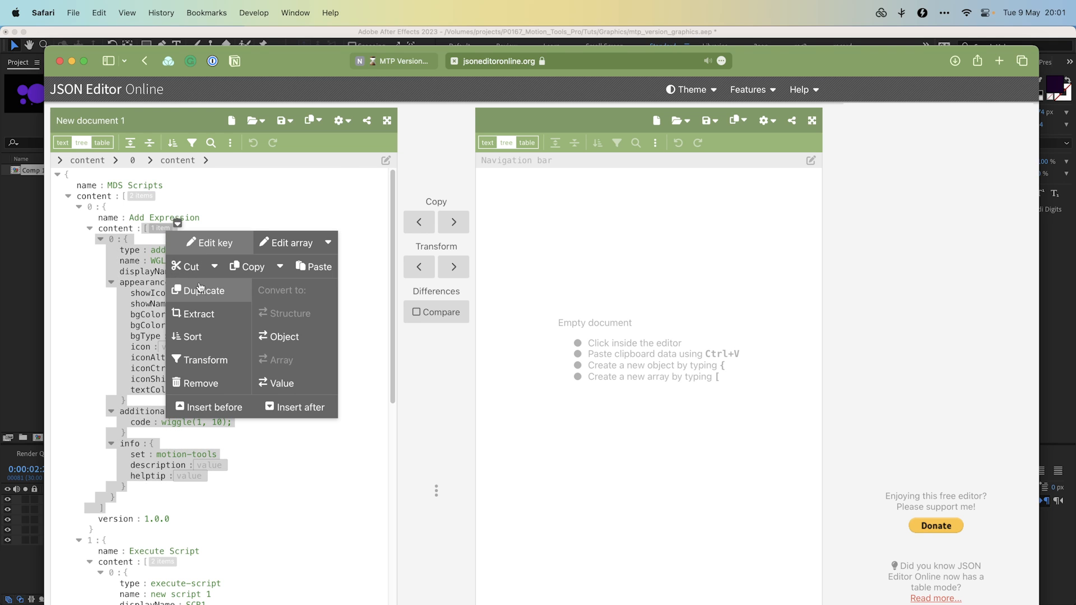
left_click(204, 290)
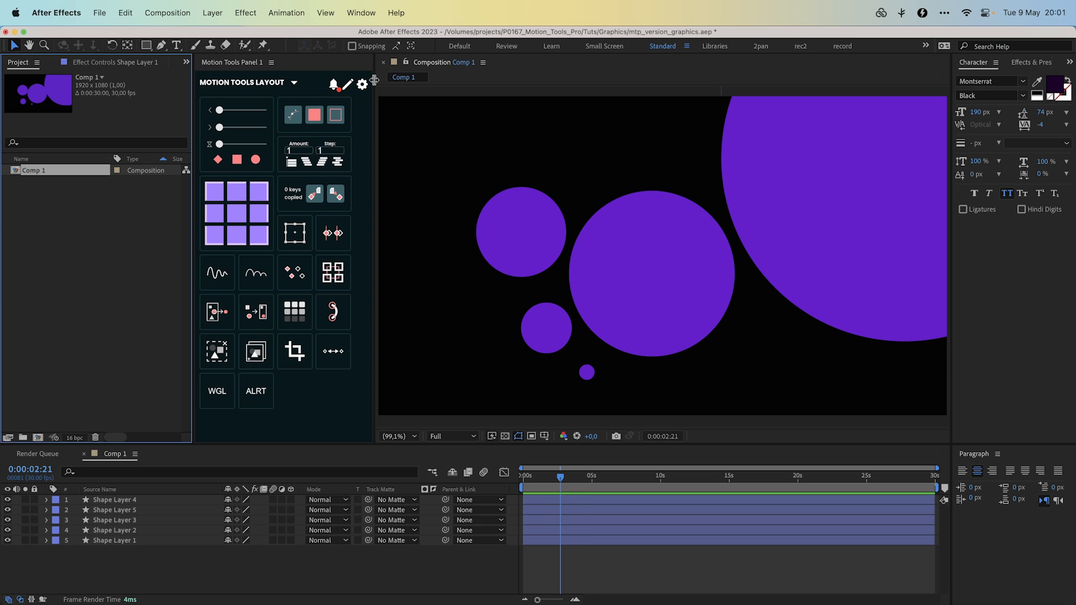
- Open Motion Tools settings, reveal the configs folder, then open the documentation
left_click(361, 85)
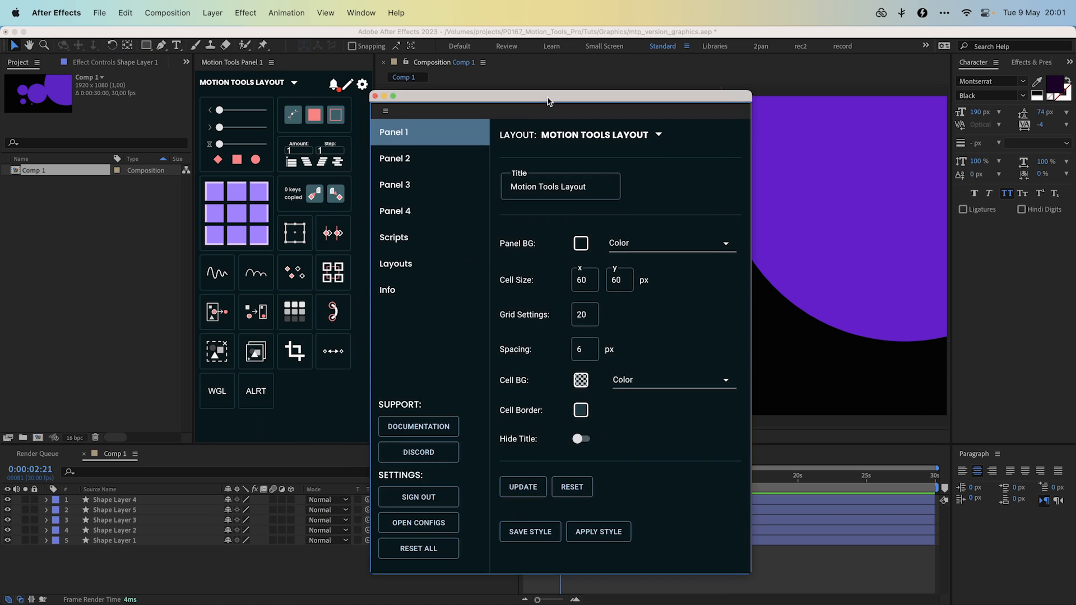
mouse_move(405, 488)
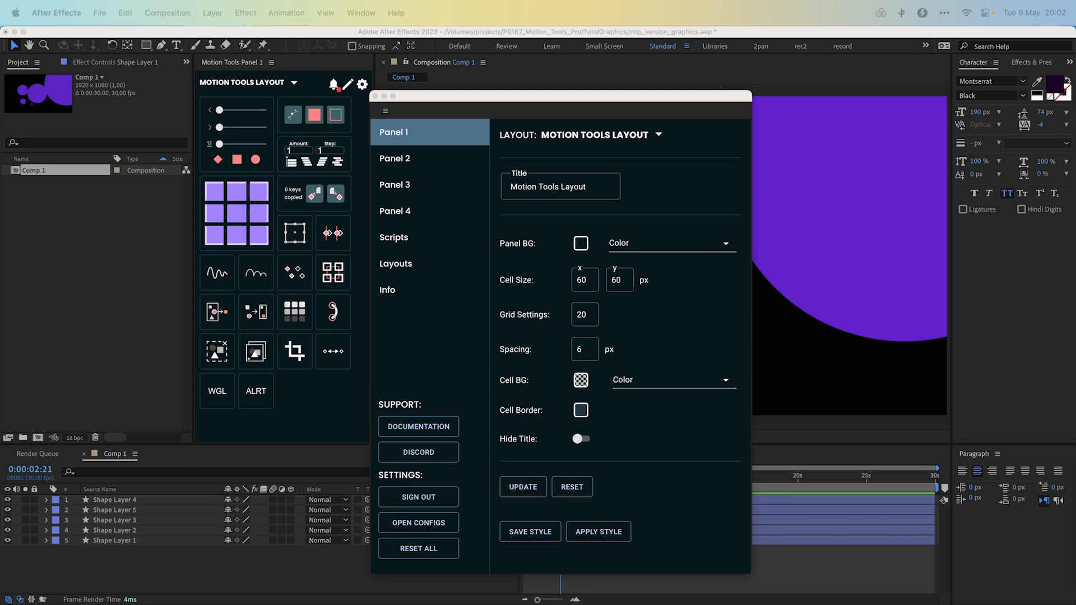
left_click(418, 522)
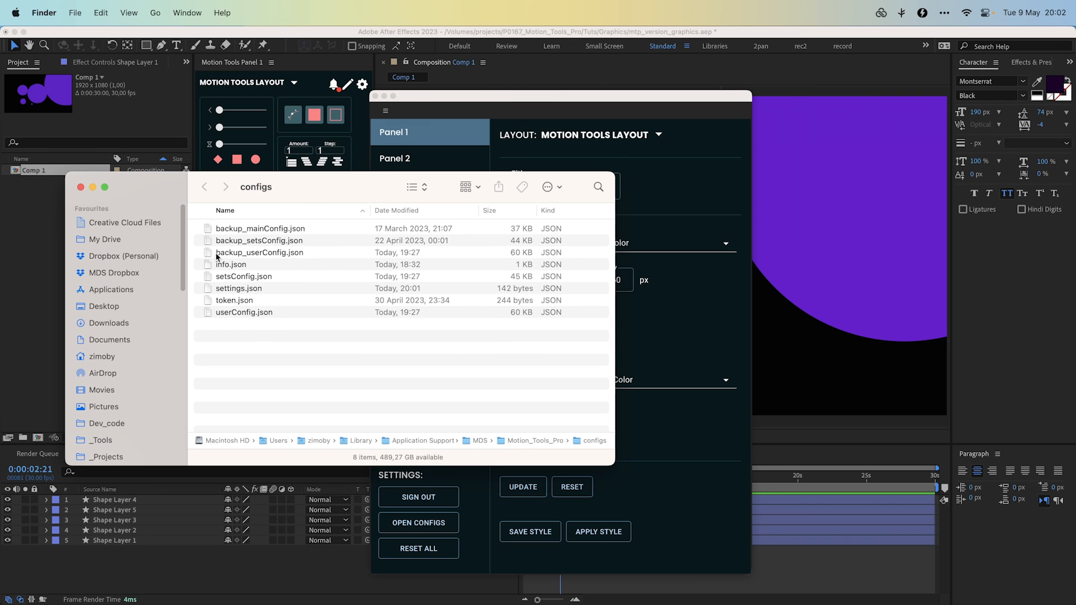
mouse_move(175, 182)
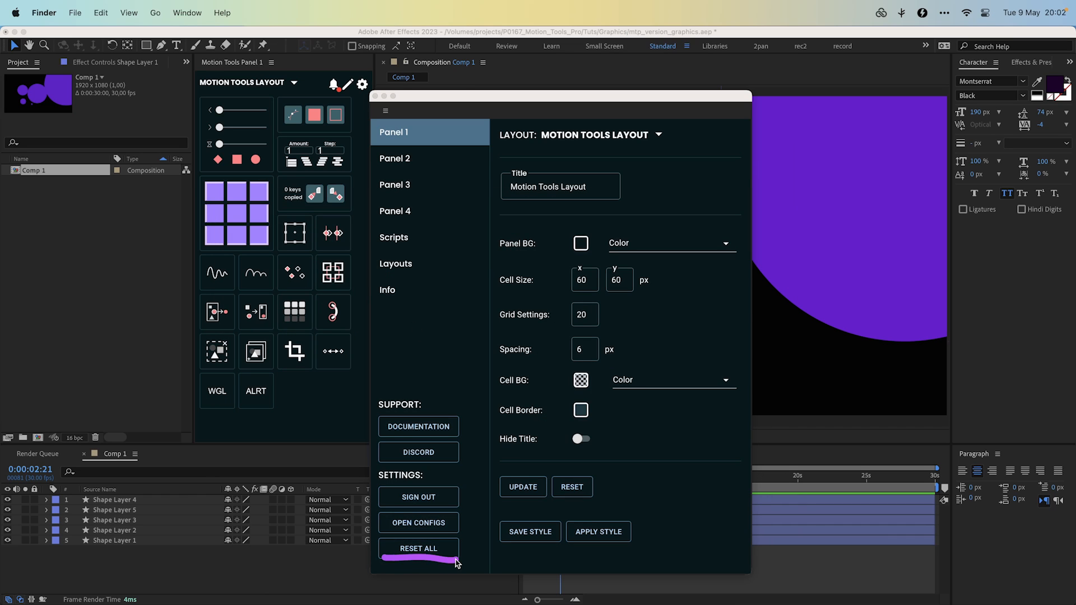
mouse_move(420, 427)
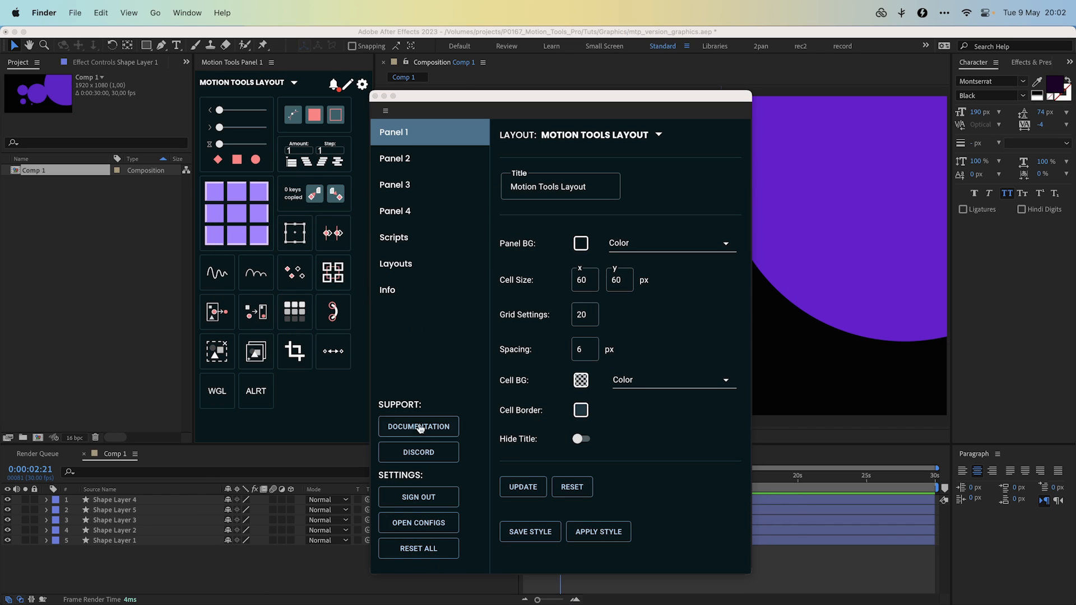
left_click(418, 427)
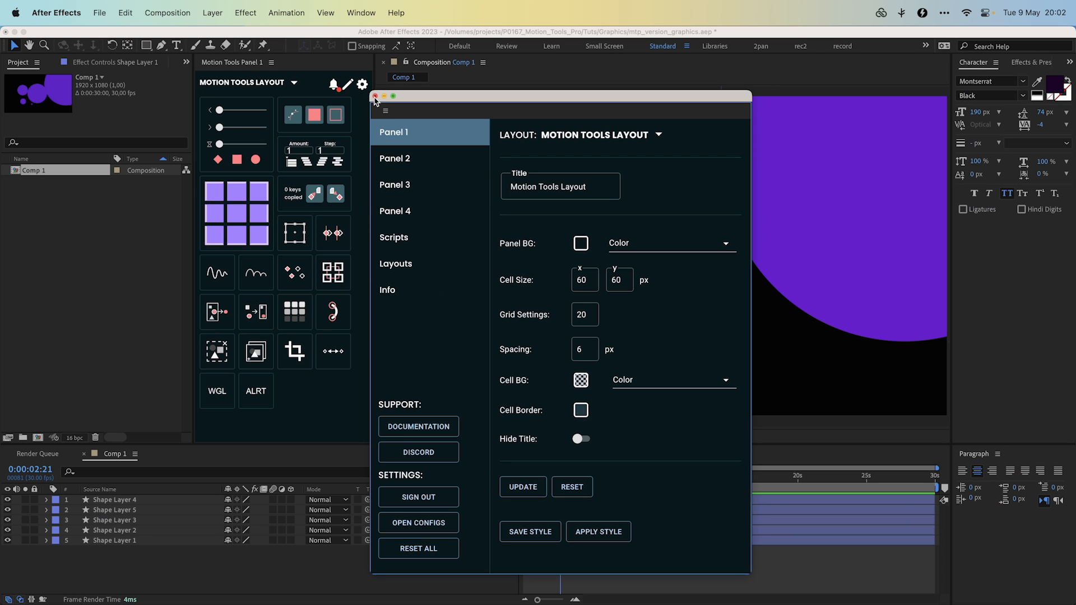
left_click(375, 95)
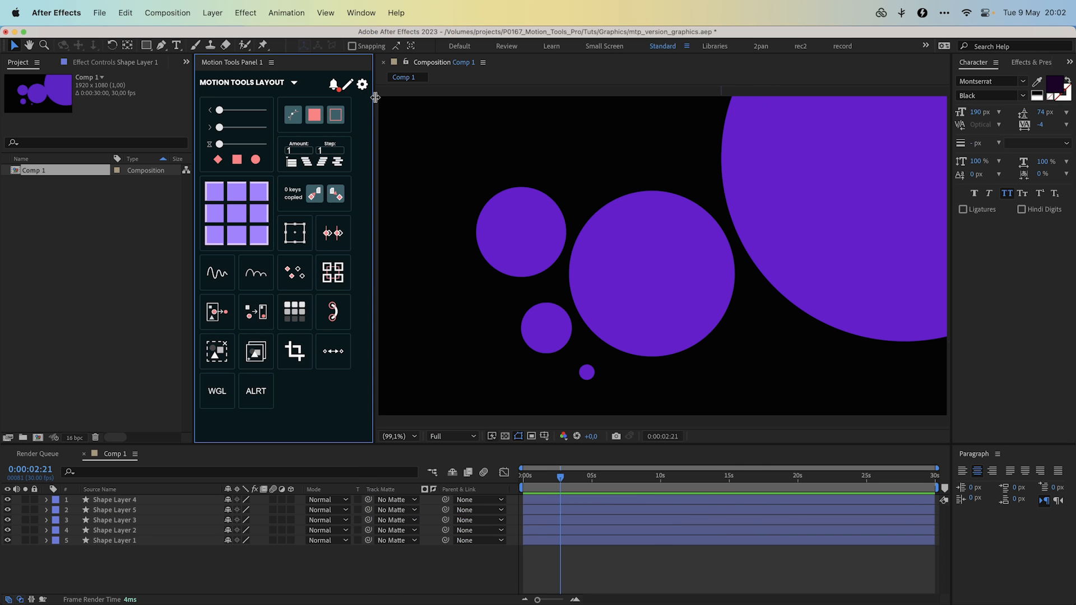
mouse_move(373, 106)
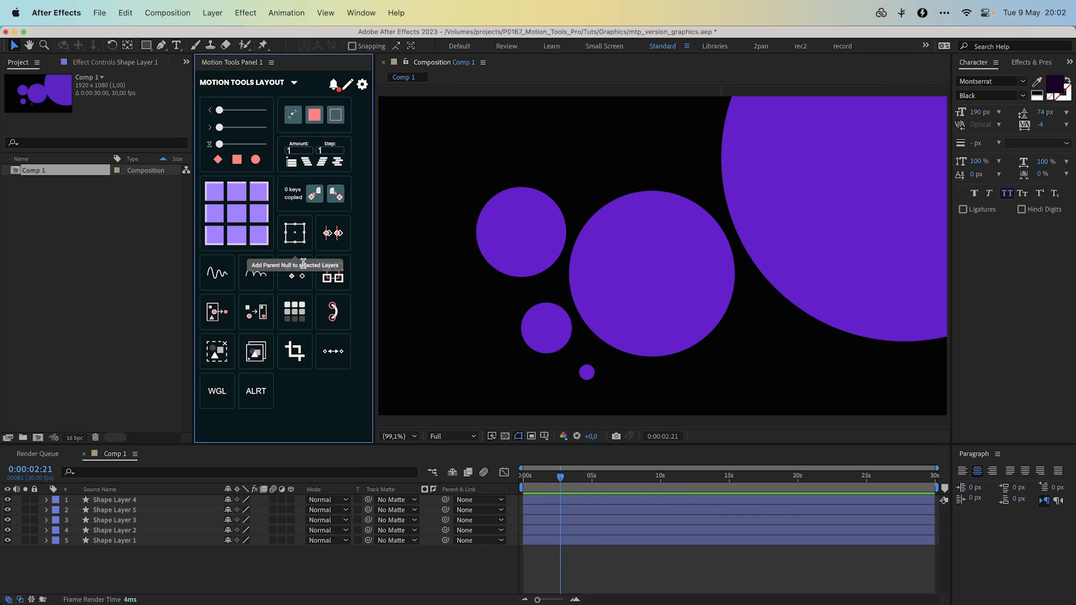
mouse_move(366, 265)
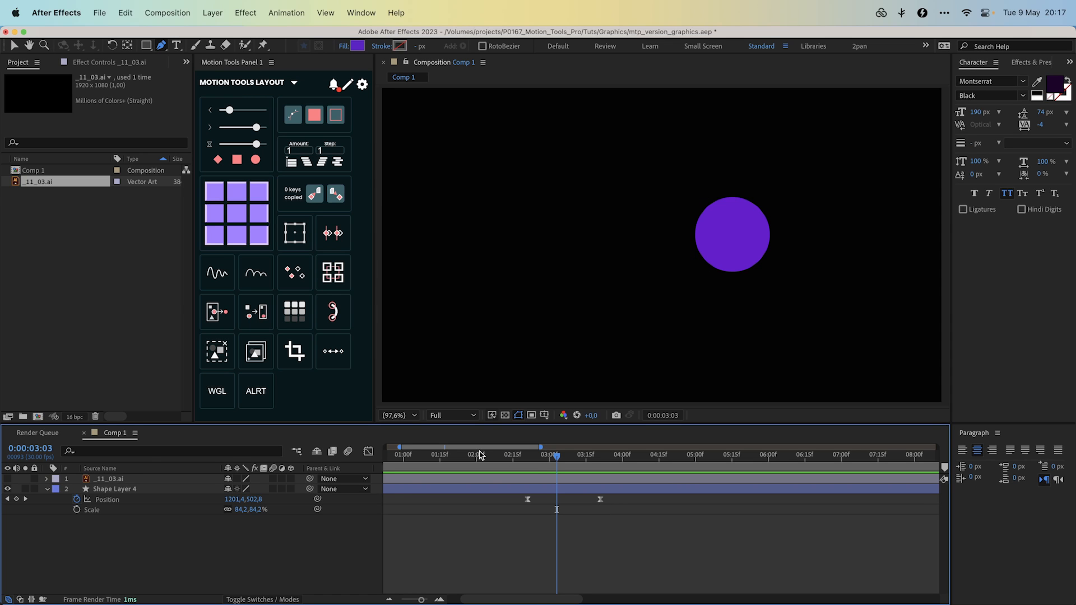
mouse_move(471, 450)
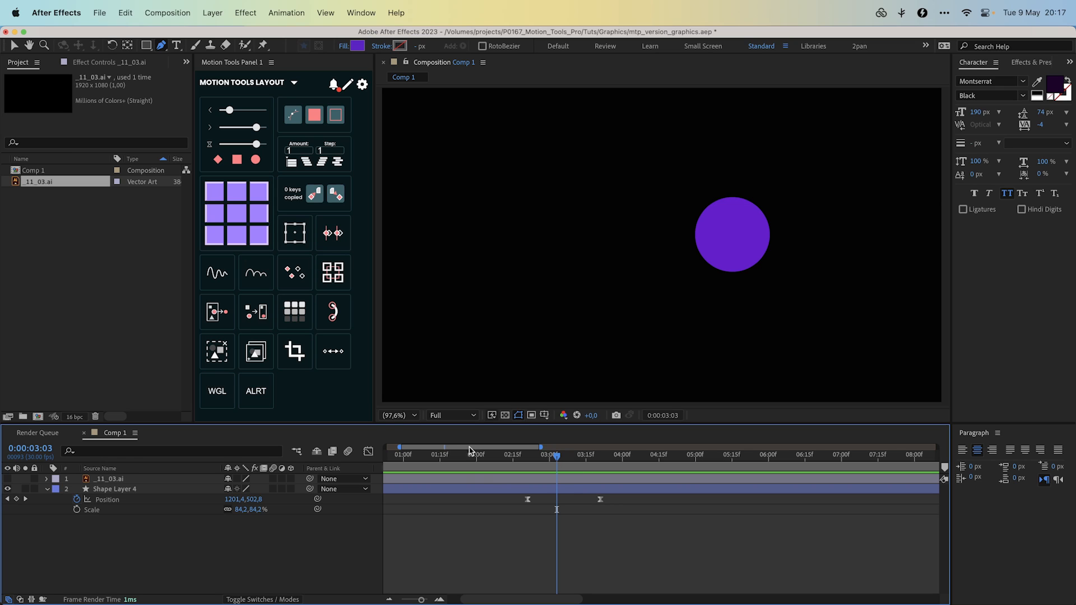
mouse_move(294, 351)
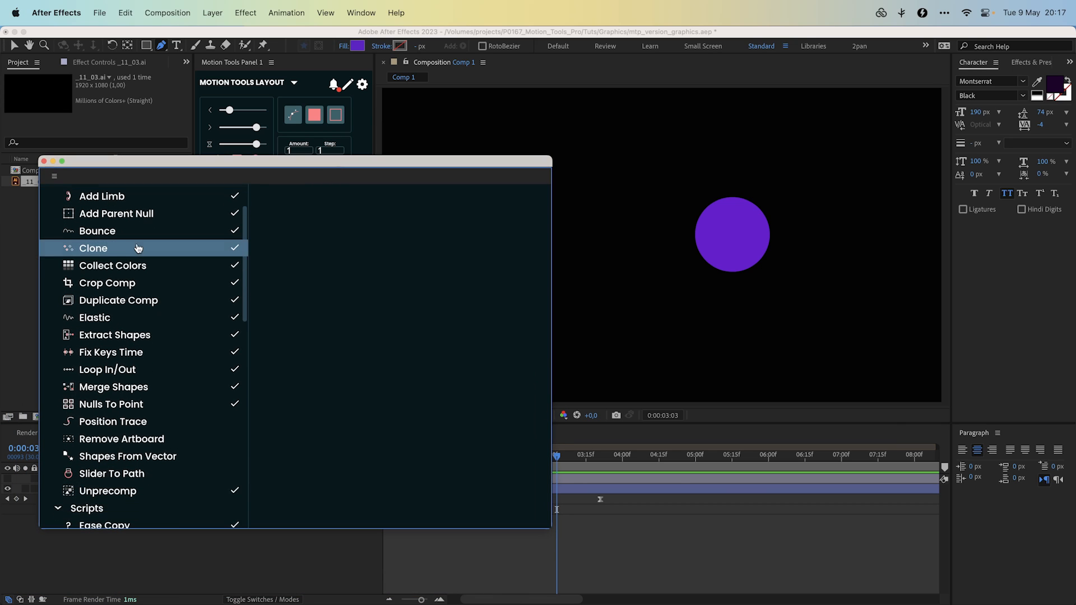
- Browse the tool list past Remove Artboard and add Position Trace to the panel
scroll("down", 3)
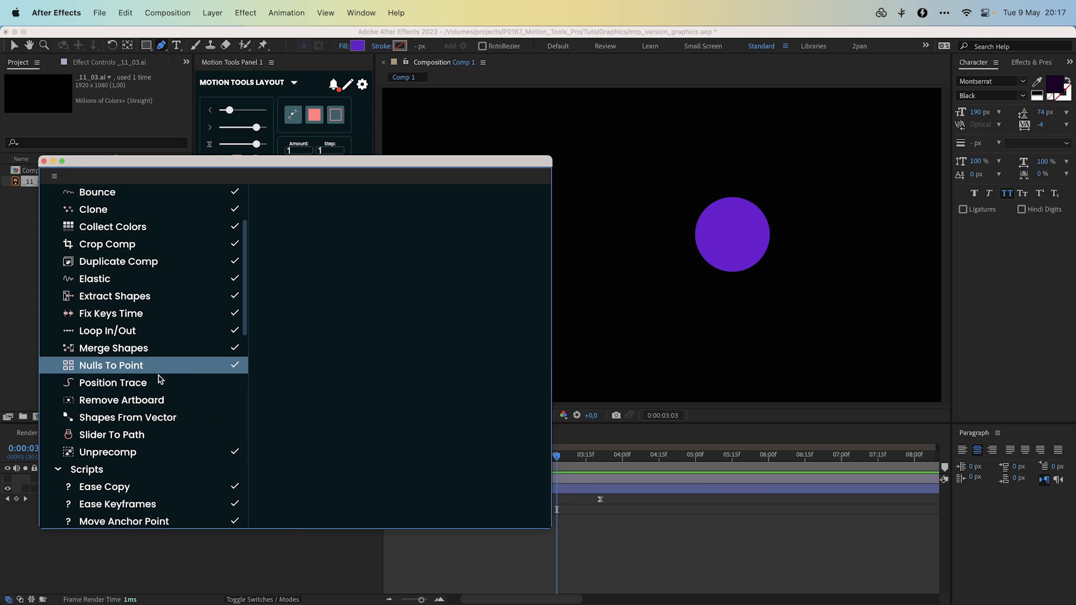
left_click(128, 418)
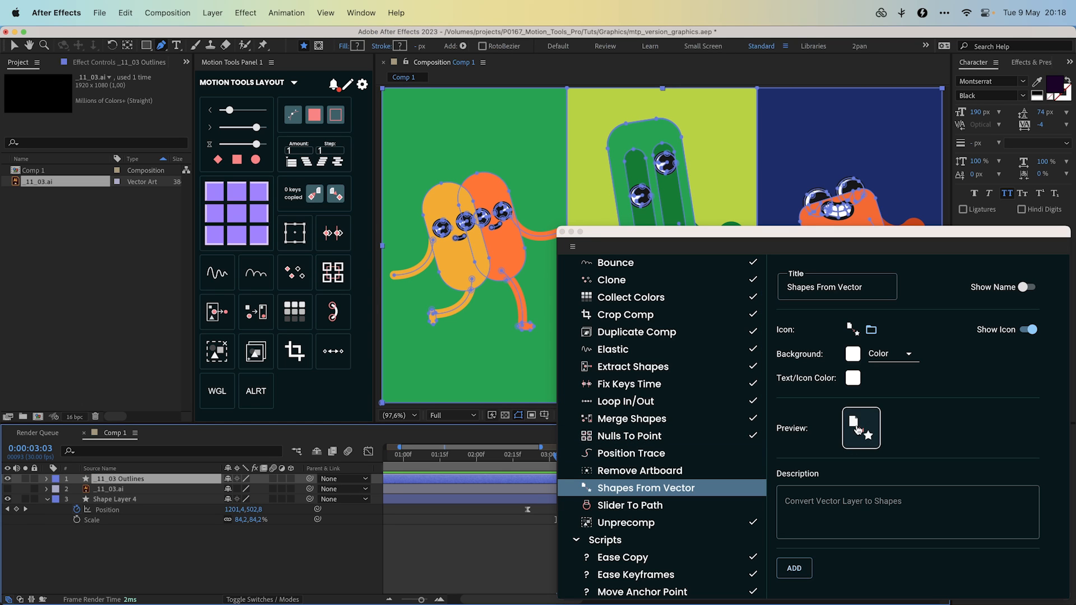
mouse_move(639, 436)
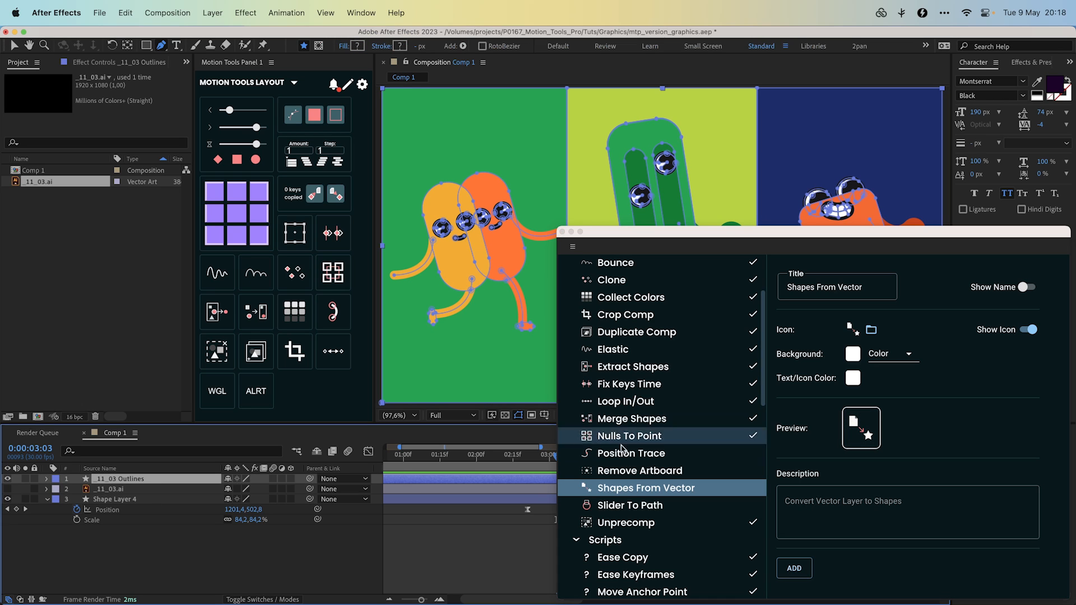
left_click(640, 471)
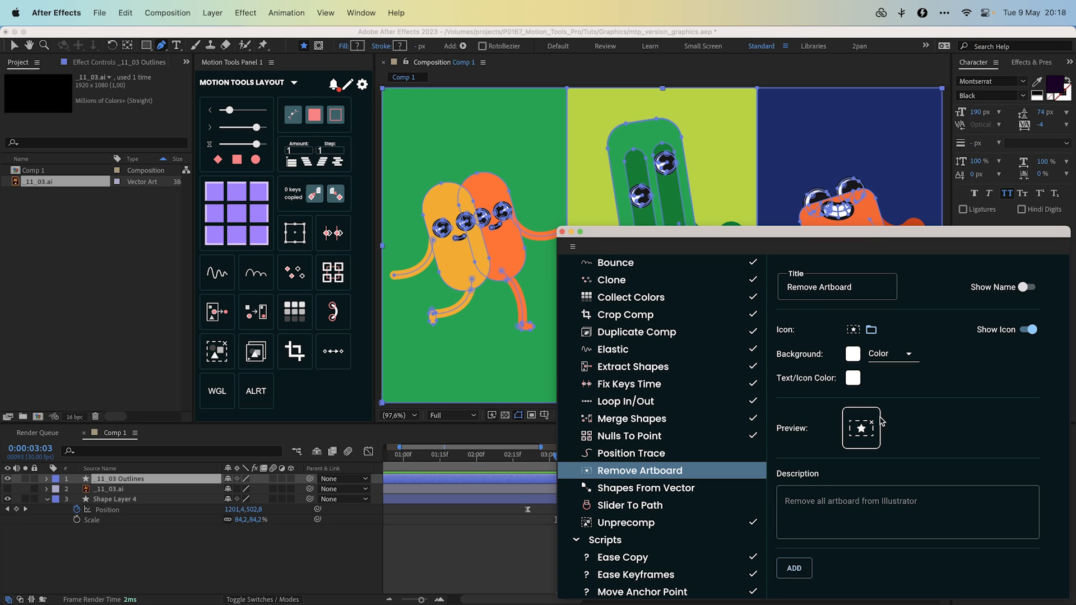
mouse_move(864, 435)
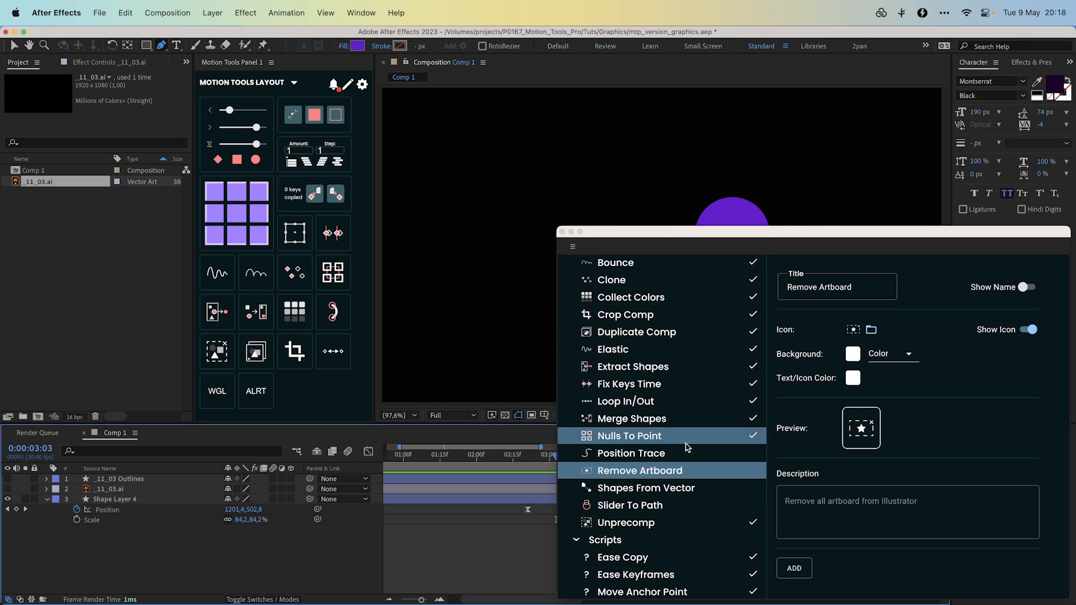
left_click(631, 454)
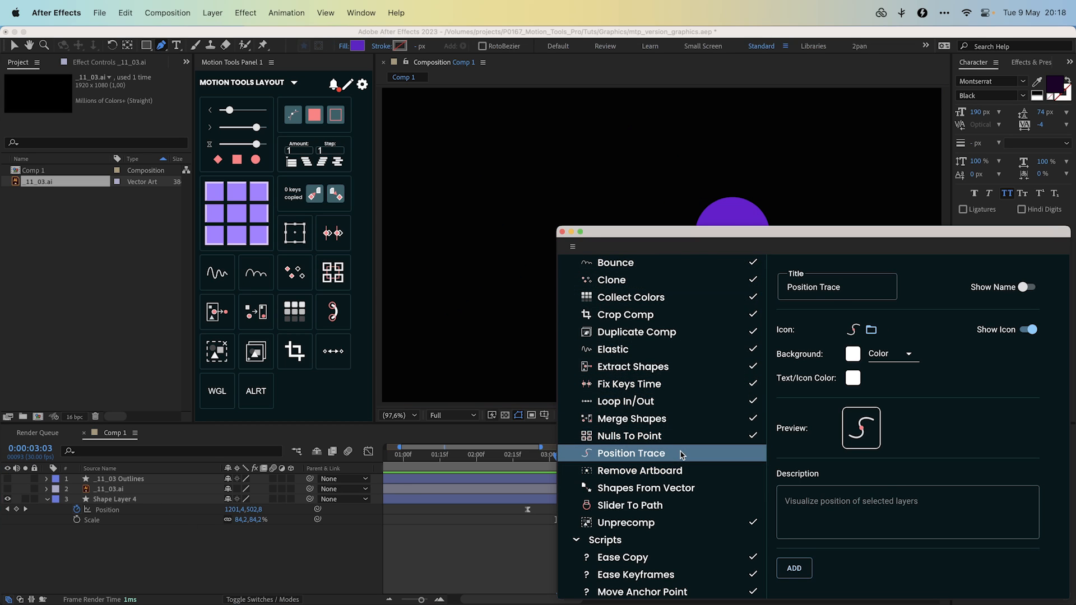
left_click(793, 568)
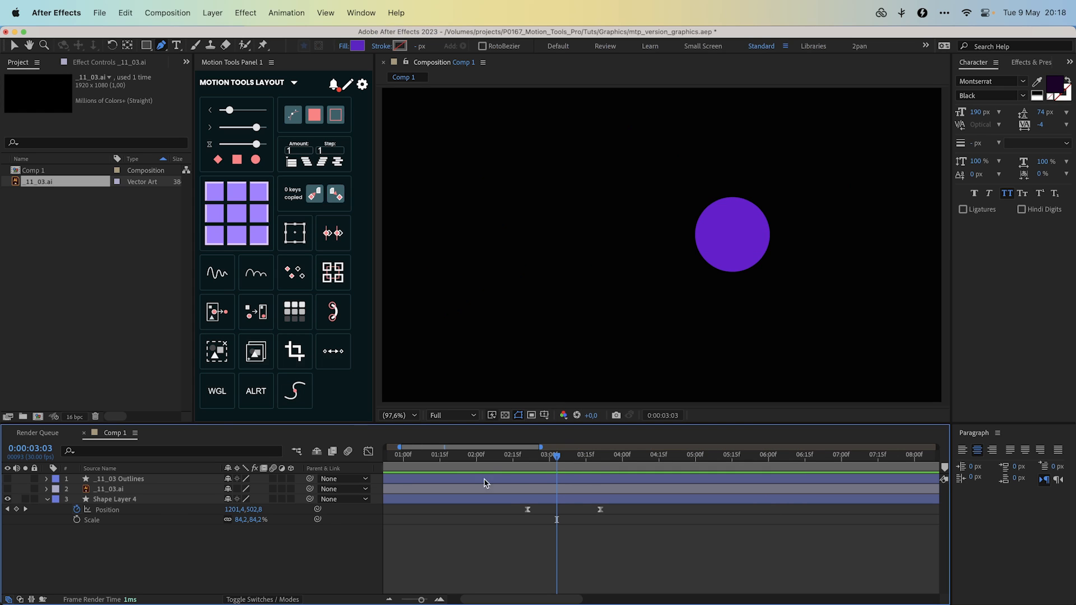
- Select the Shape Layer 4 circle and run Position Trace on it
left_click(116, 499)
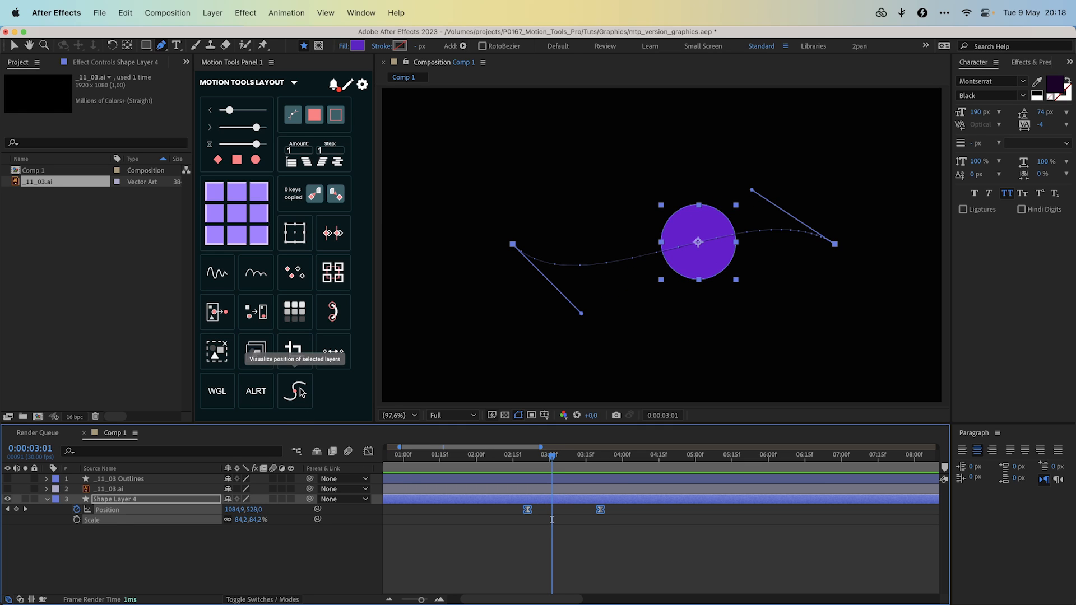
left_click(294, 390)
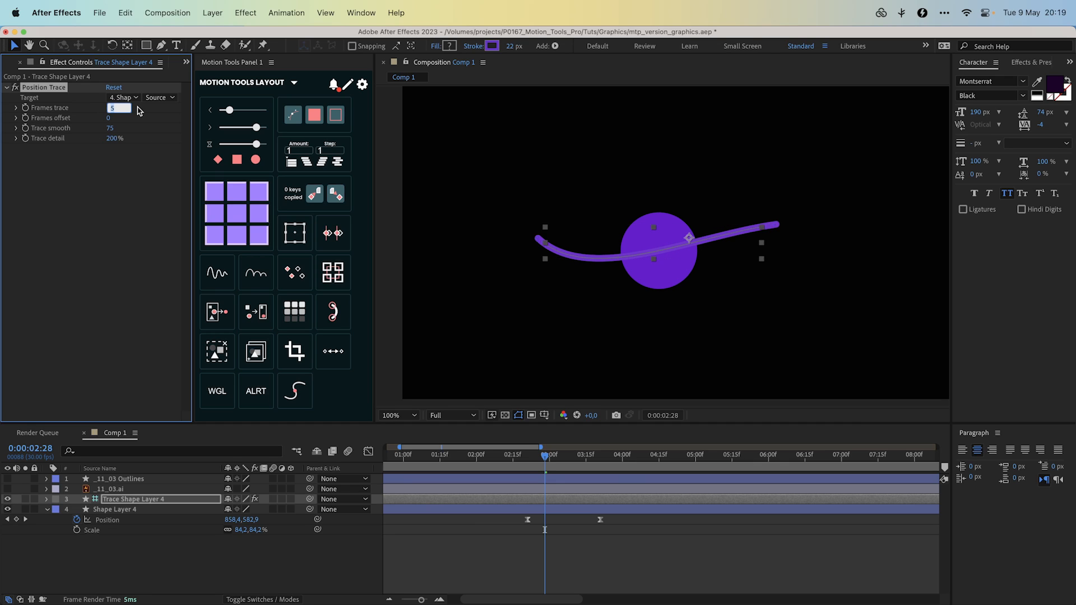
- Set the trace's Frames trace to 6 and Frames offset to -6
type("6")
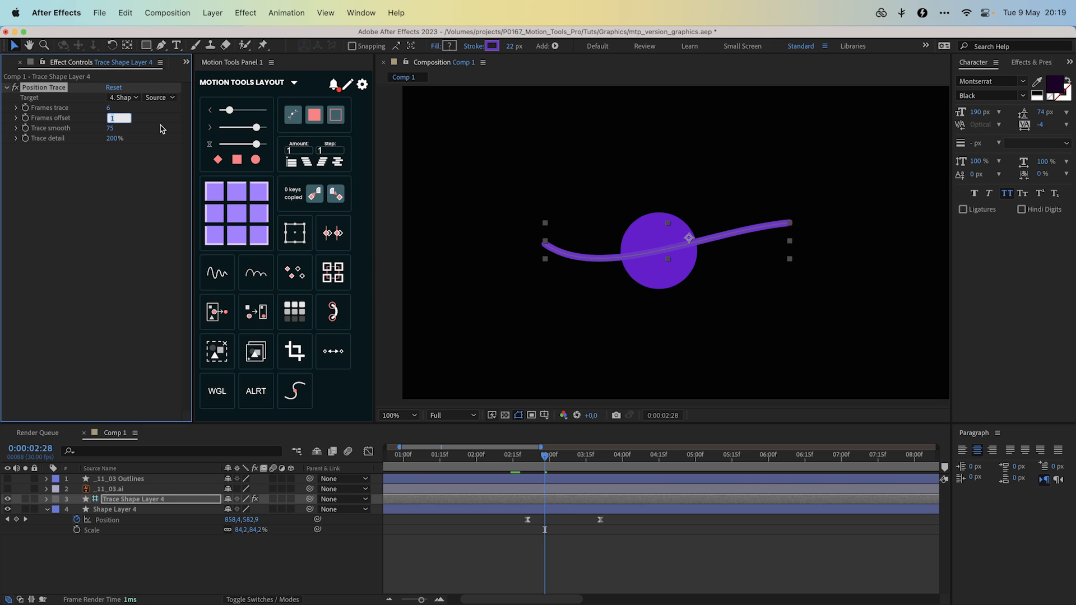
type("-6")
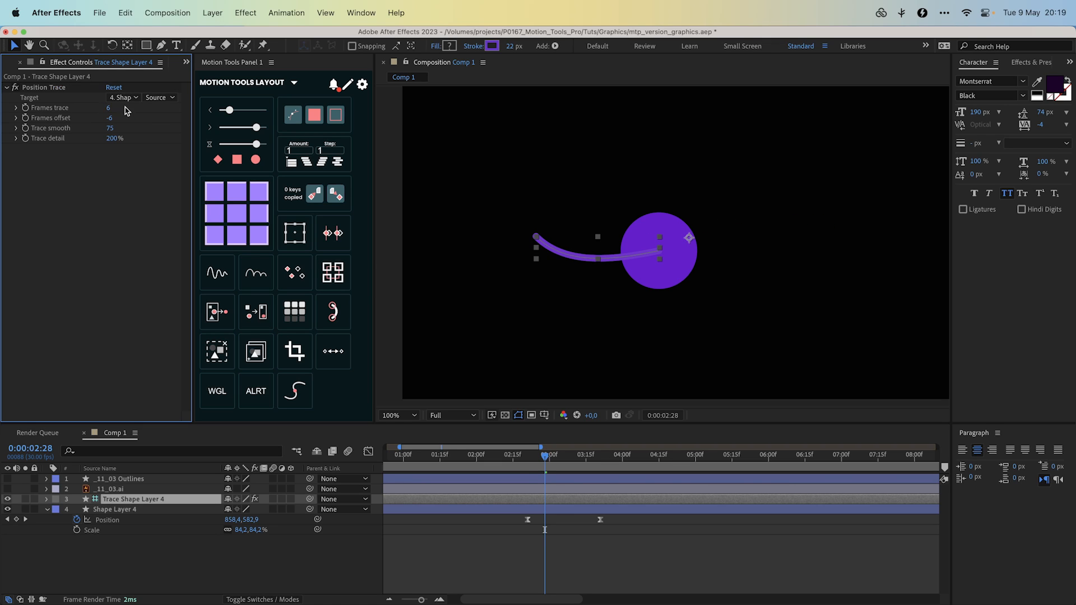
left_click(532, 455)
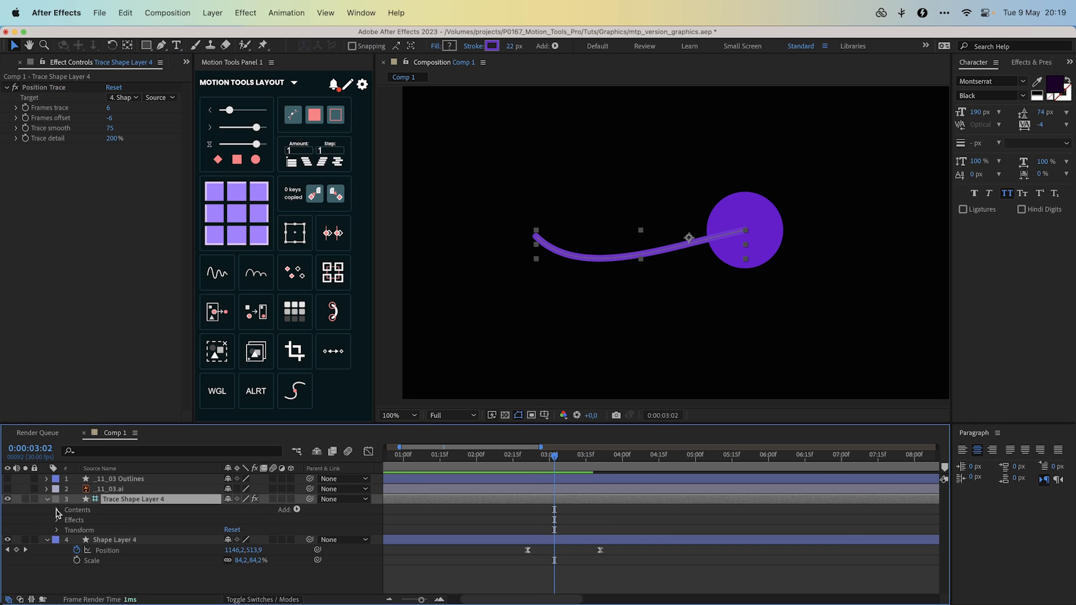
- Twirl open the trace layer's Contents and Group 1, then scrub the timeline
left_click(46, 510)
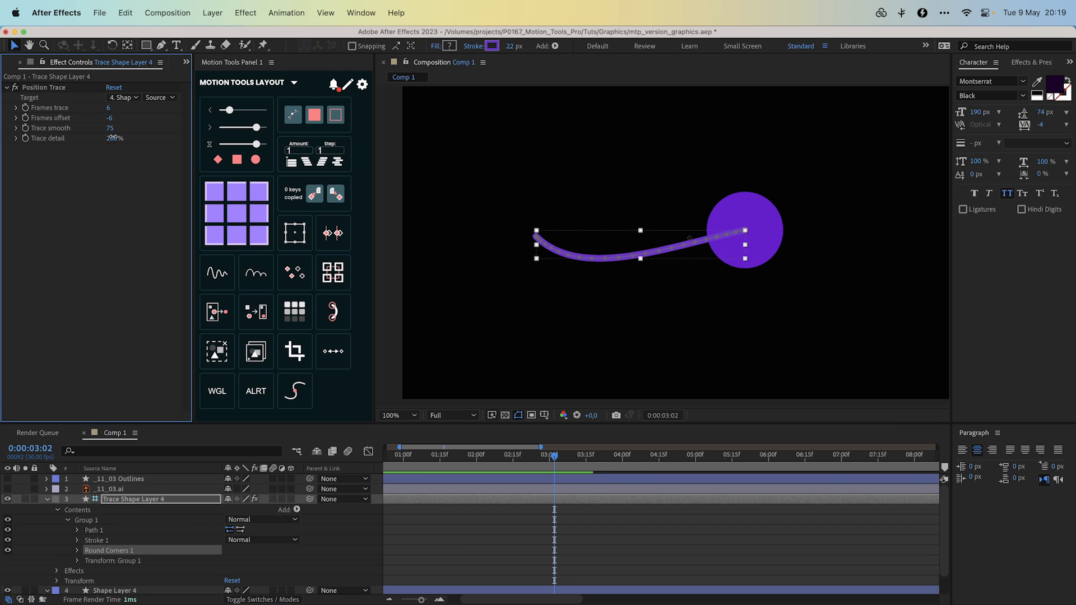
left_click(398, 415)
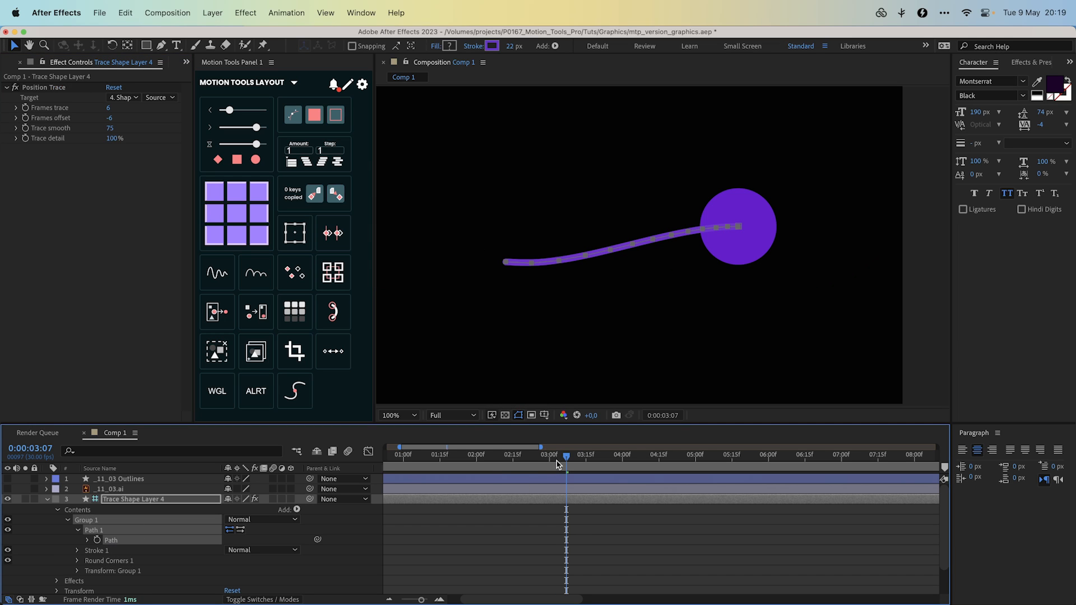
left_click_drag(568, 456, 555, 456)
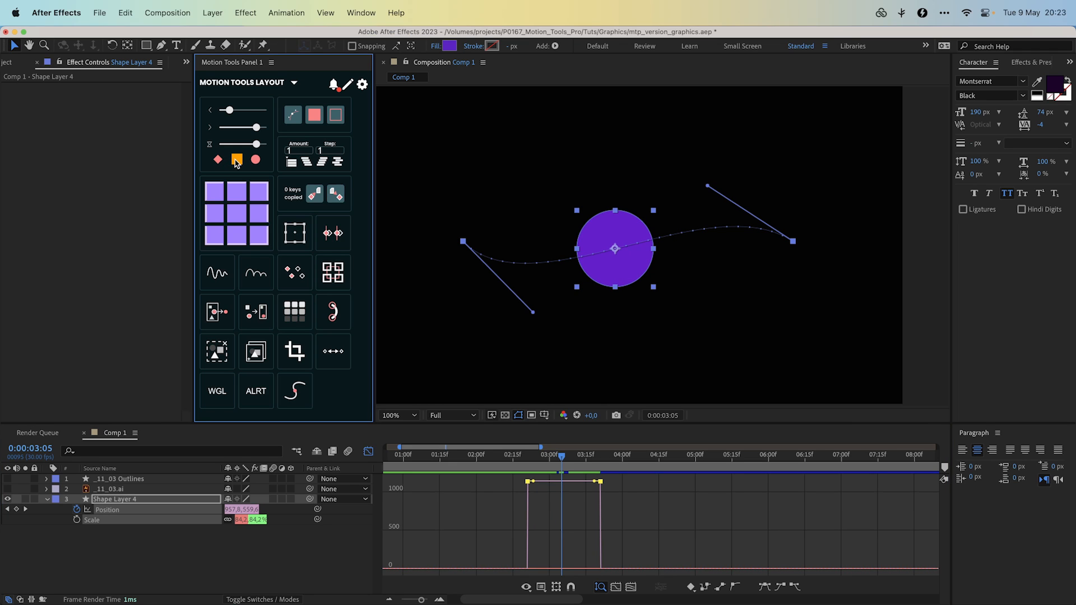
- Apply Motion Tools ease presets to the circle's Position keyframes and tune the influence sliders
left_click(218, 160)
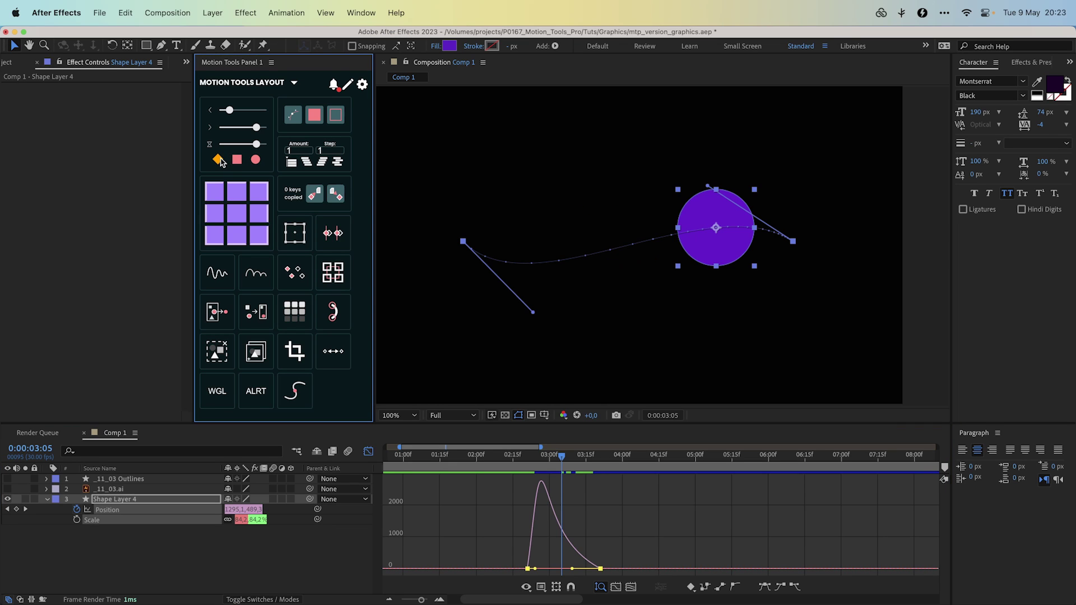
left_click(255, 160)
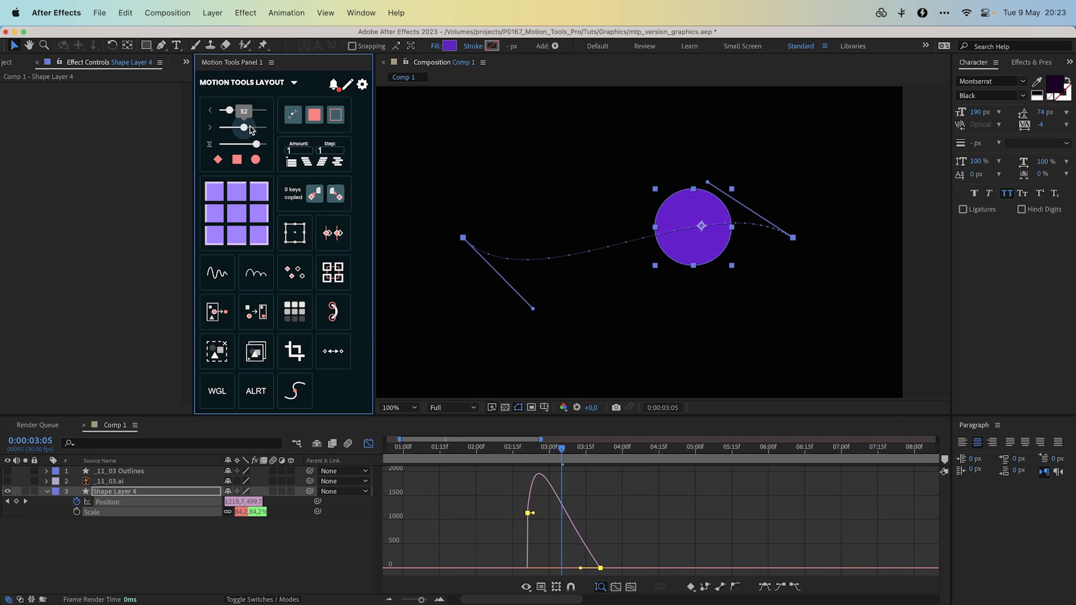
left_click_drag(245, 110, 229, 110)
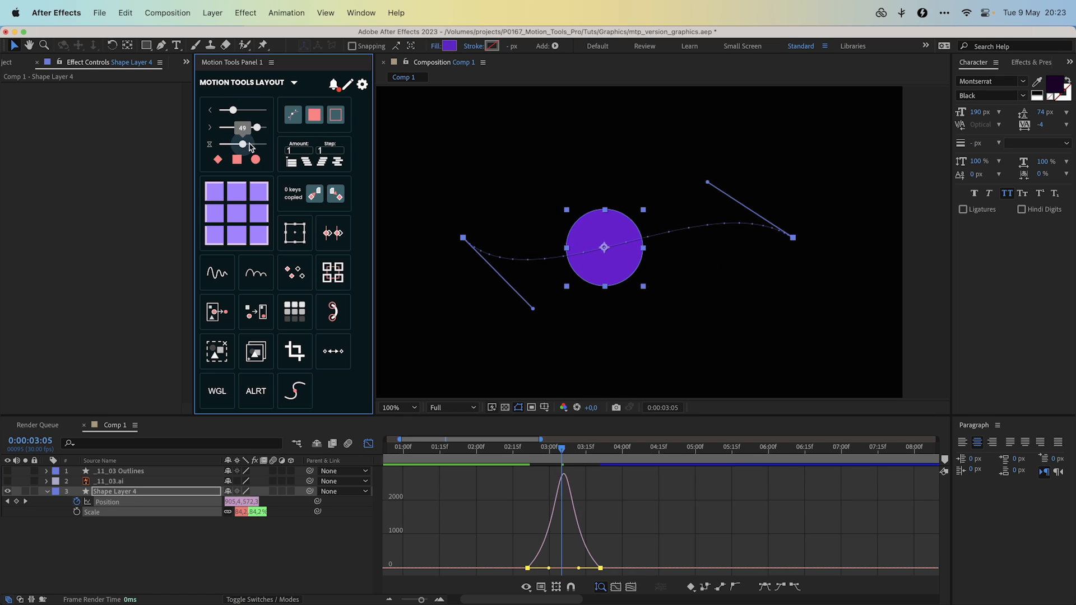
left_click_drag(242, 144, 256, 144)
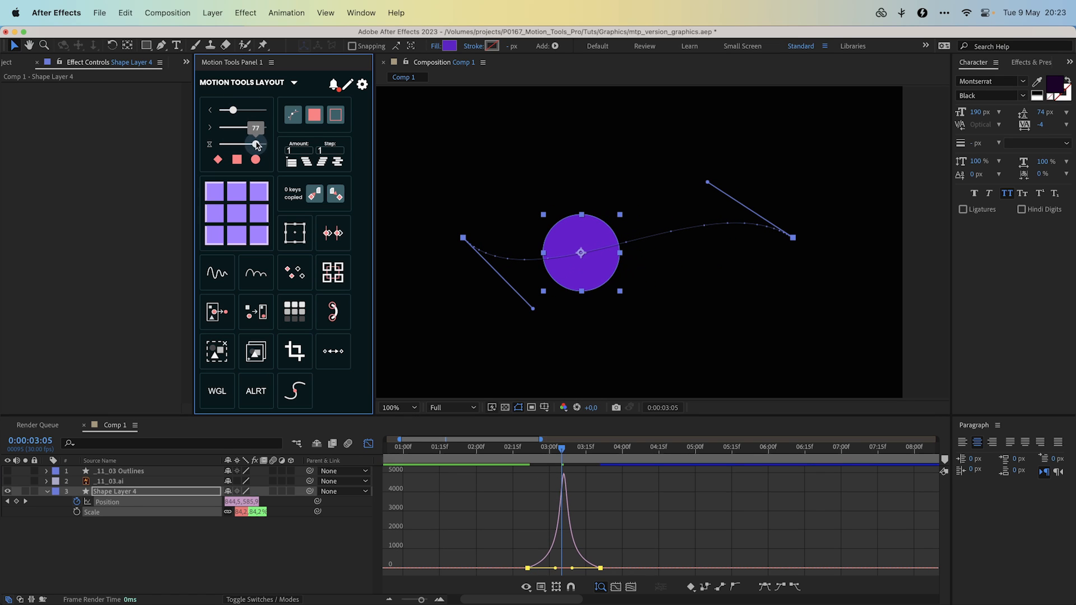
left_click_drag(254, 110, 239, 110)
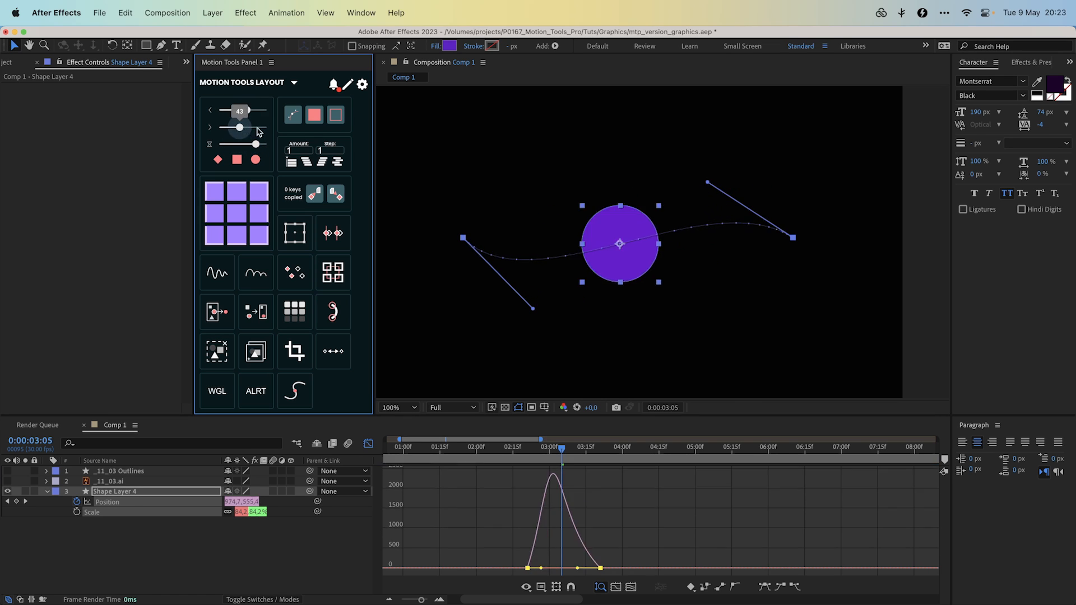
left_click_drag(239, 109, 247, 110)
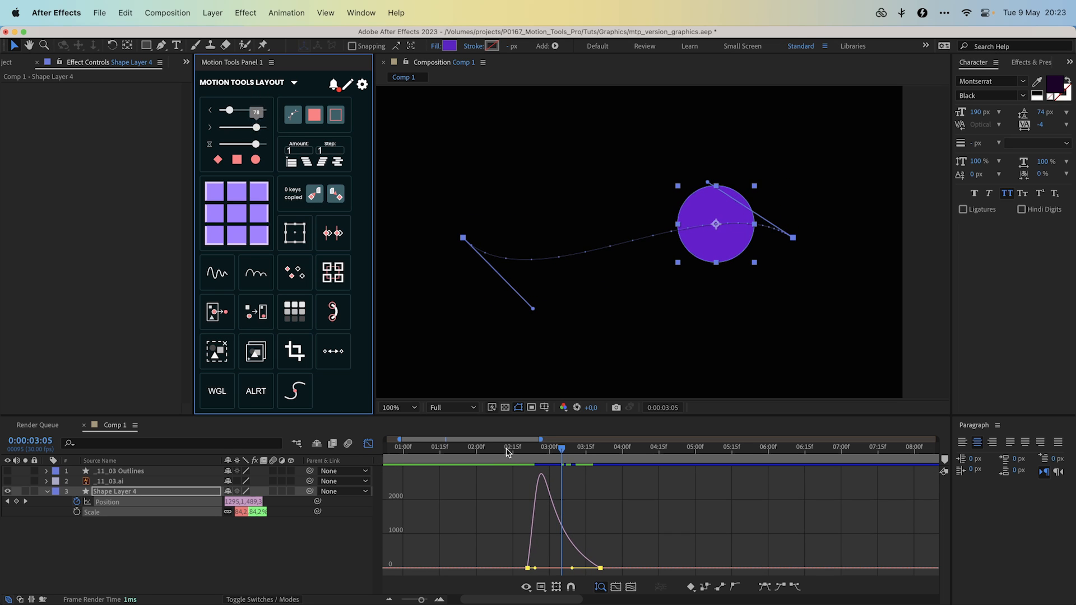
left_click_drag(258, 128, 255, 127)
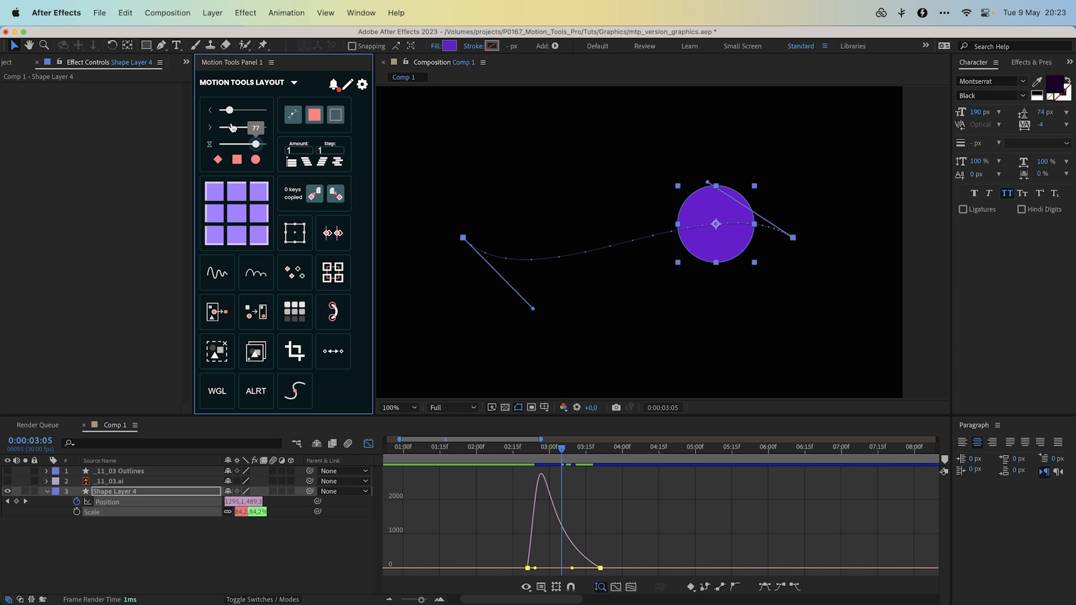
left_click_drag(256, 126, 259, 126)
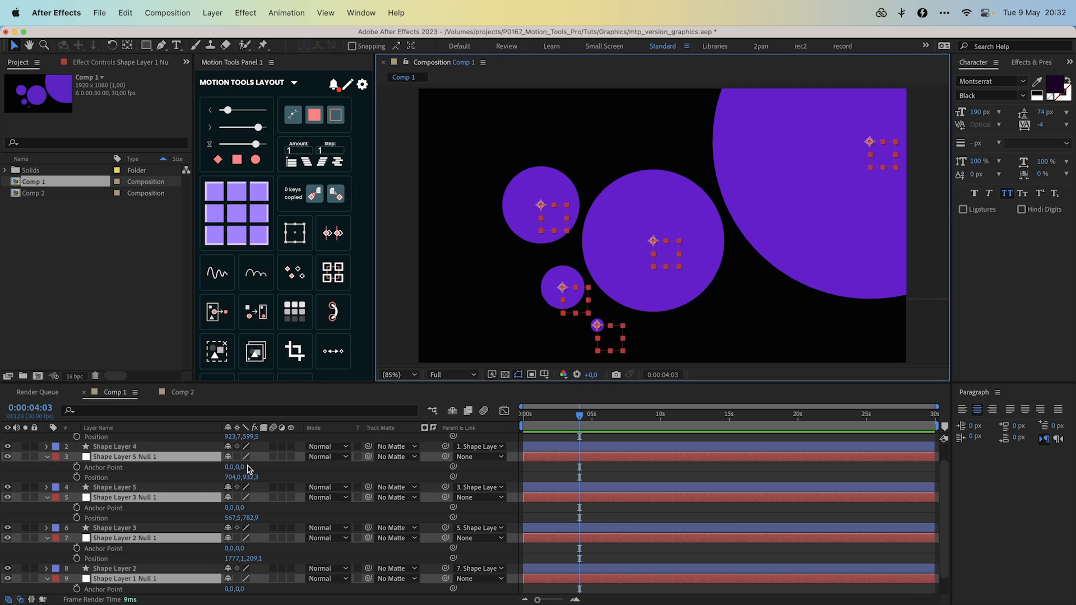
- Create a parented null for each purple circle layer using Motion Tools' null mode
left_click(642, 239)
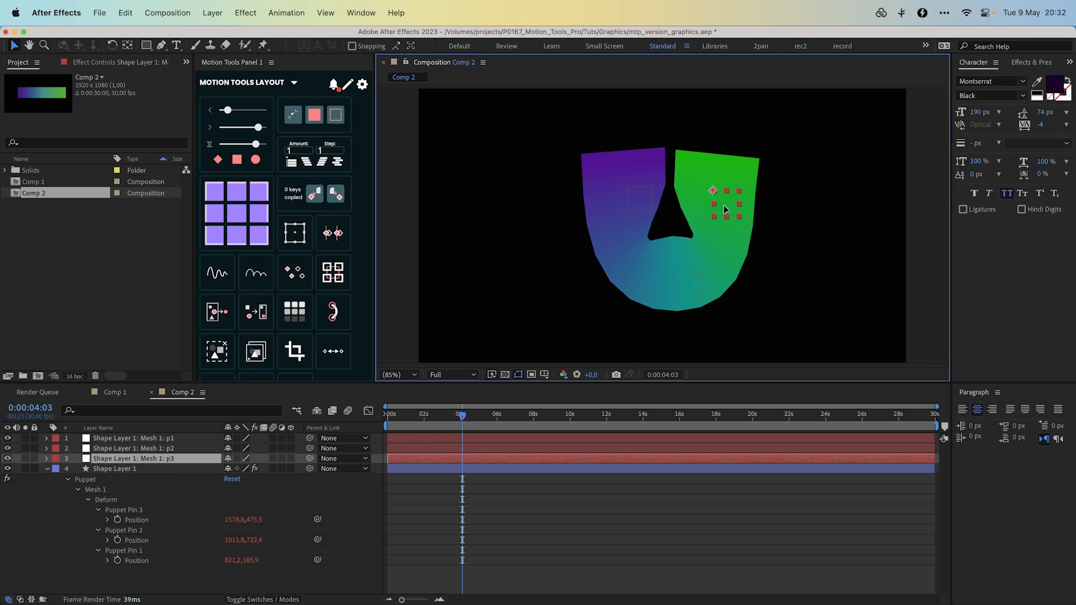
- Drag pin null p1 in Comp 2 to bend the gradient U shape into a long curve
left_click_drag(712, 190, 532, 277)
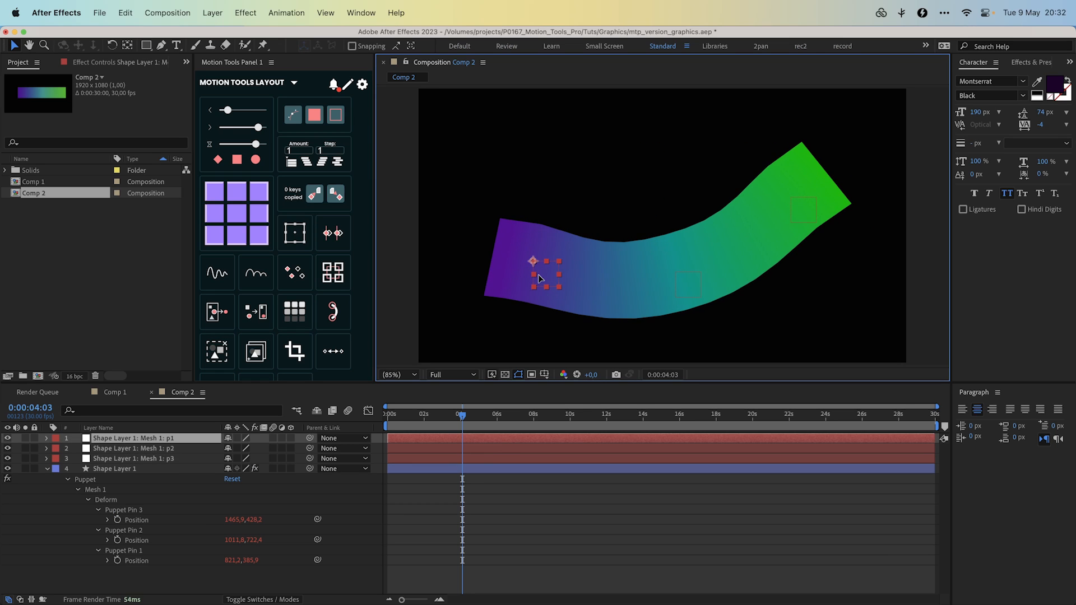